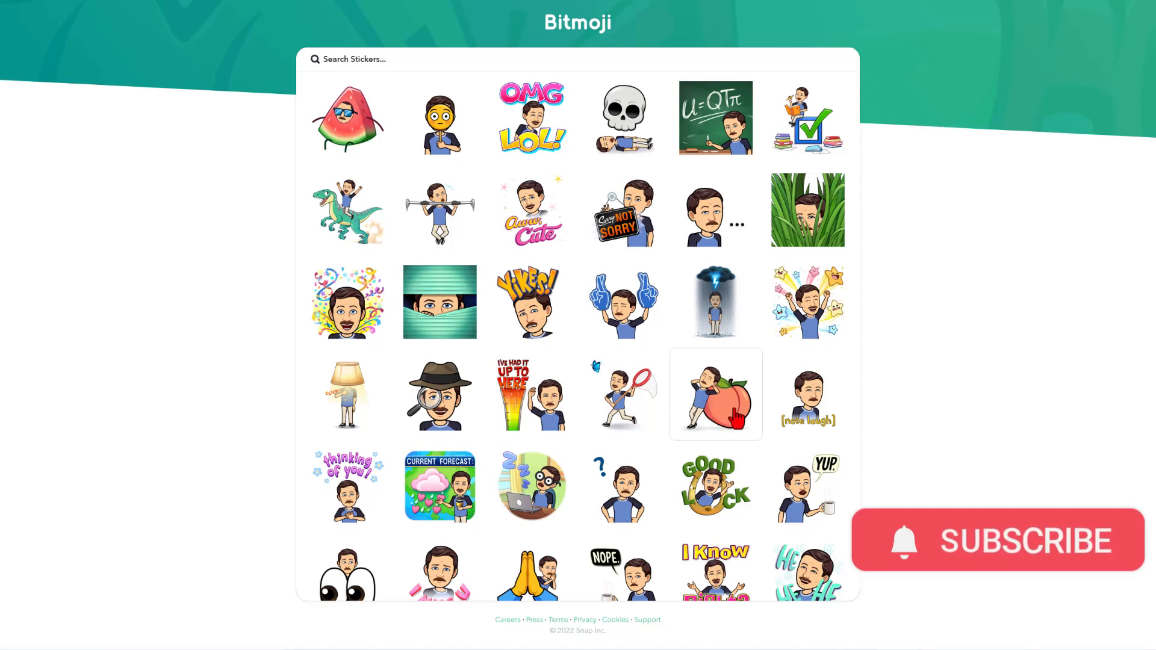
Save the avatar's Beautiful sticker from the grid as a PNG in Downloads.
scroll("down", 3)
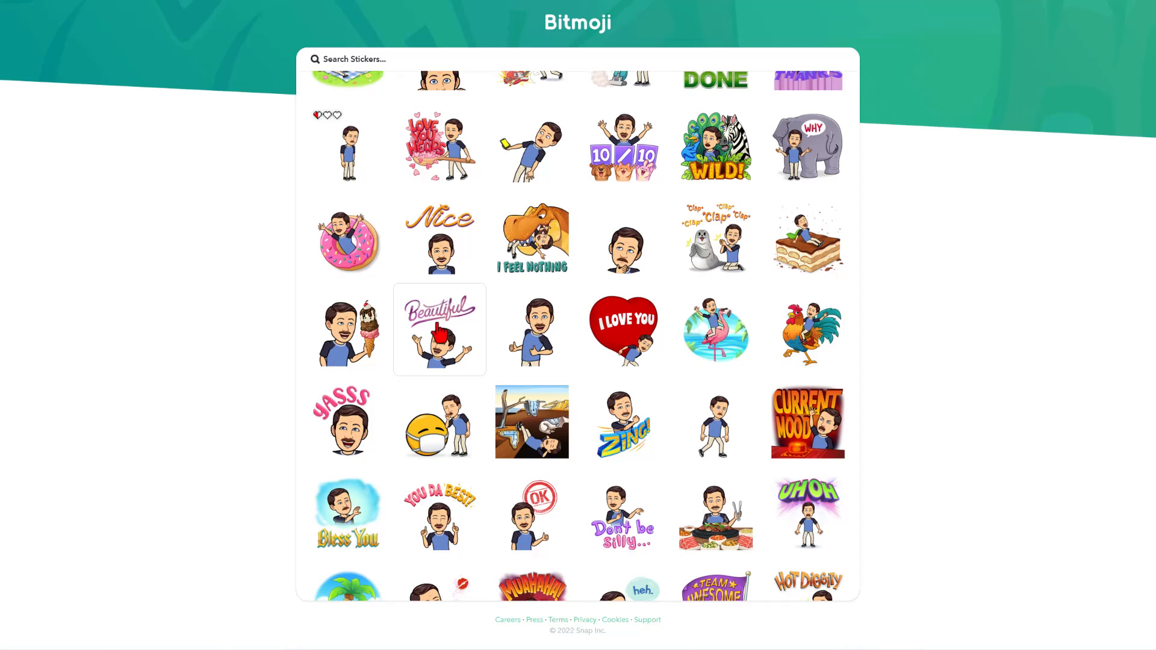
right_click(439, 329)
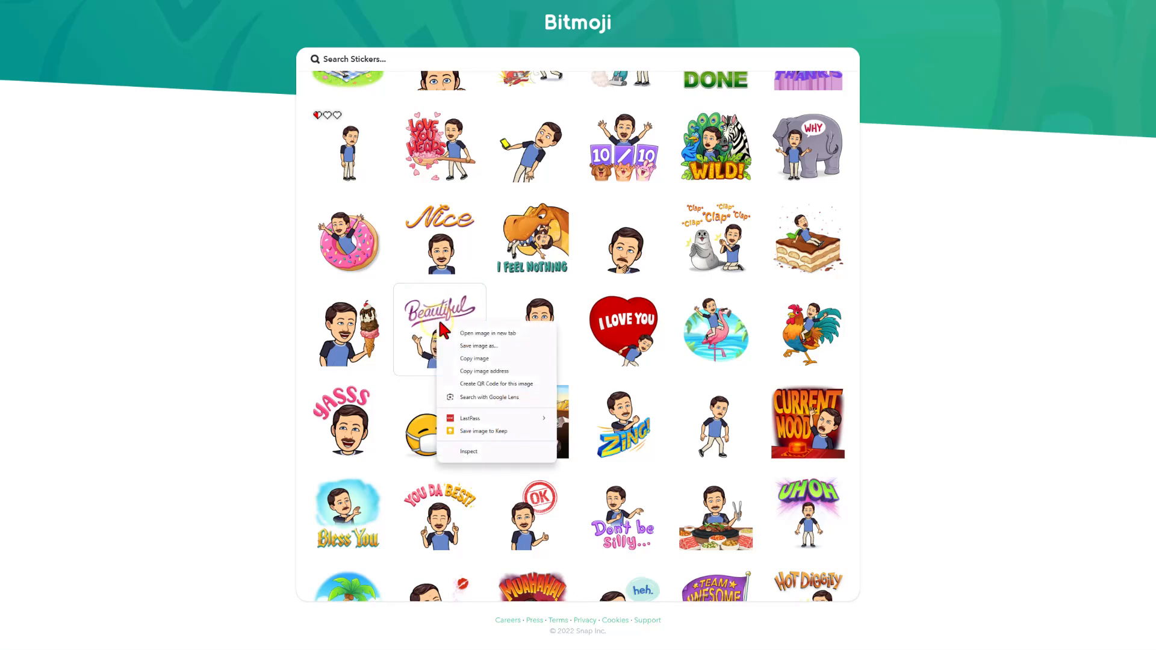
left_click(479, 345)
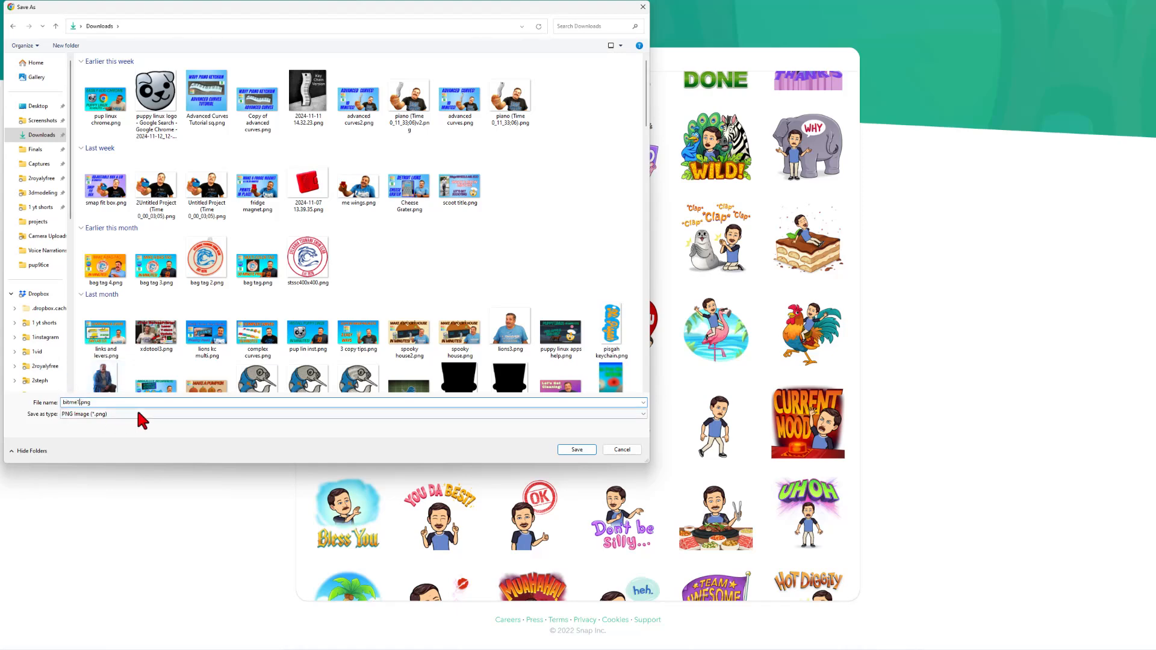
left_click(577, 450)
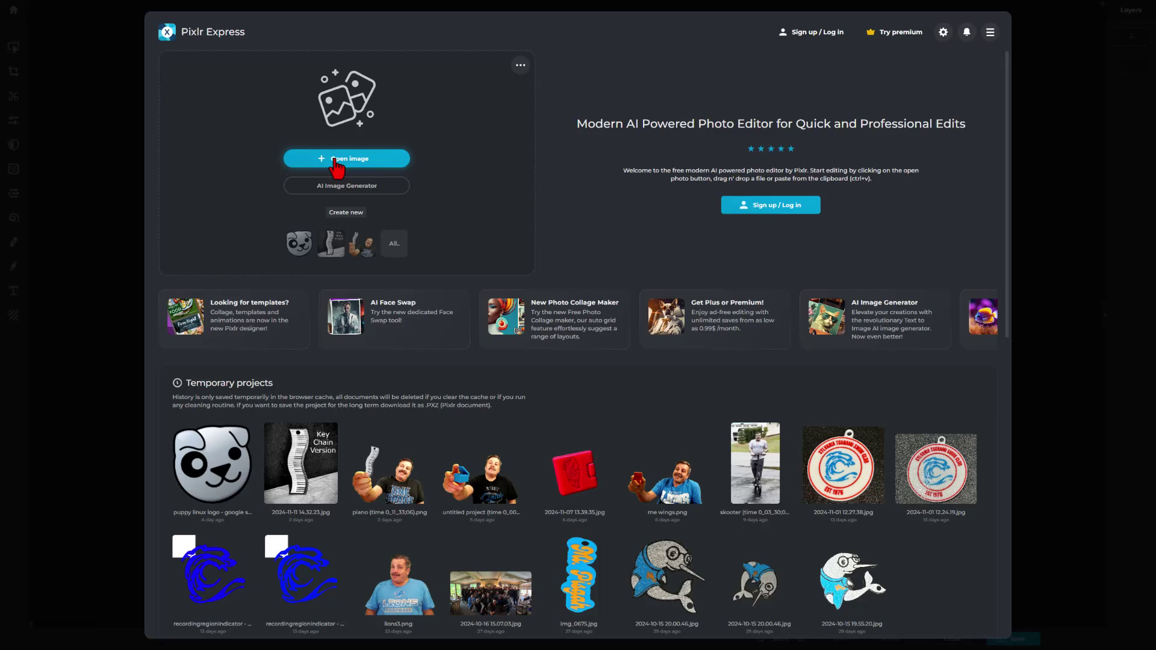
Open bitme1.png from the Downloads folder in Pixlr Express.
left_click(346, 159)
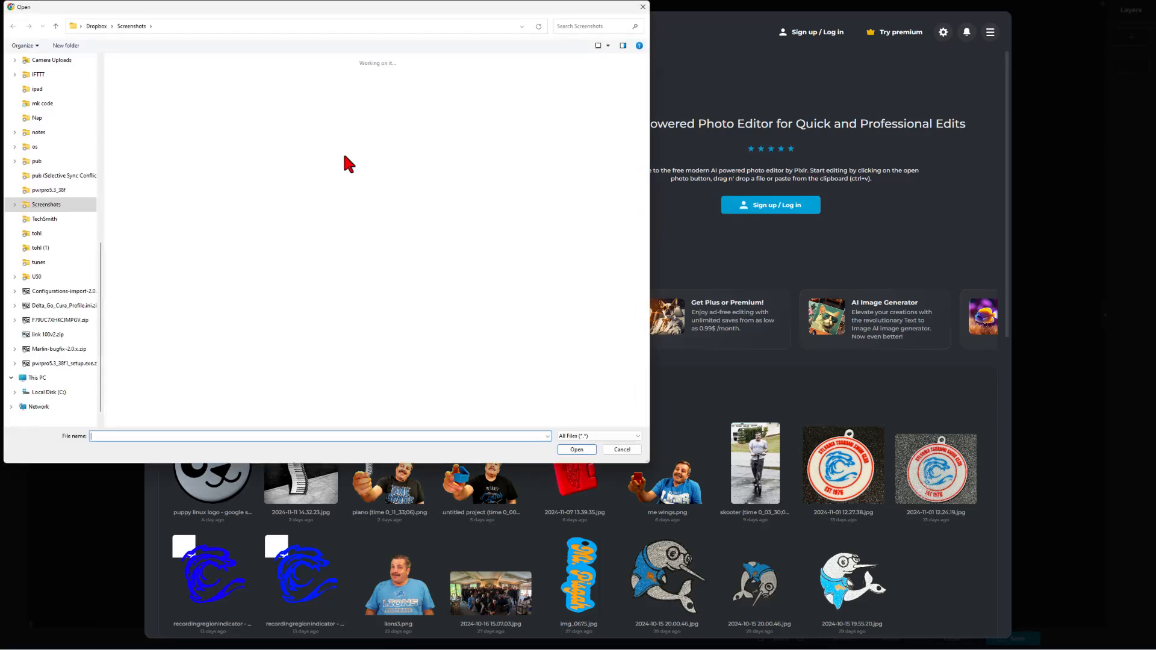
left_click(41, 135)
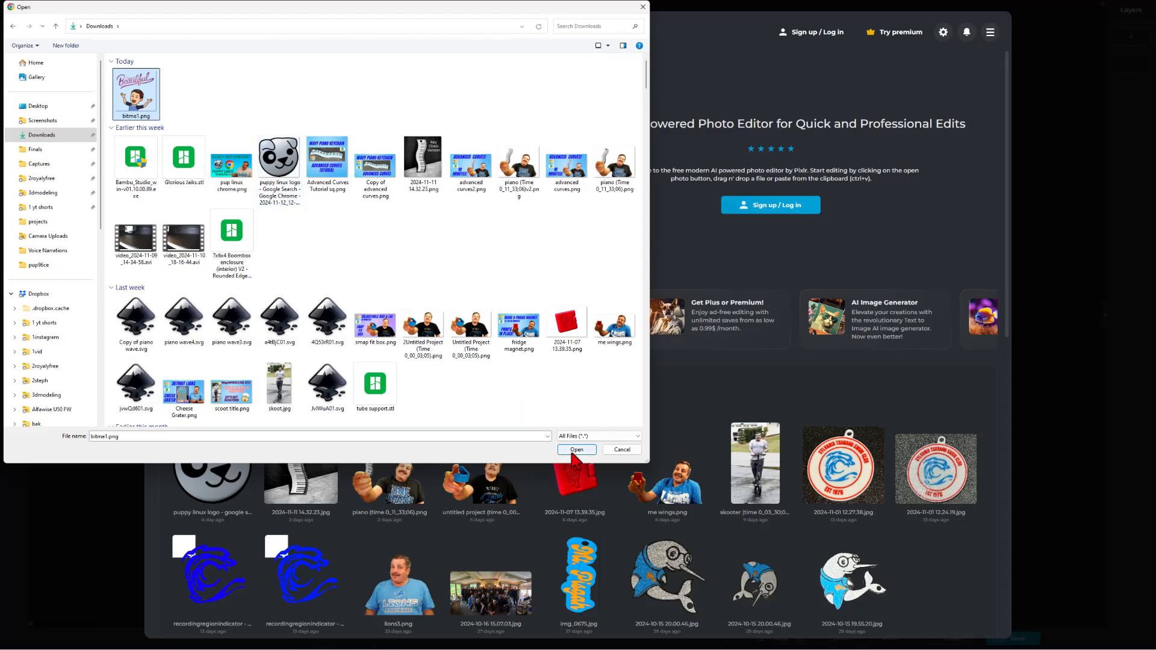
left_click(577, 450)
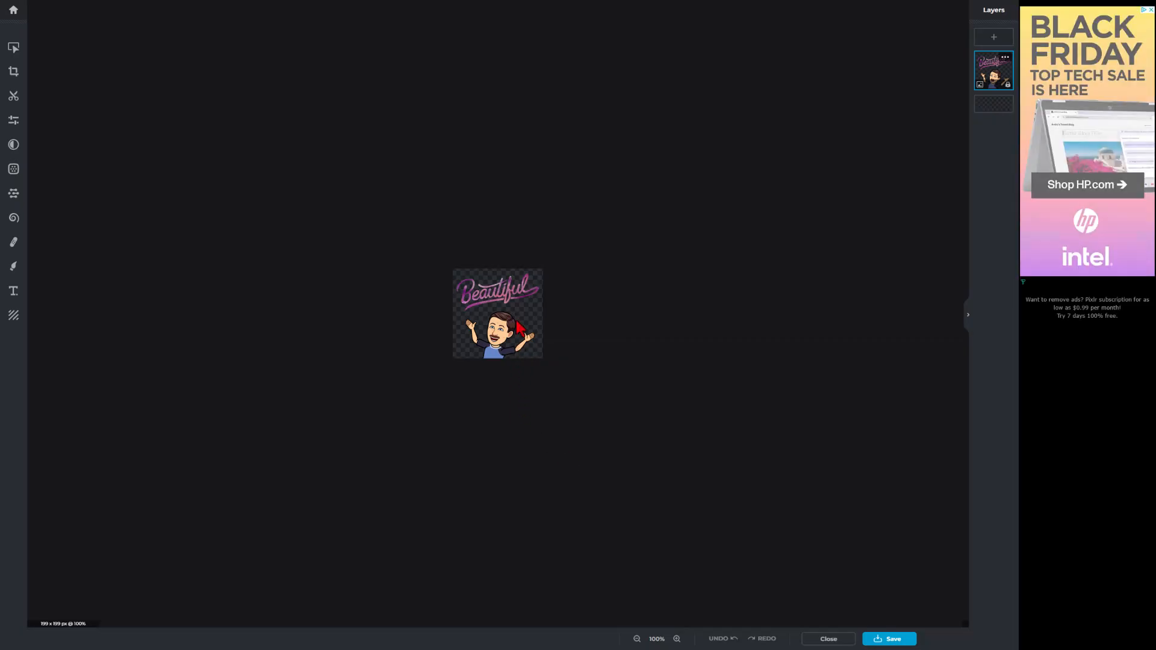
Erase the Beautiful lettering with a 240 px eraser, then bring up the save options.
left_click(680, 639)
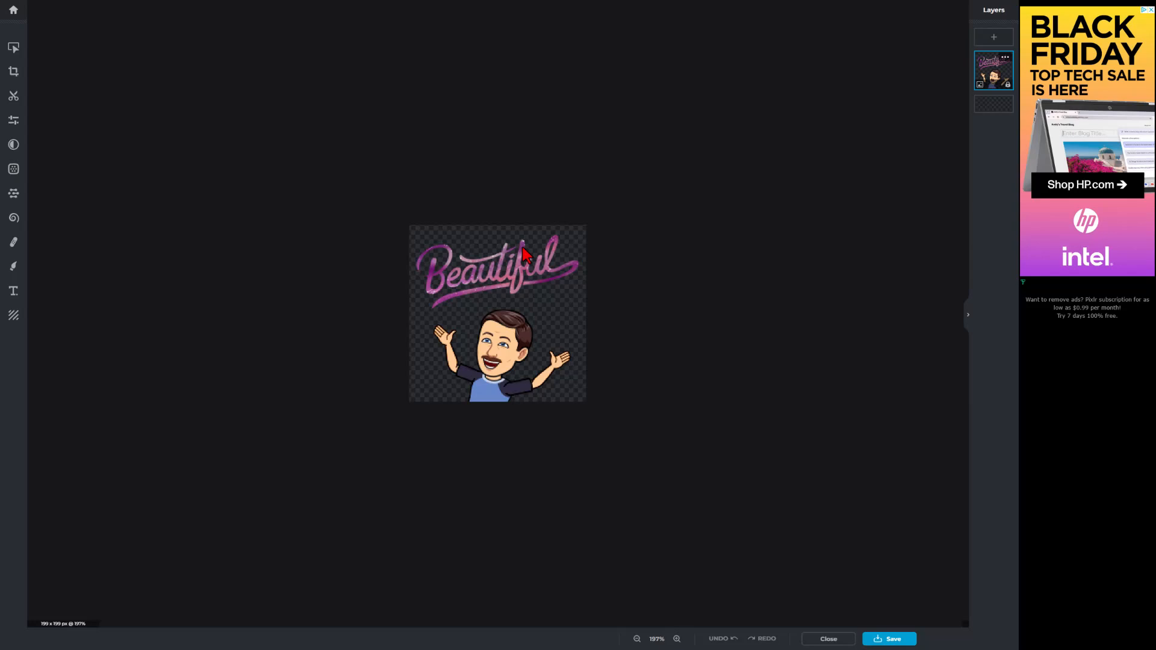
mouse_move(254, 224)
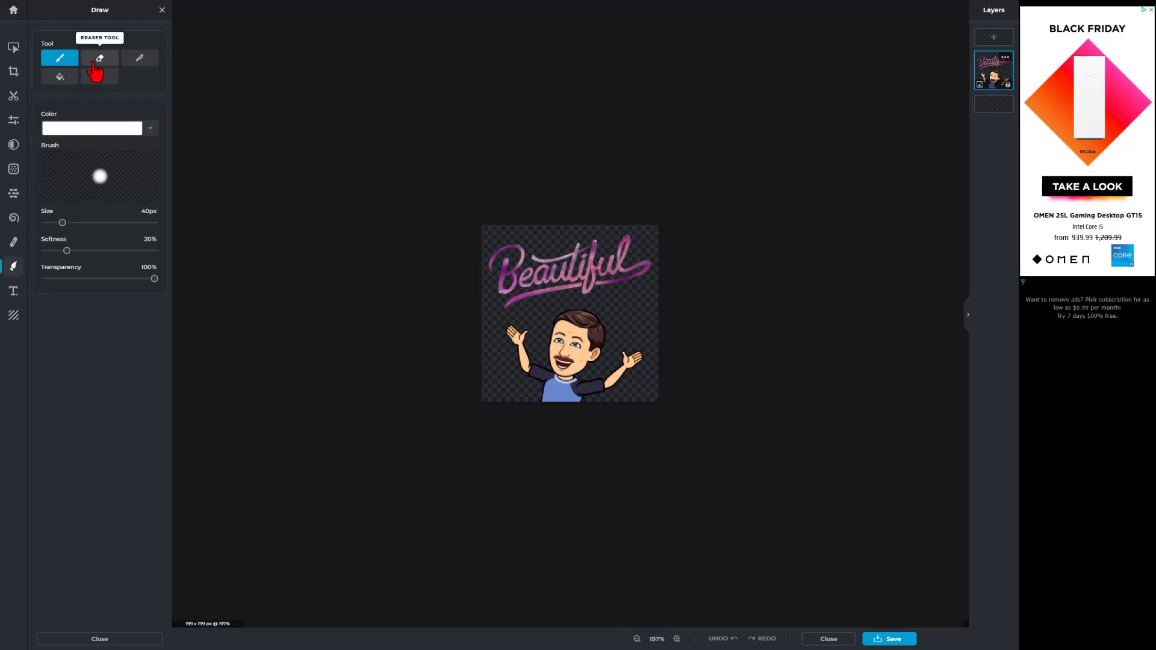
left_click(100, 58)
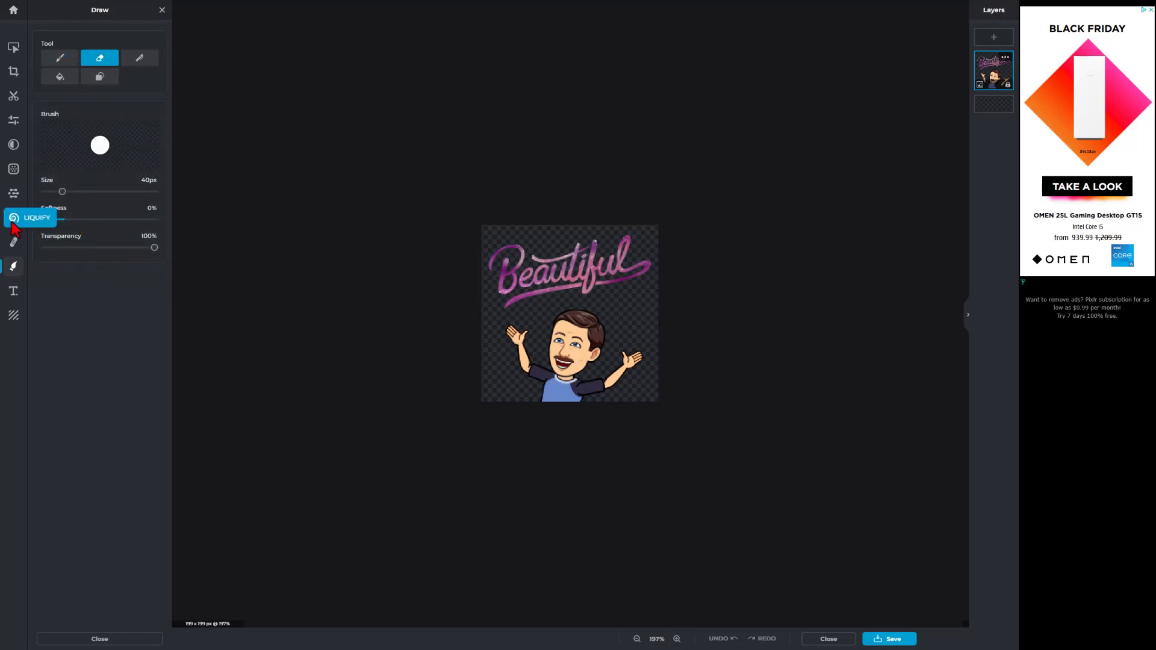
left_click_drag(62, 191, 100, 191)
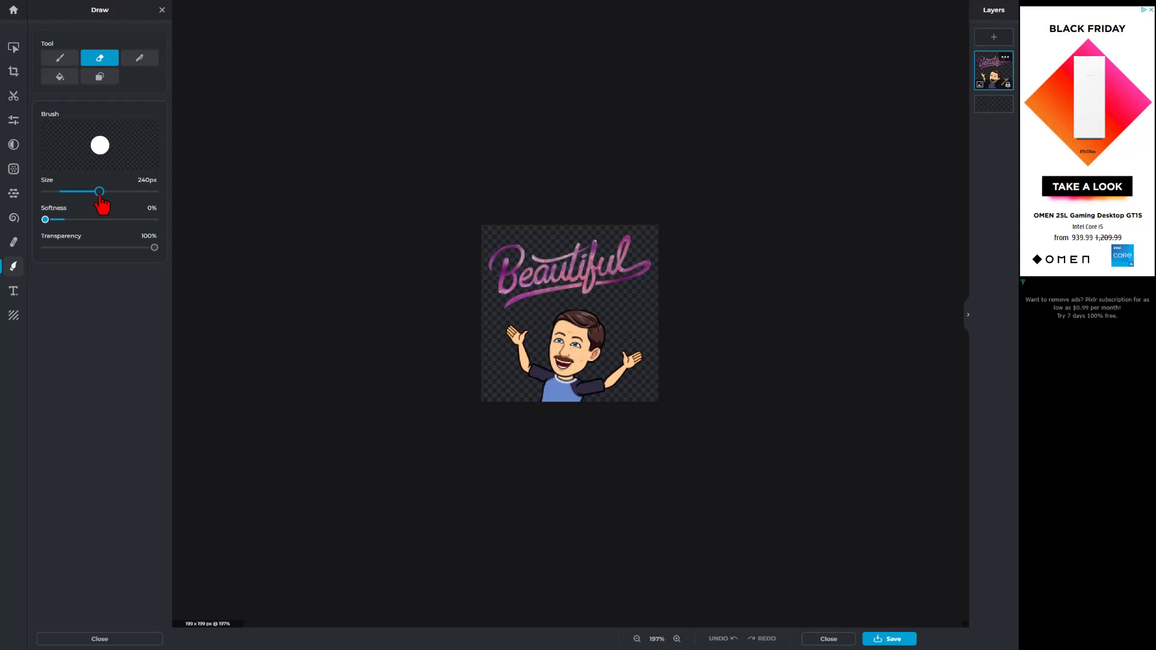
left_click_drag(568, 262, 536, 203)
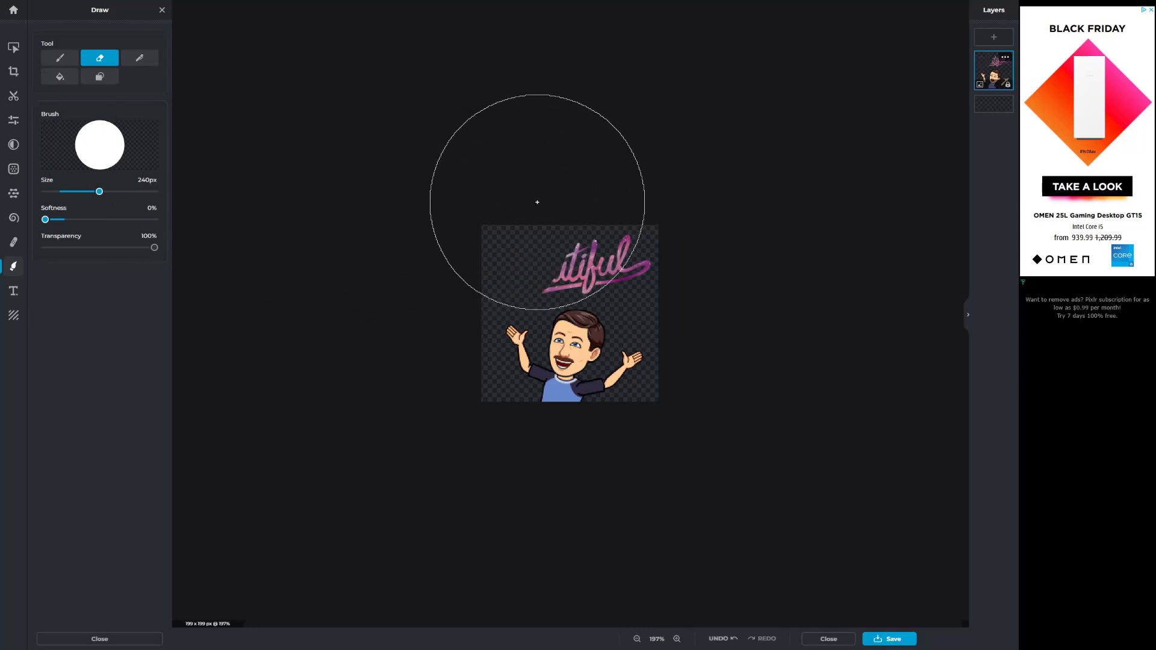
left_click_drag(537, 203, 725, 200)
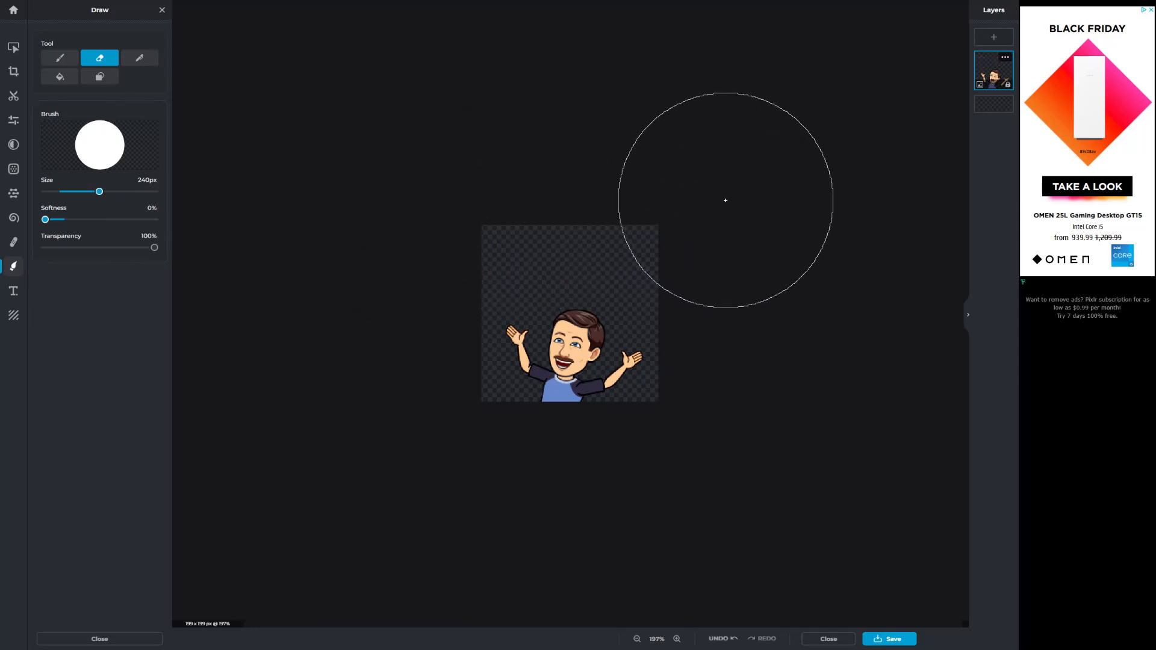
mouse_move(336, 422)
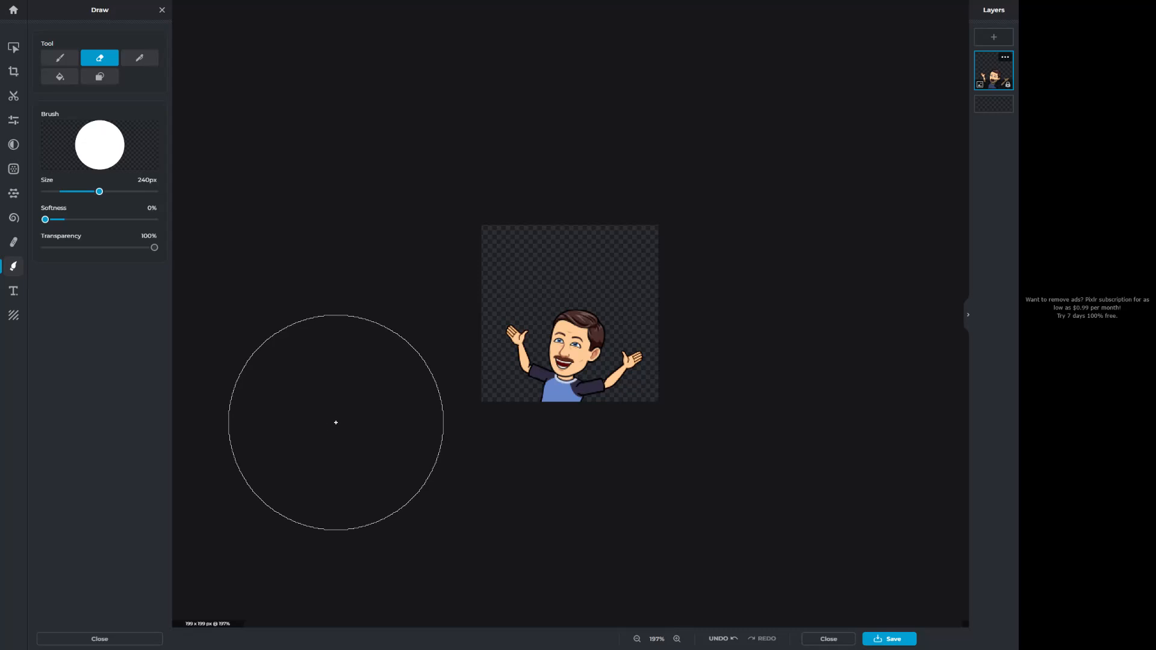
mouse_move(888, 598)
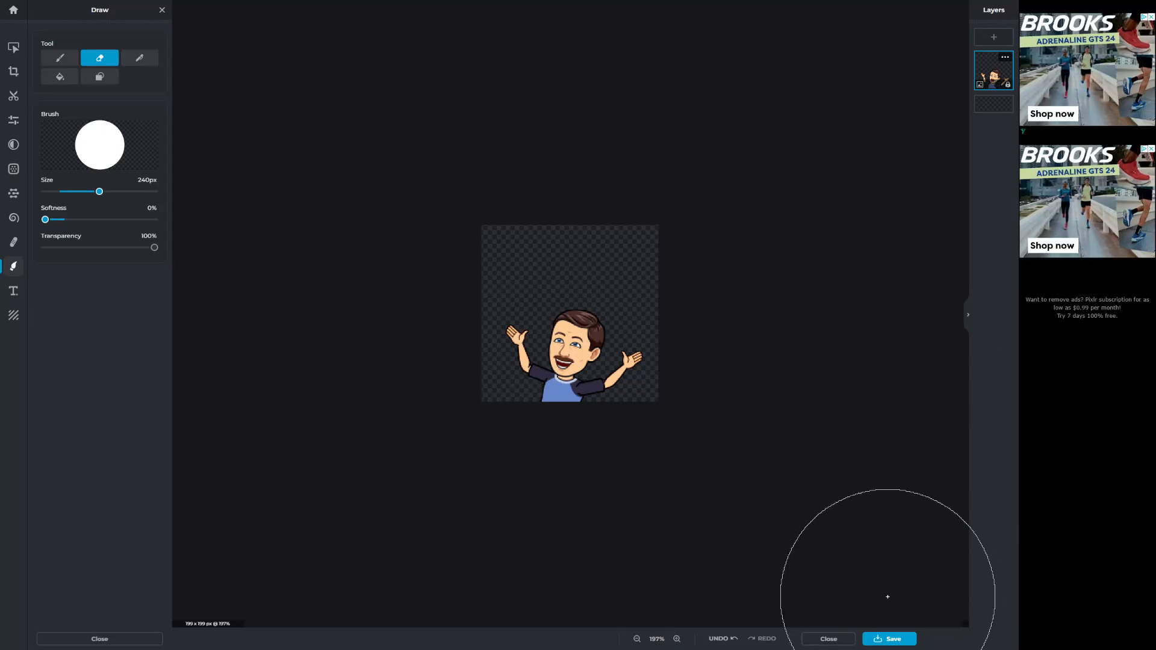
left_click(895, 639)
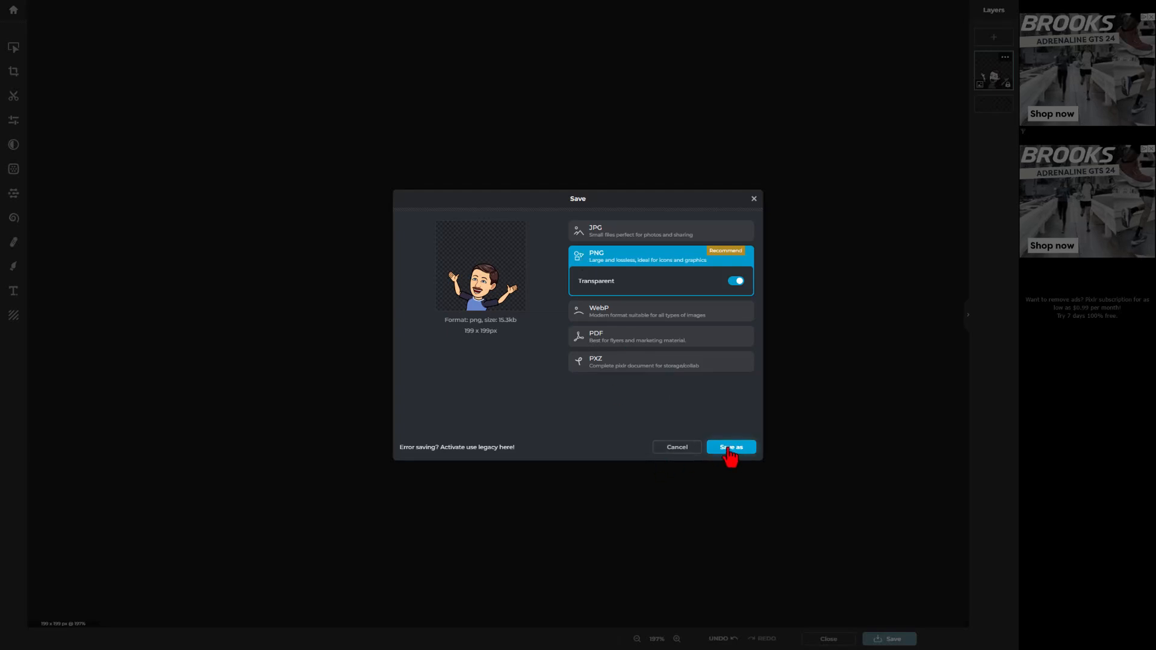
Save the avatar as a transparent PNG in Downloads, then open Picsvg via Google.
left_click(731, 447)
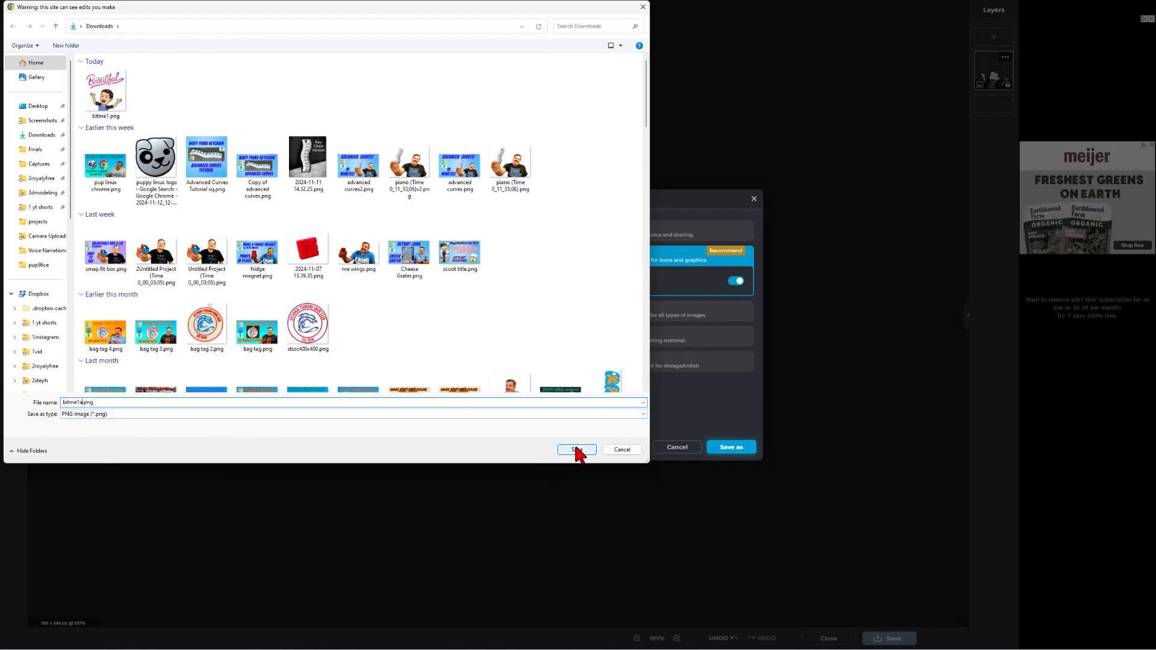
left_click(577, 449)
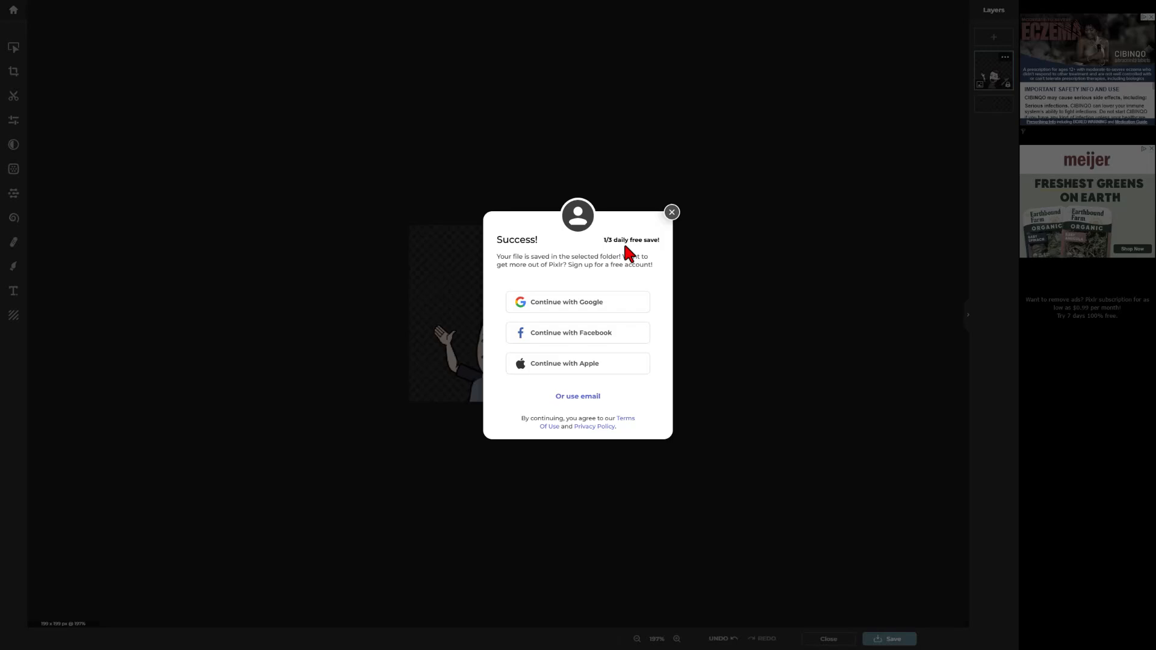
mouse_move(672, 212)
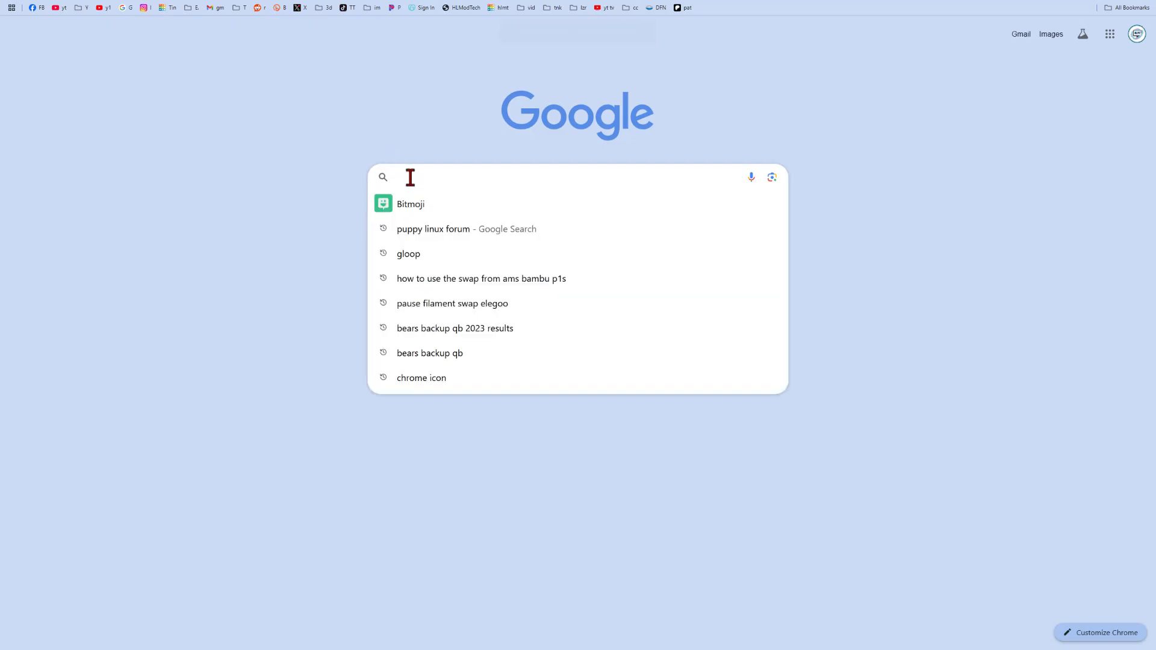
type("pic")
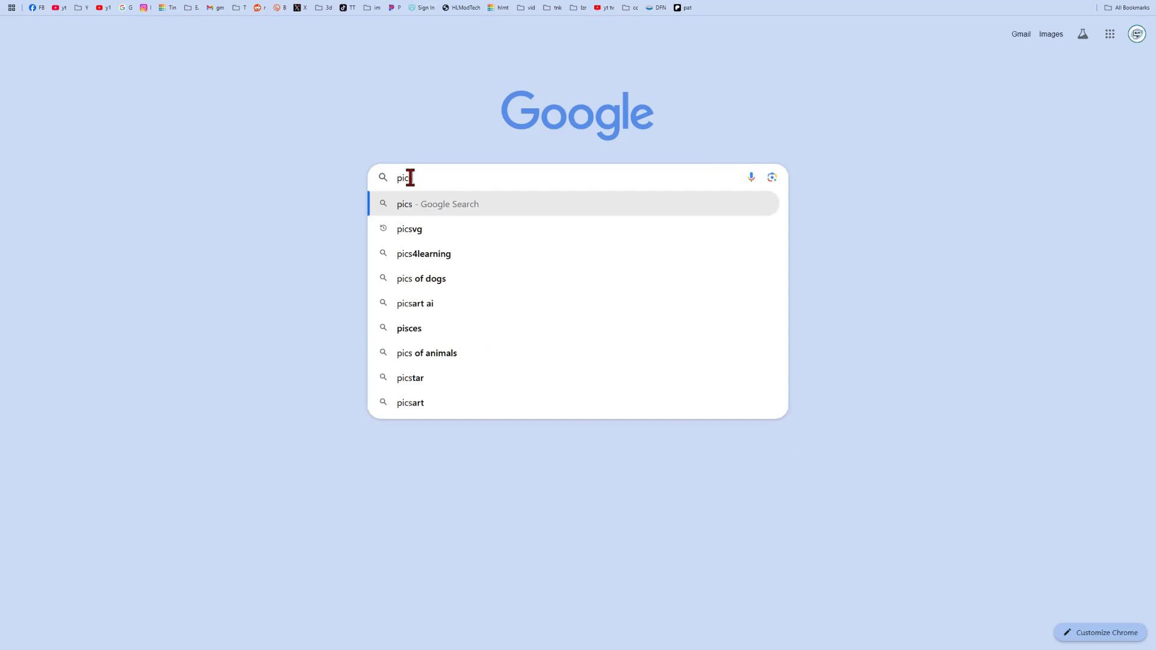
left_click(410, 229)
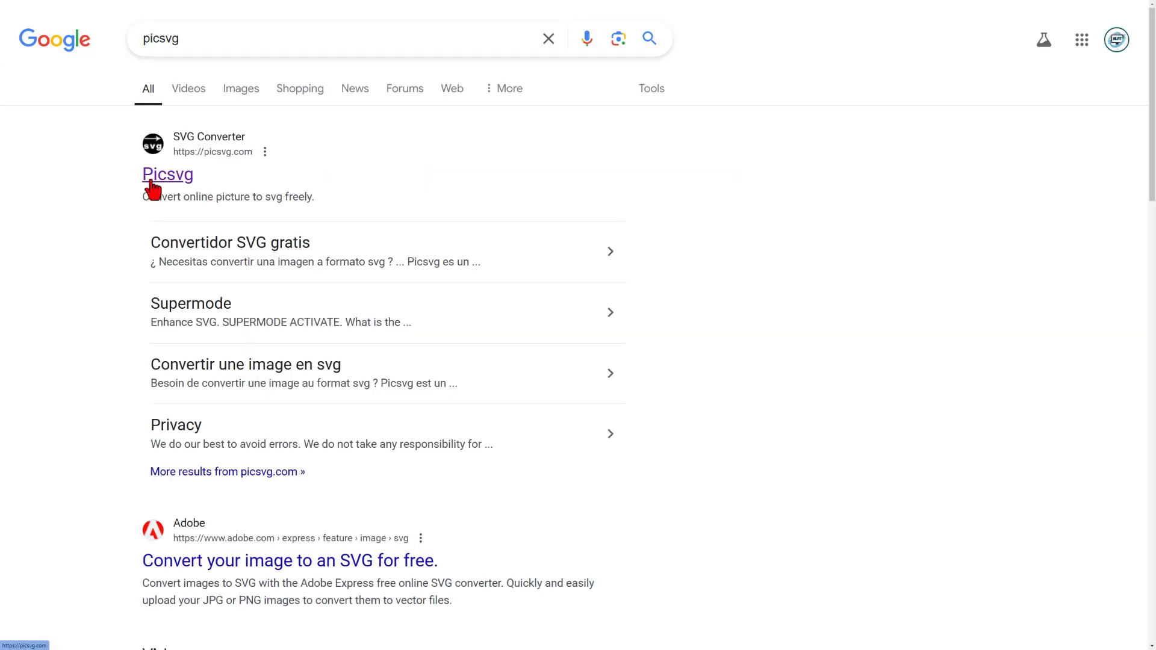
left_click(167, 175)
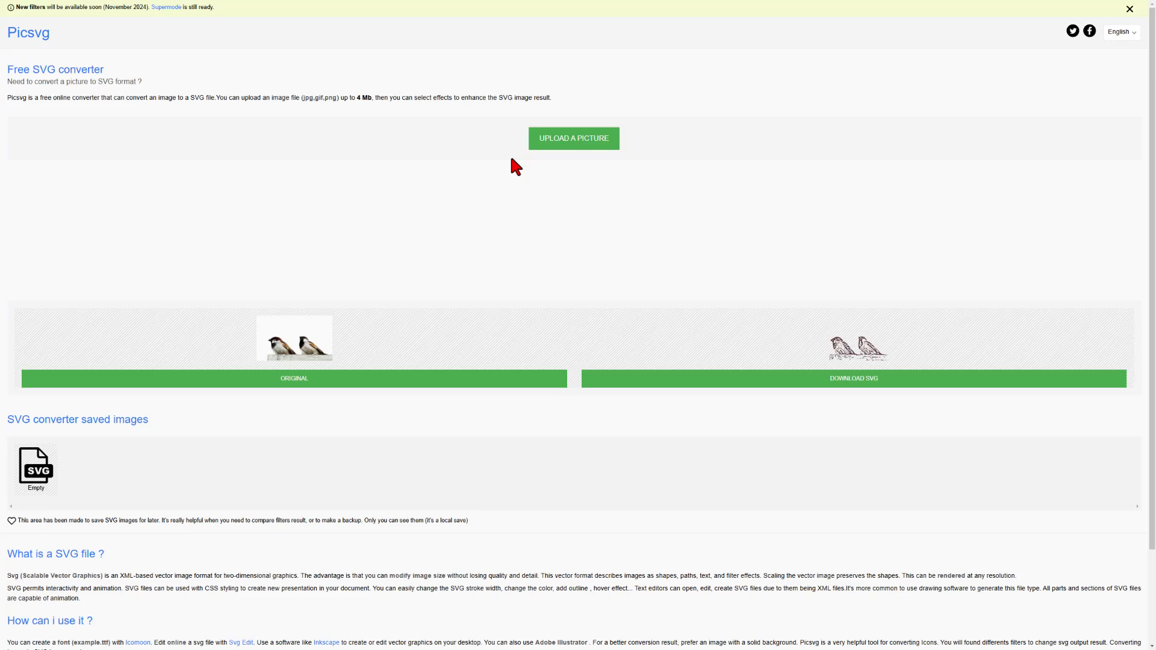
Upload the text-free avatar PNG to Picsvg and apply the Edge 3 filter.
left_click(574, 138)
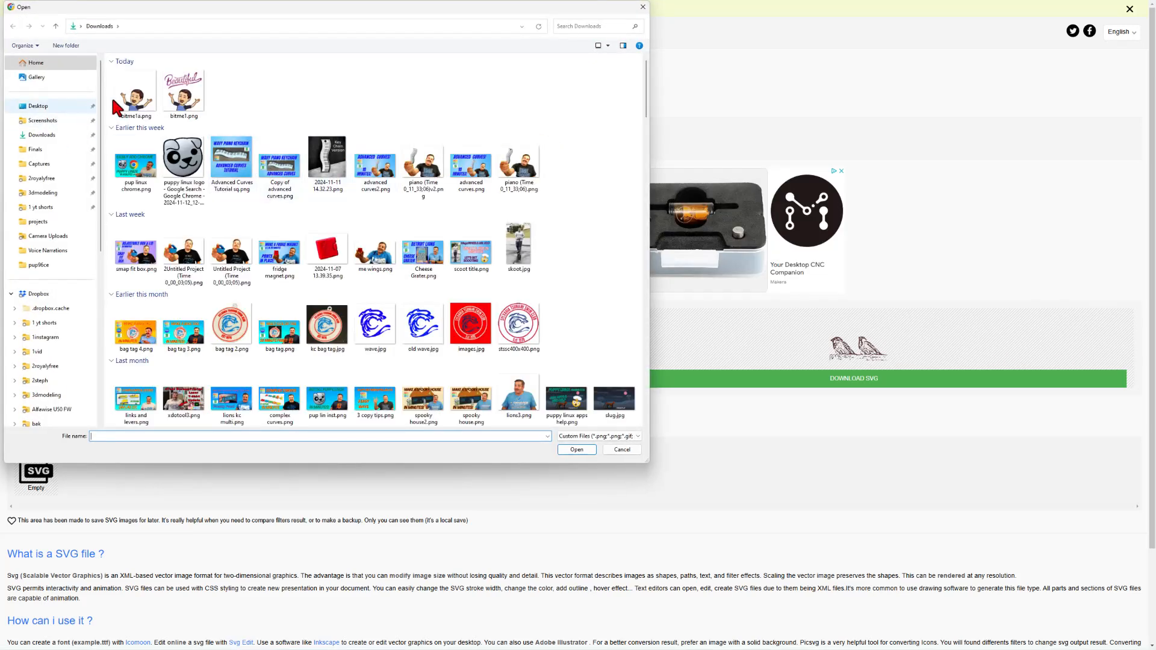
left_click(136, 90)
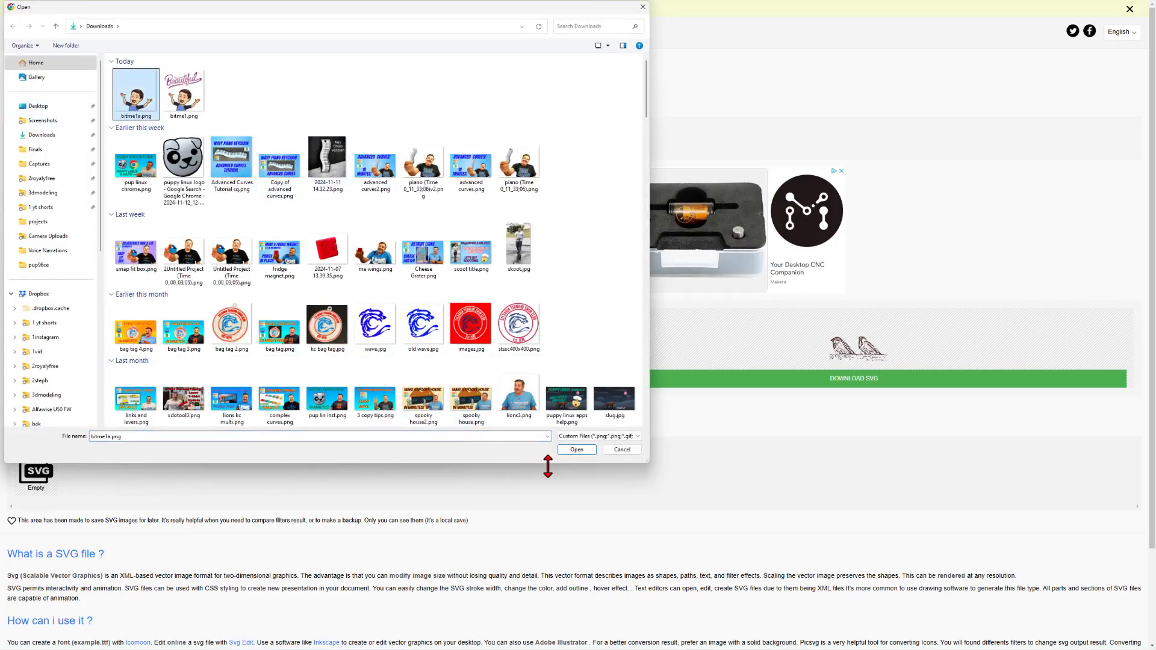
left_click(576, 449)
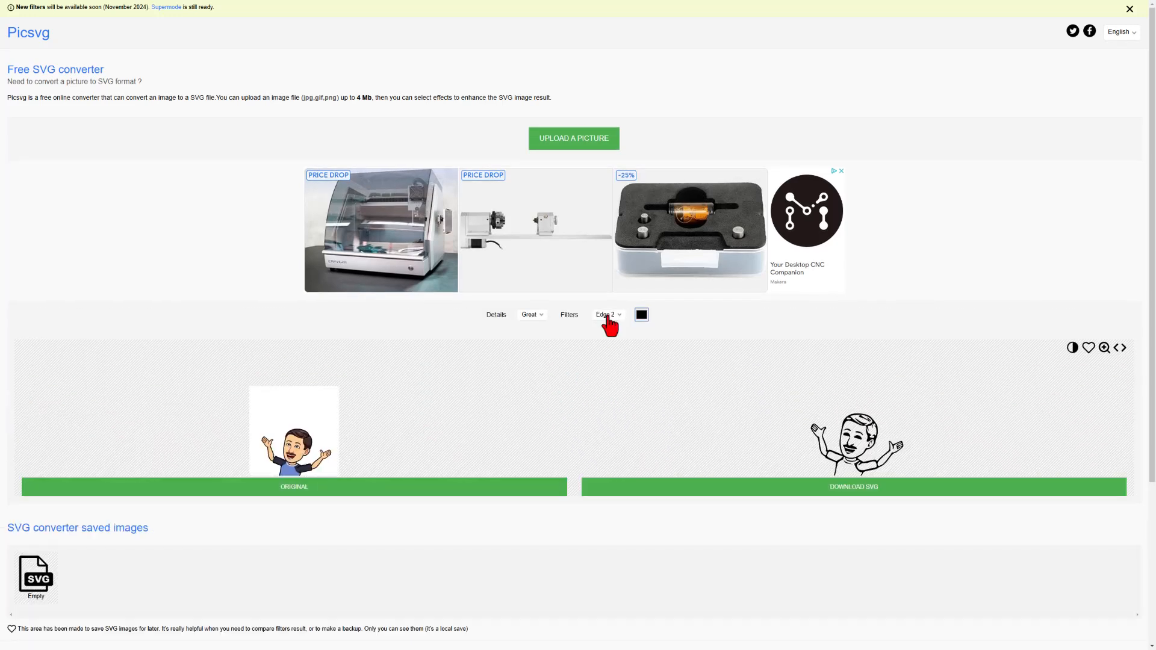
left_click(606, 314)
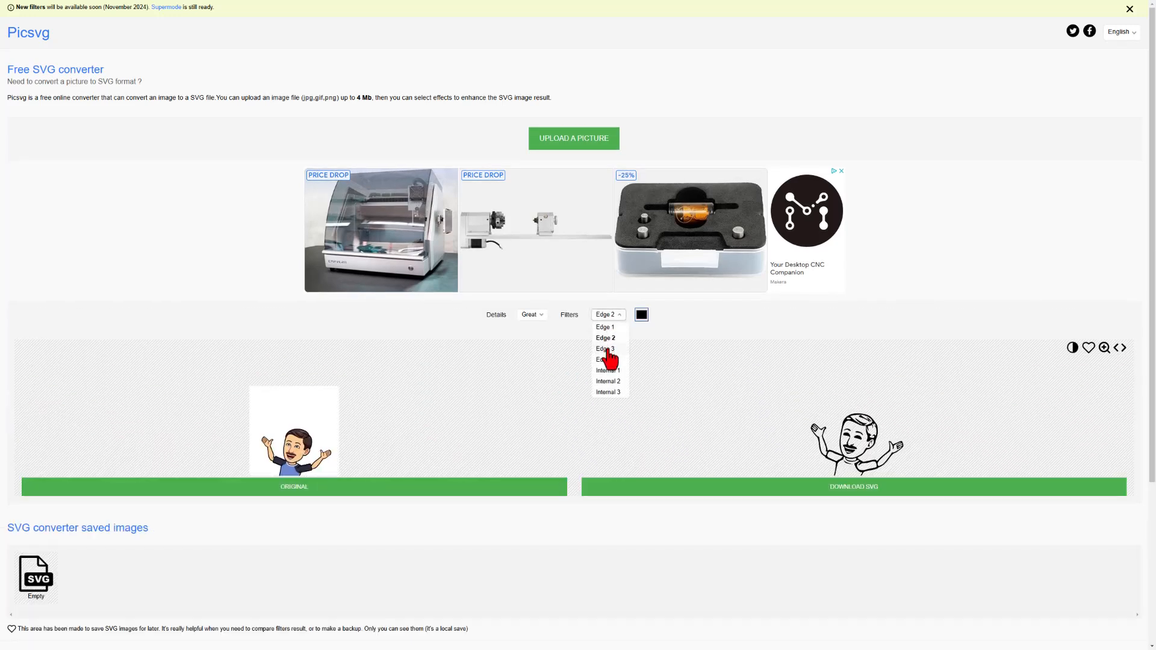
left_click(605, 349)
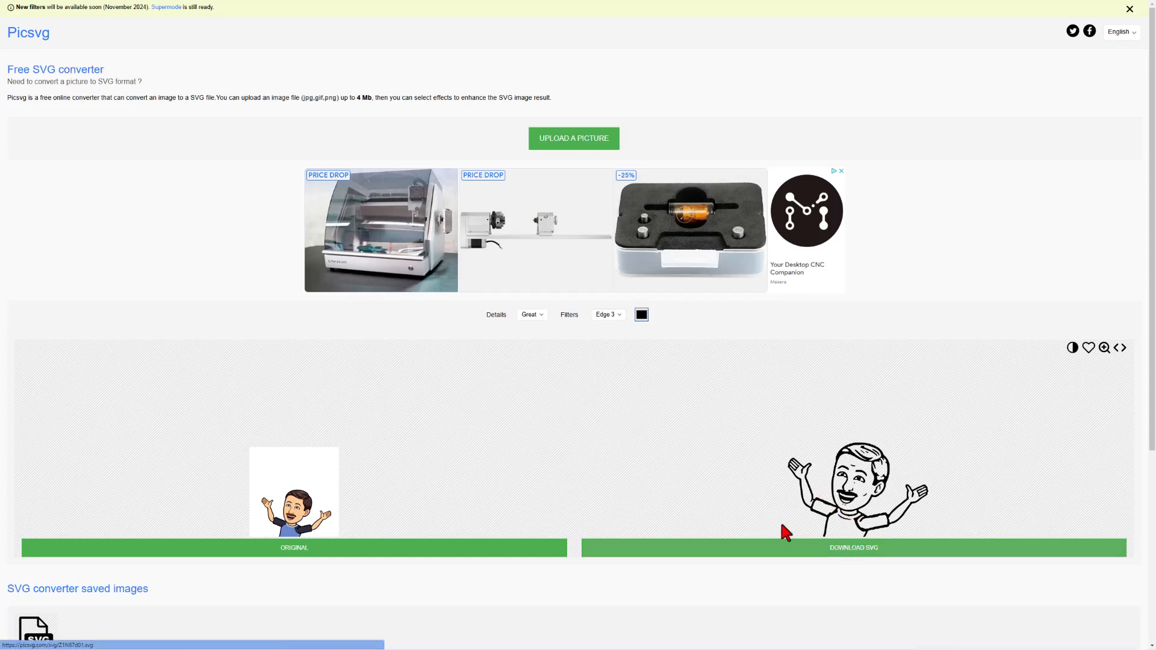
Download the converted SVG as bitme.svg.
left_click(854, 548)
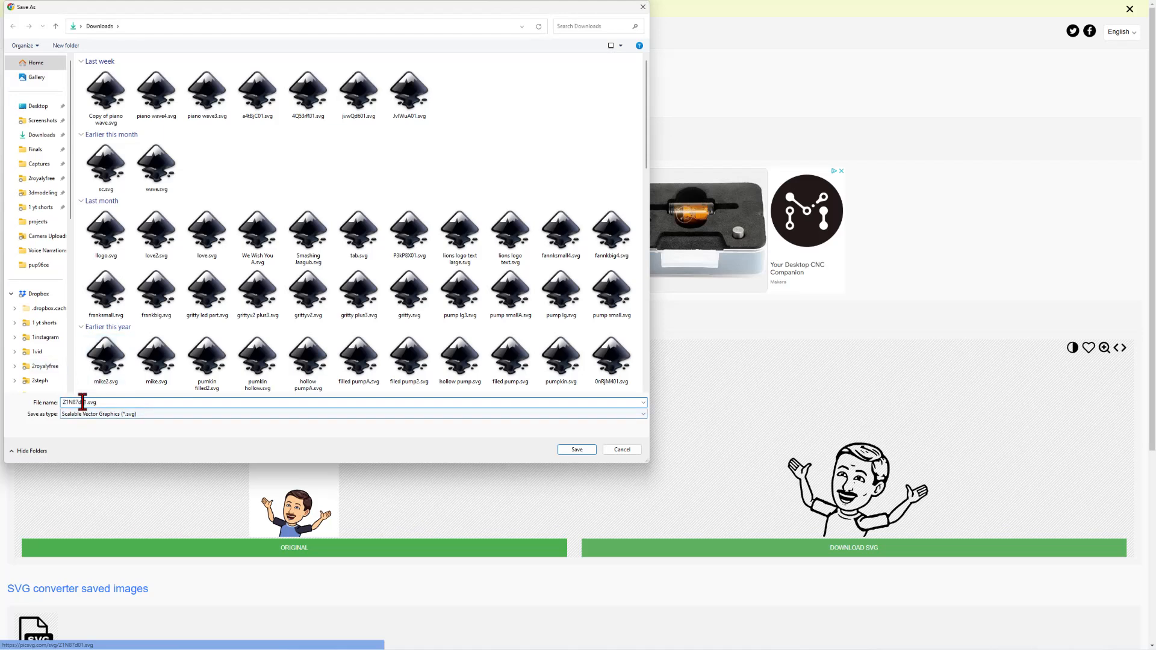
type("bitme.svg")
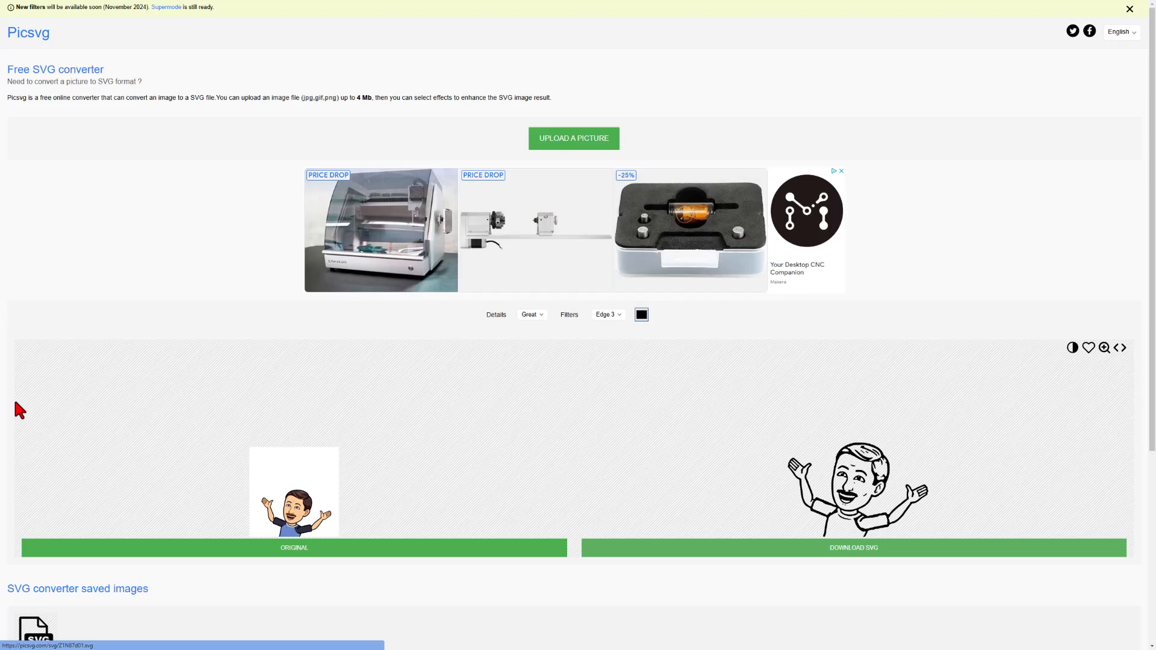
left_click(854, 547)
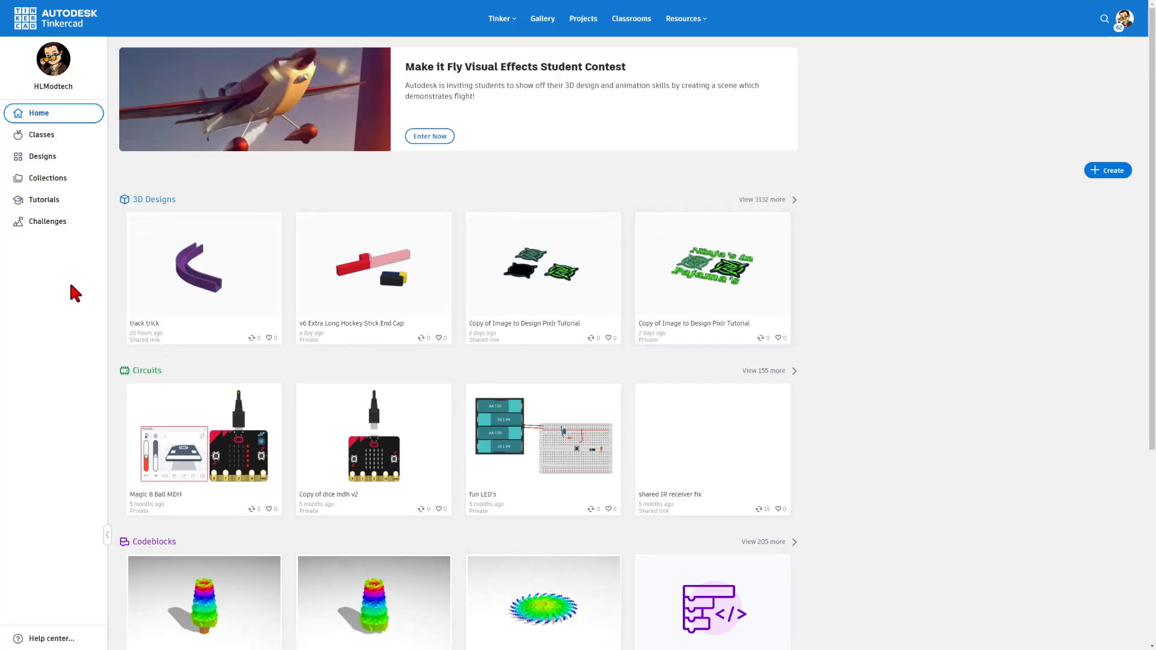
mouse_move(1065, 116)
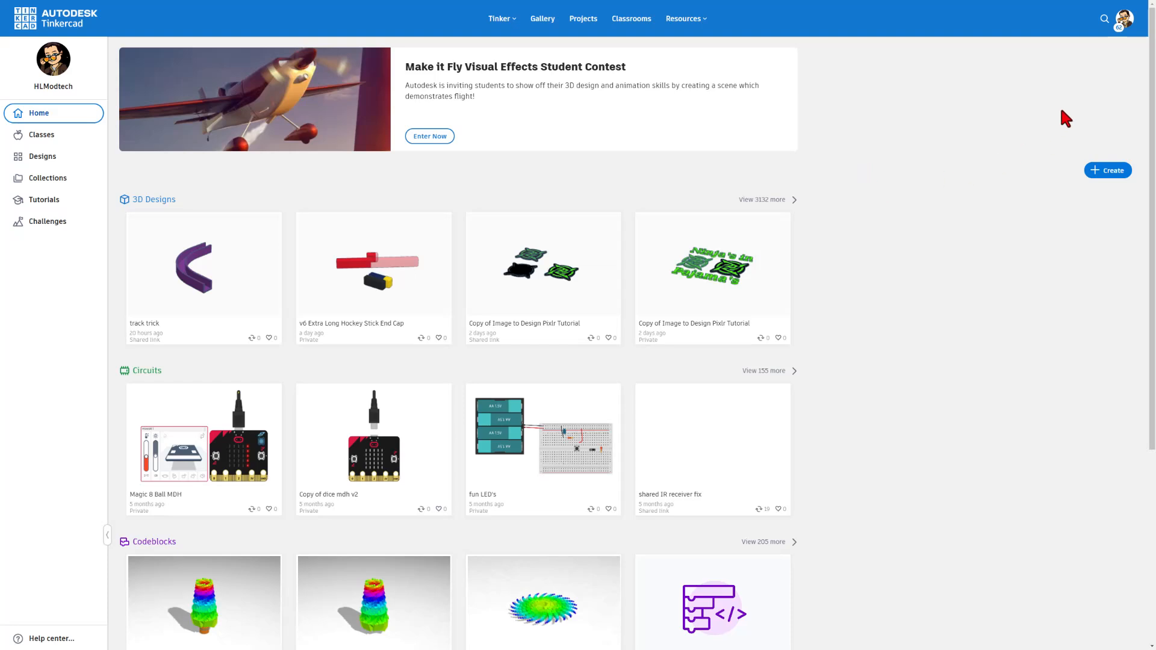
mouse_move(1108, 182)
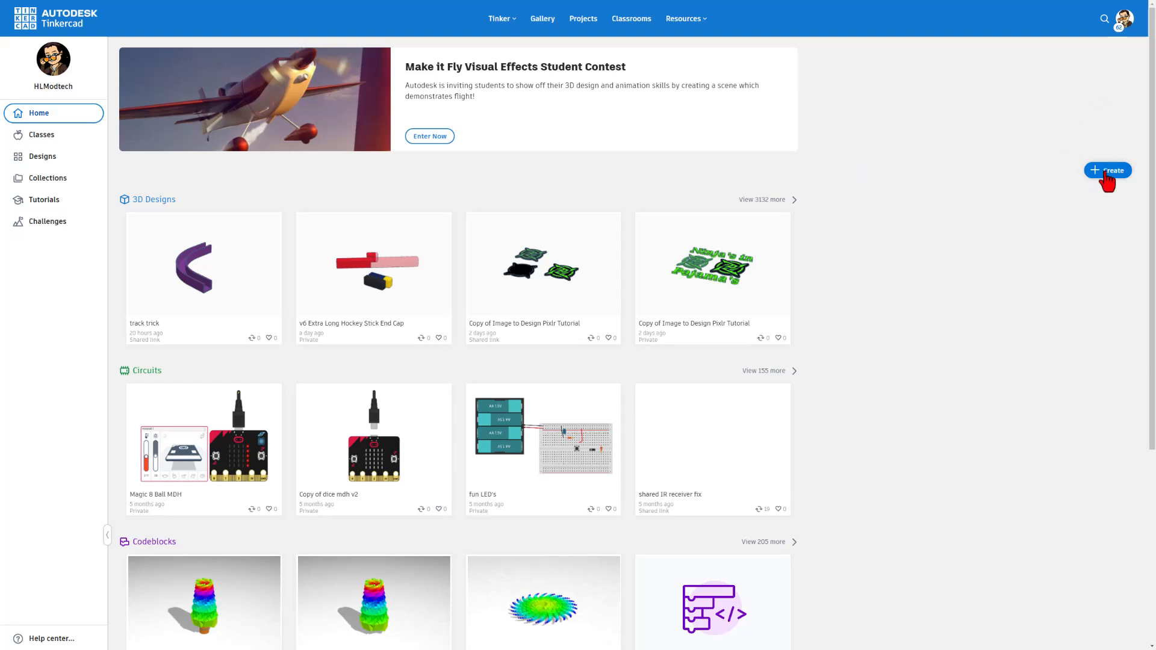
mouse_move(1079, 206)
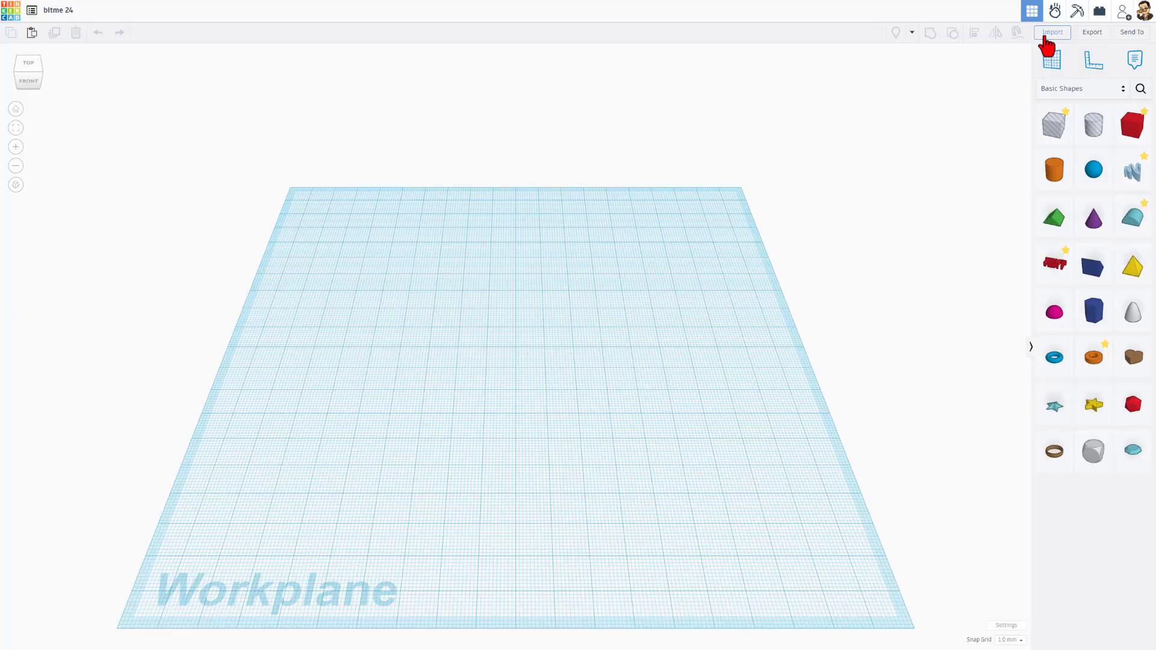
Choose bitme24.svg from Downloads in Tinkercad's Import window.
left_click(1052, 32)
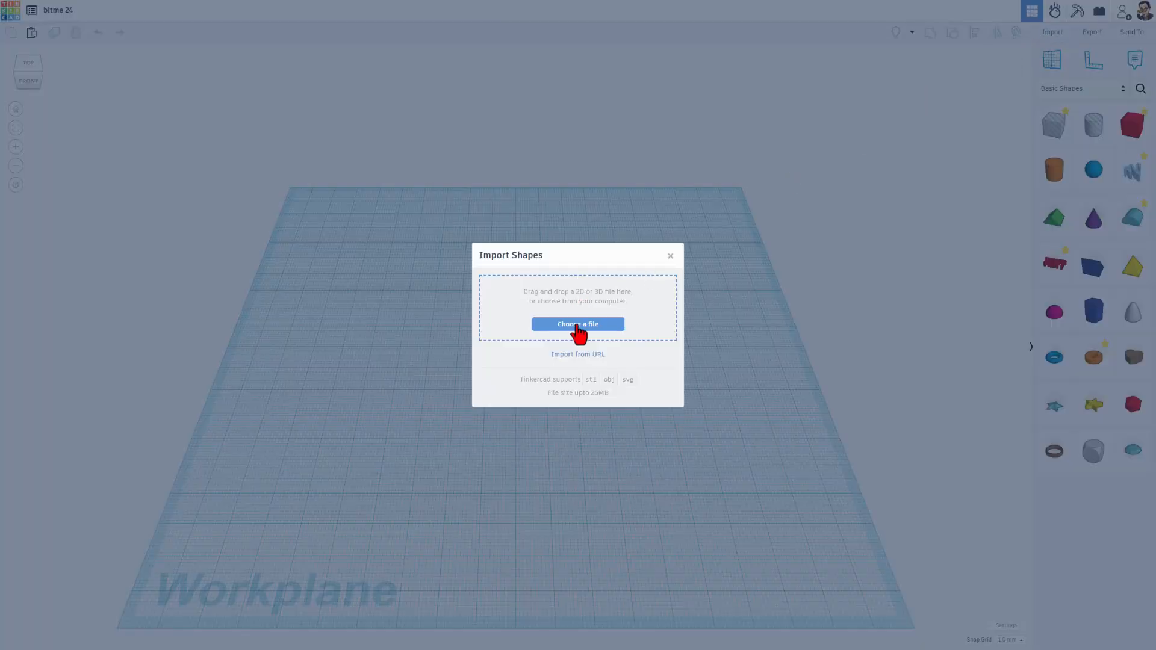
left_click(578, 324)
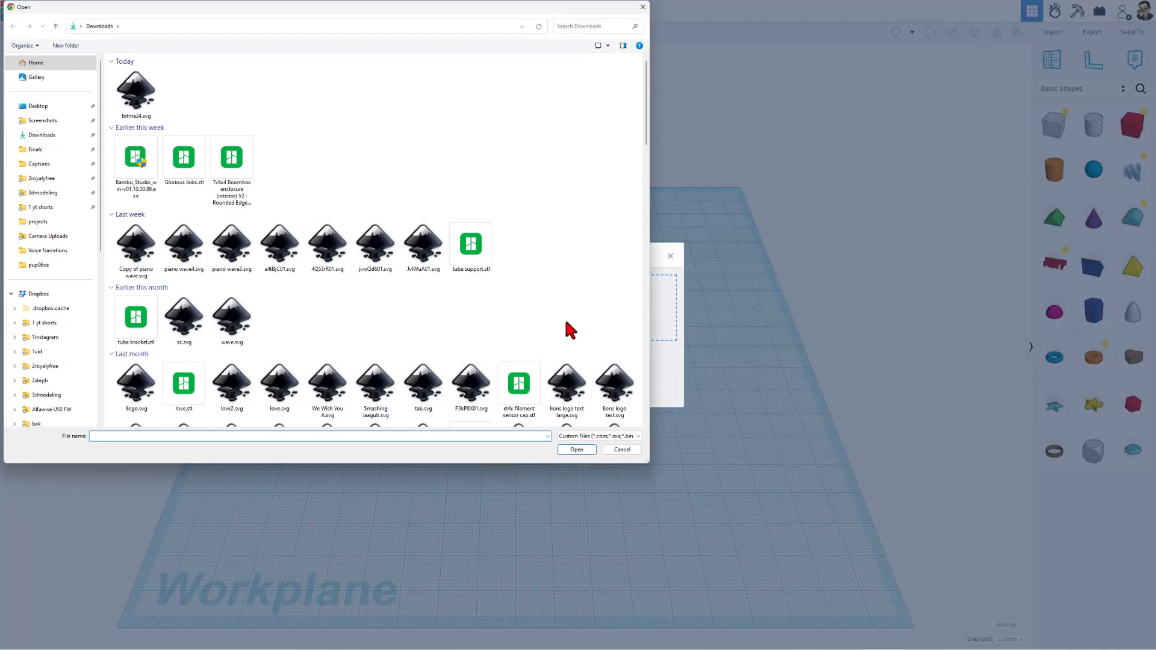
left_click(137, 90)
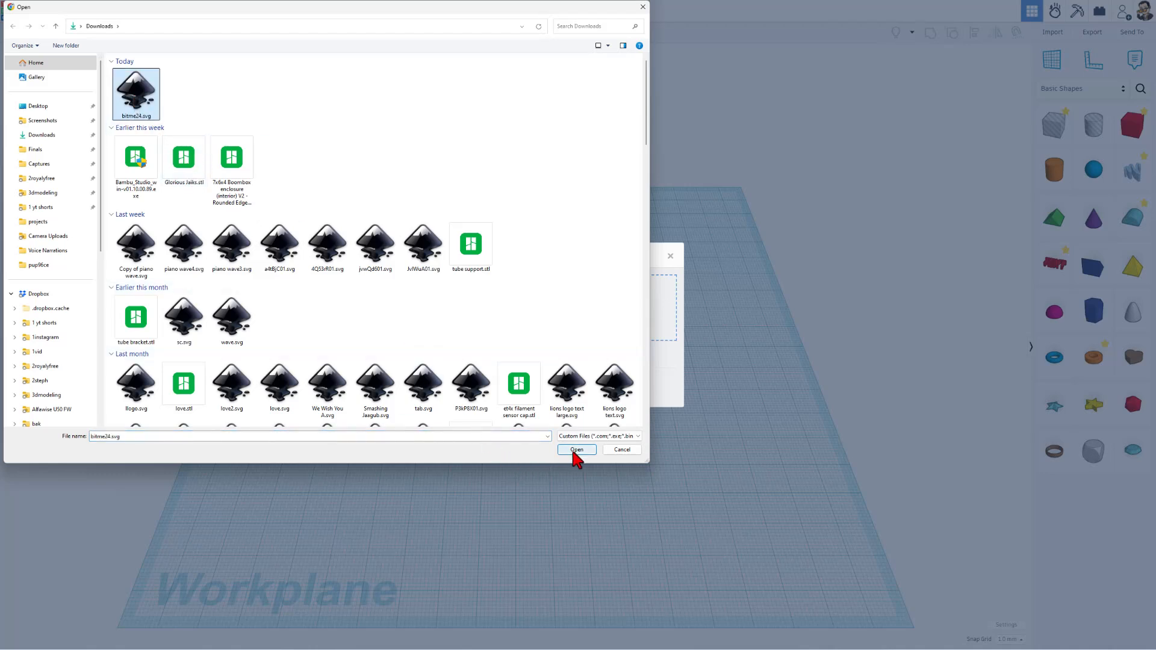
left_click(577, 449)
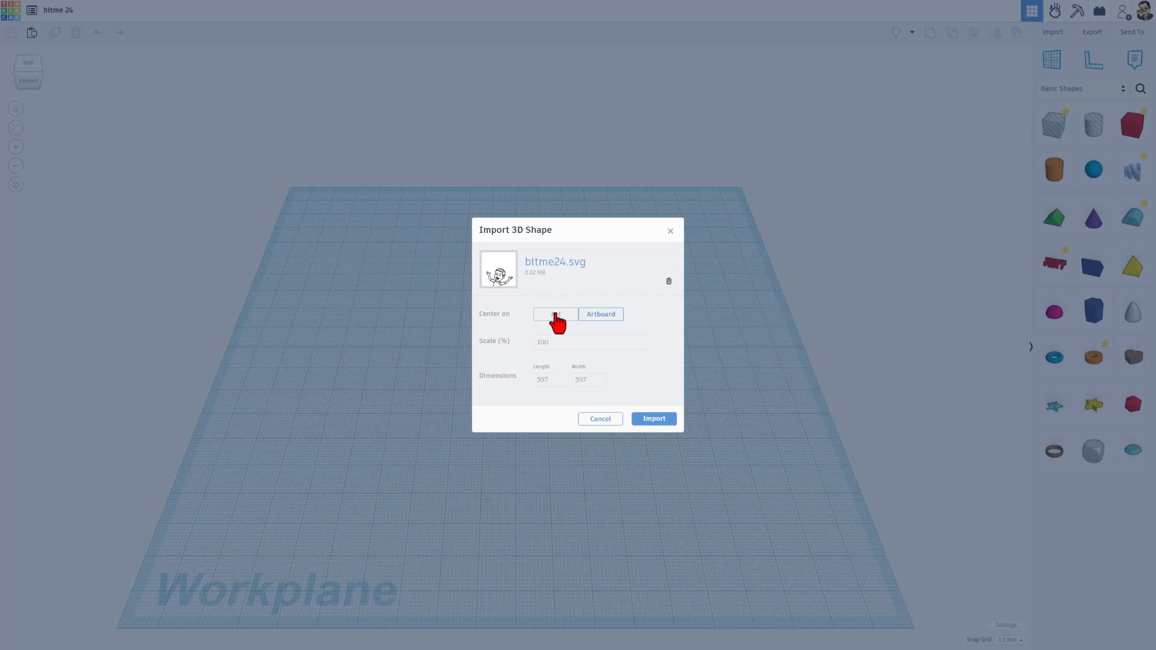
Import the drawing centred on Art at 14% scale.
left_click(555, 314)
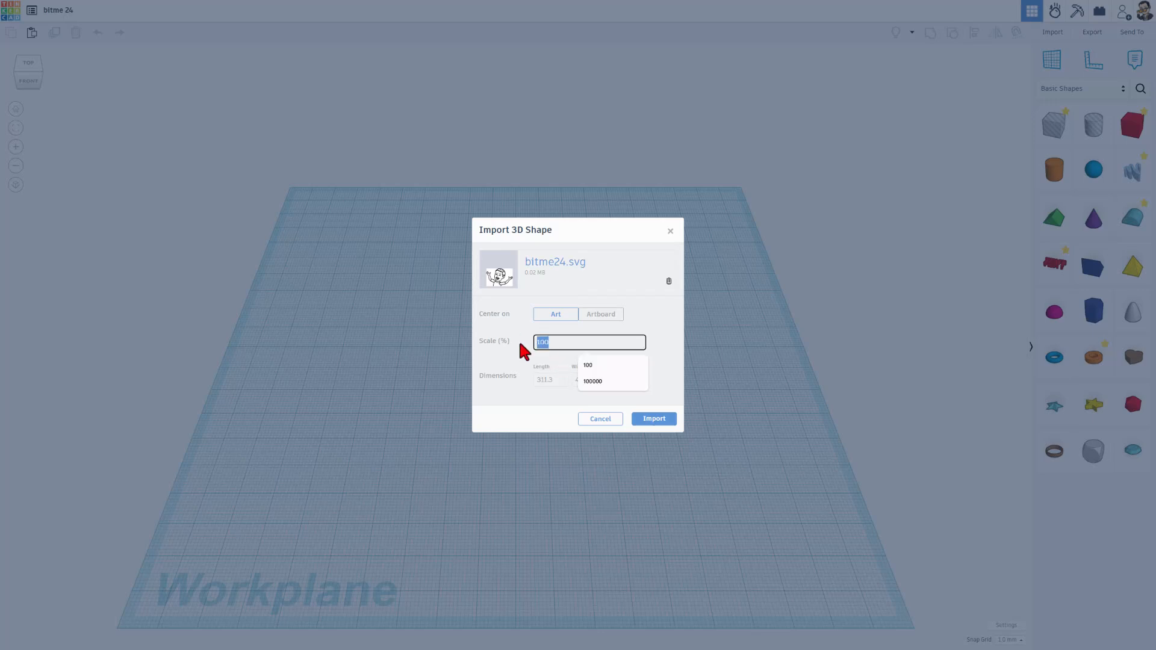
type("20")
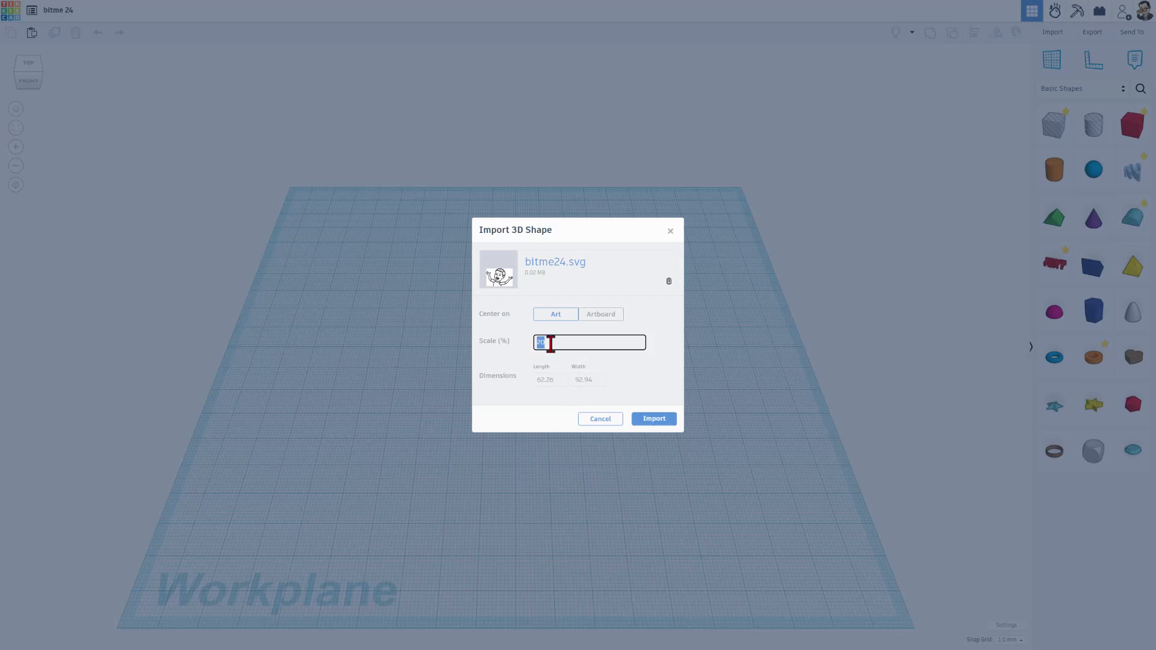
type("15")
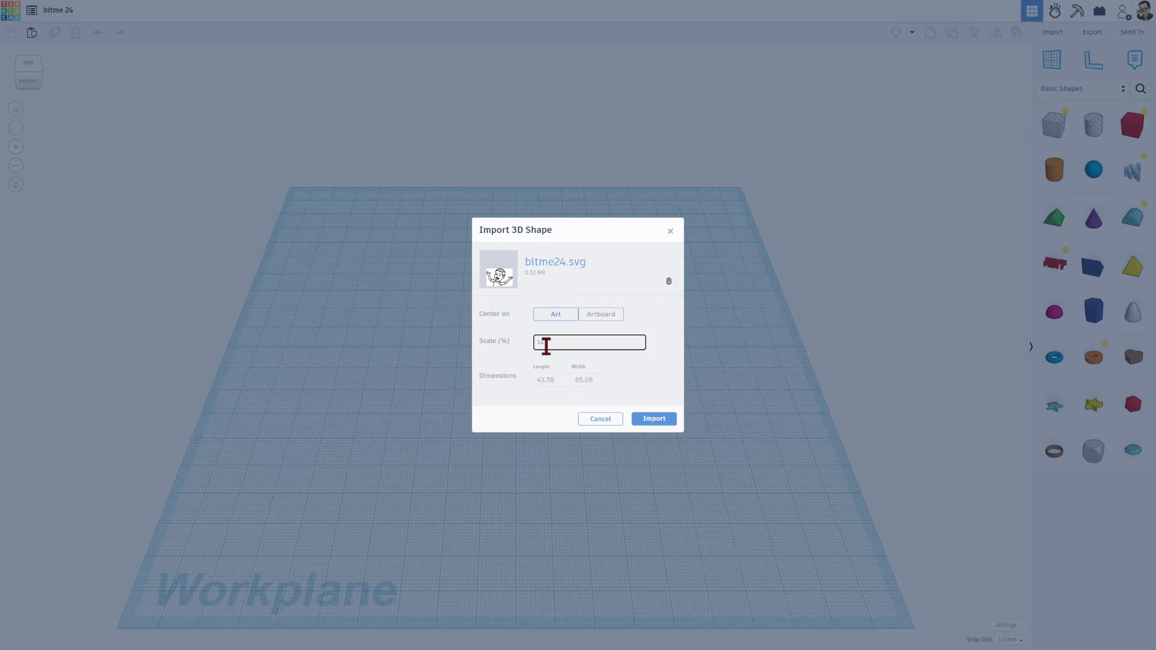
type("14")
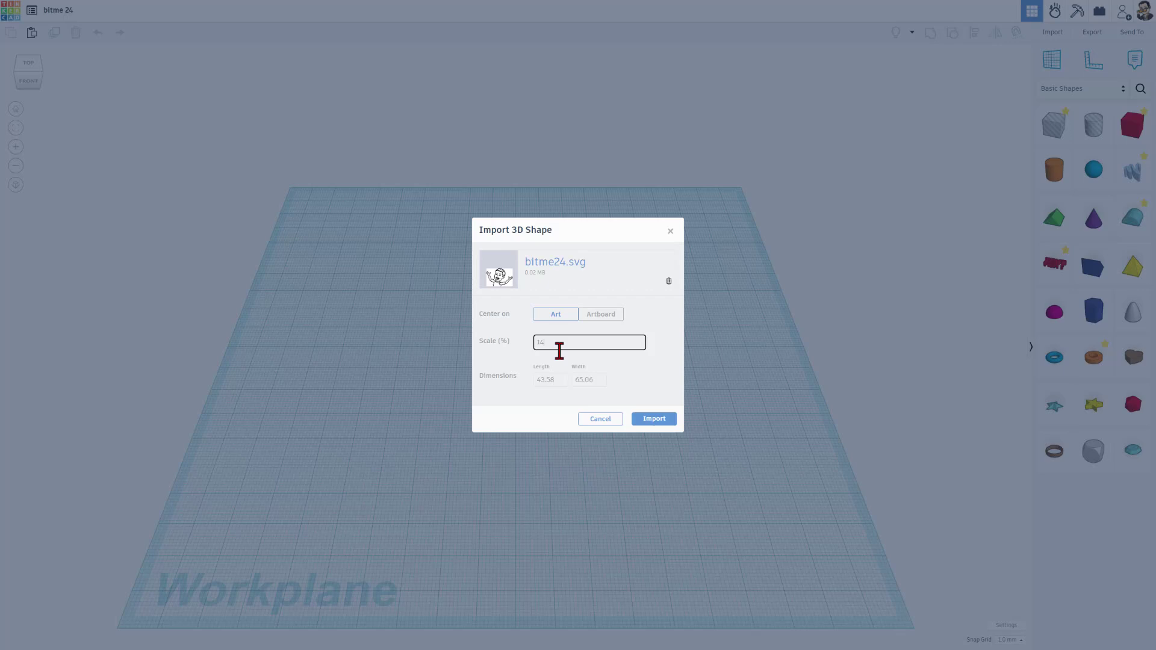
mouse_move(652, 418)
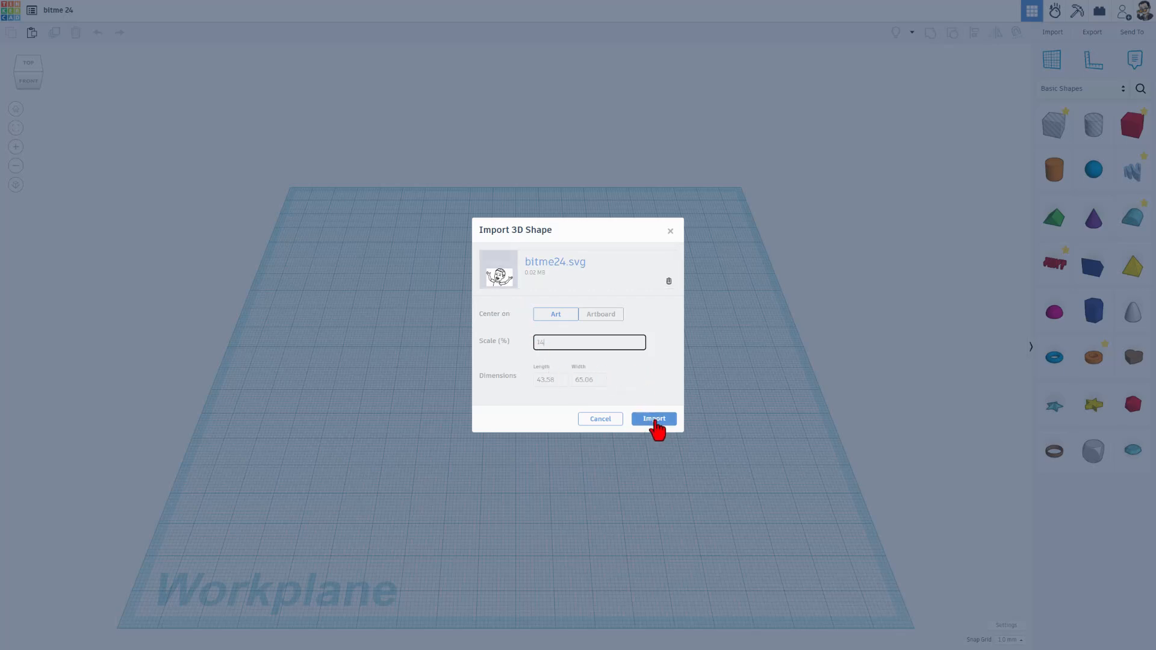
left_click(654, 418)
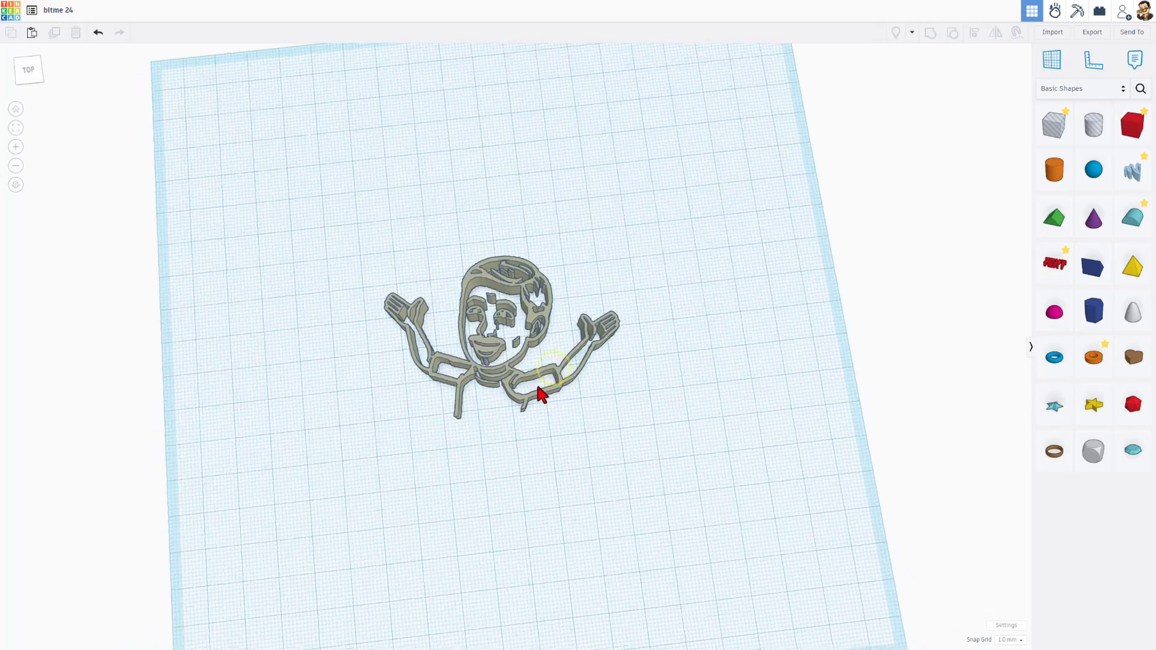
Duplicate the figure as a flat 2 mm high-quality silhouette placed beneath the line figure.
left_click(543, 395)
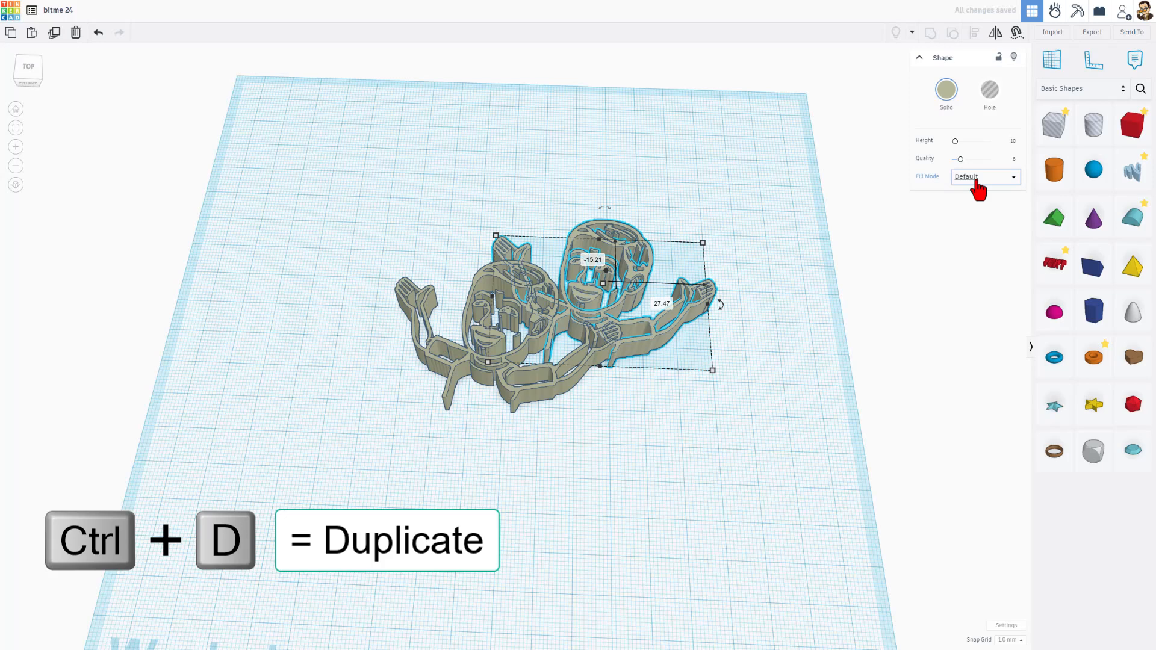
left_click(984, 177)
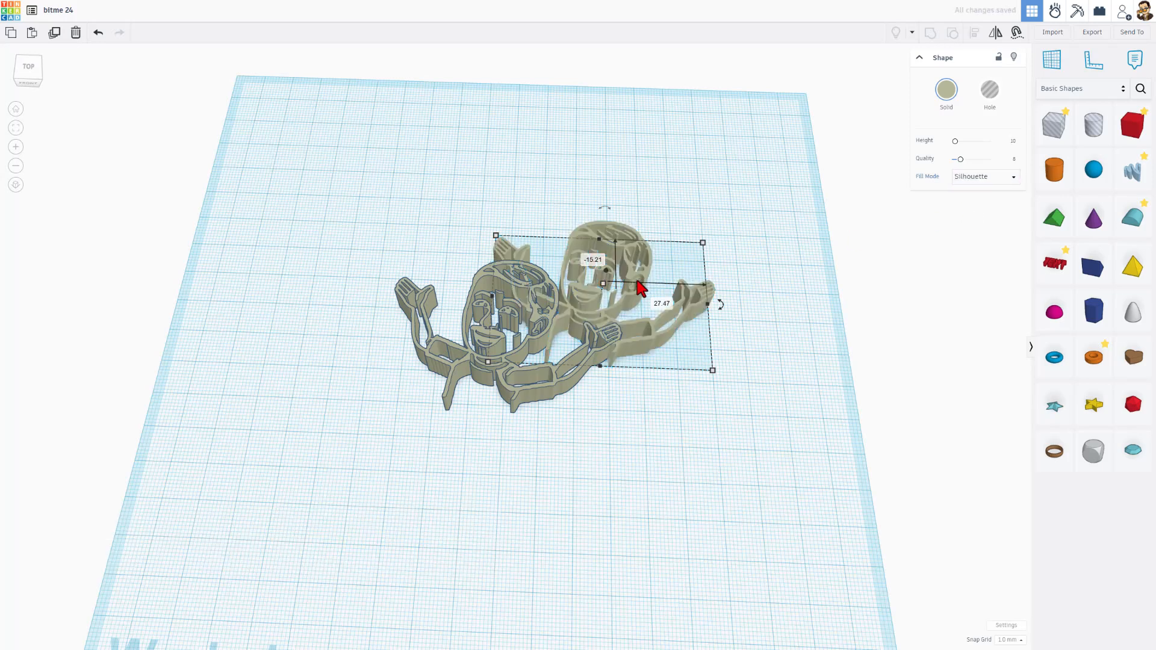
left_click_drag(637, 288, 649, 302)
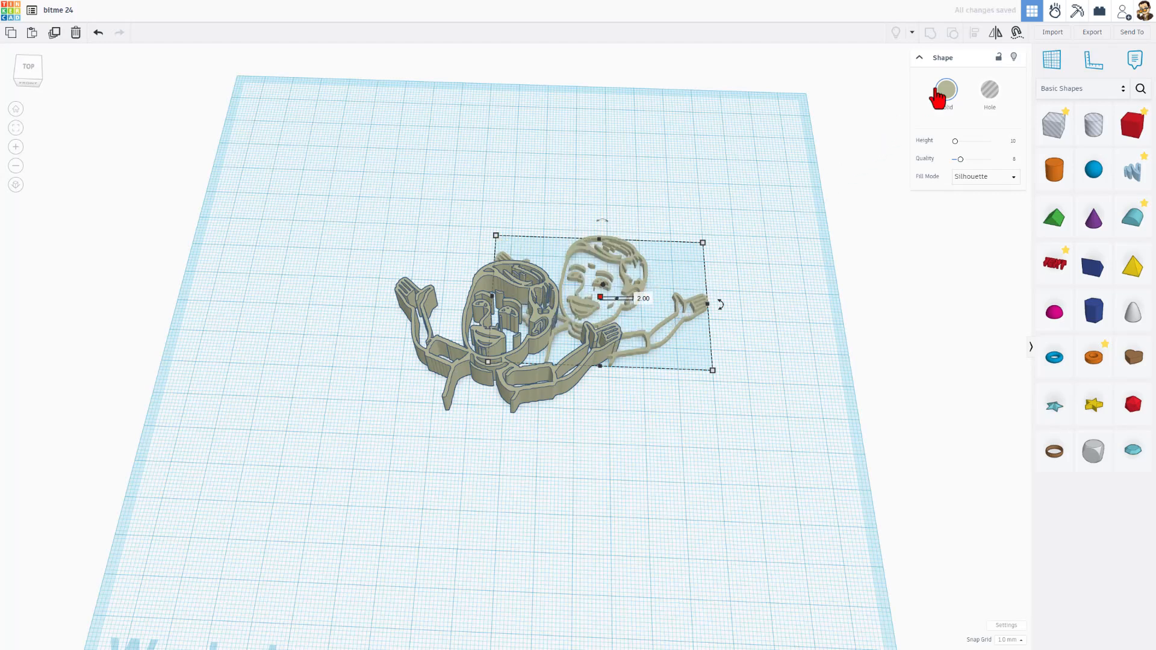
left_click_drag(961, 158, 959, 158)
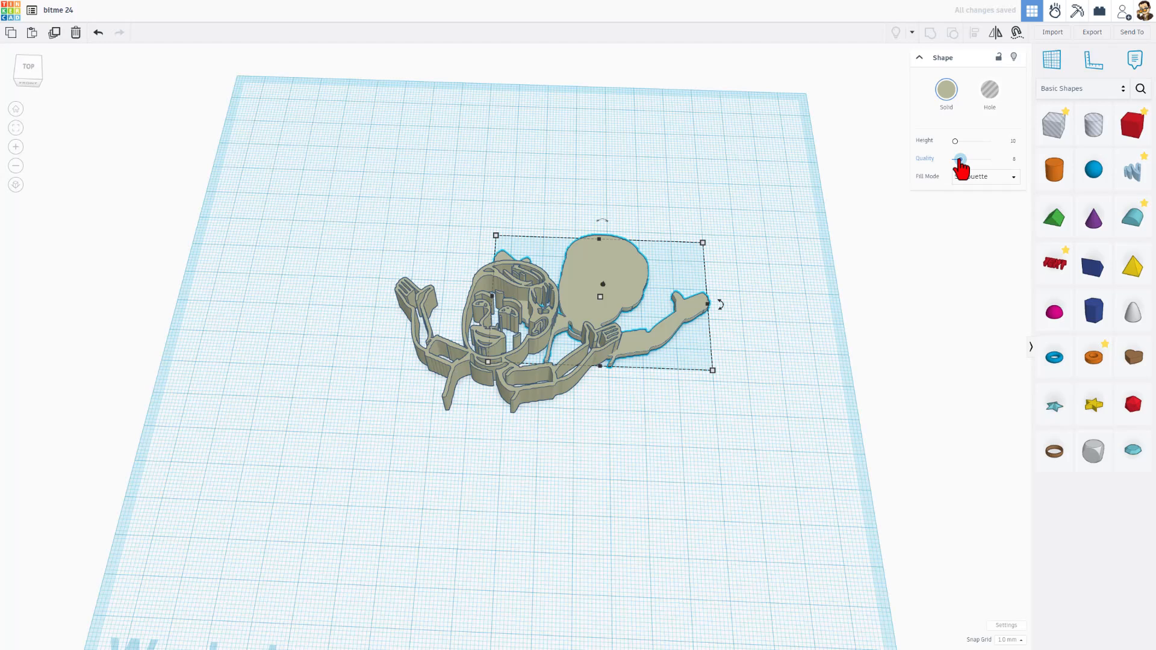
left_click_drag(960, 158, 991, 159)
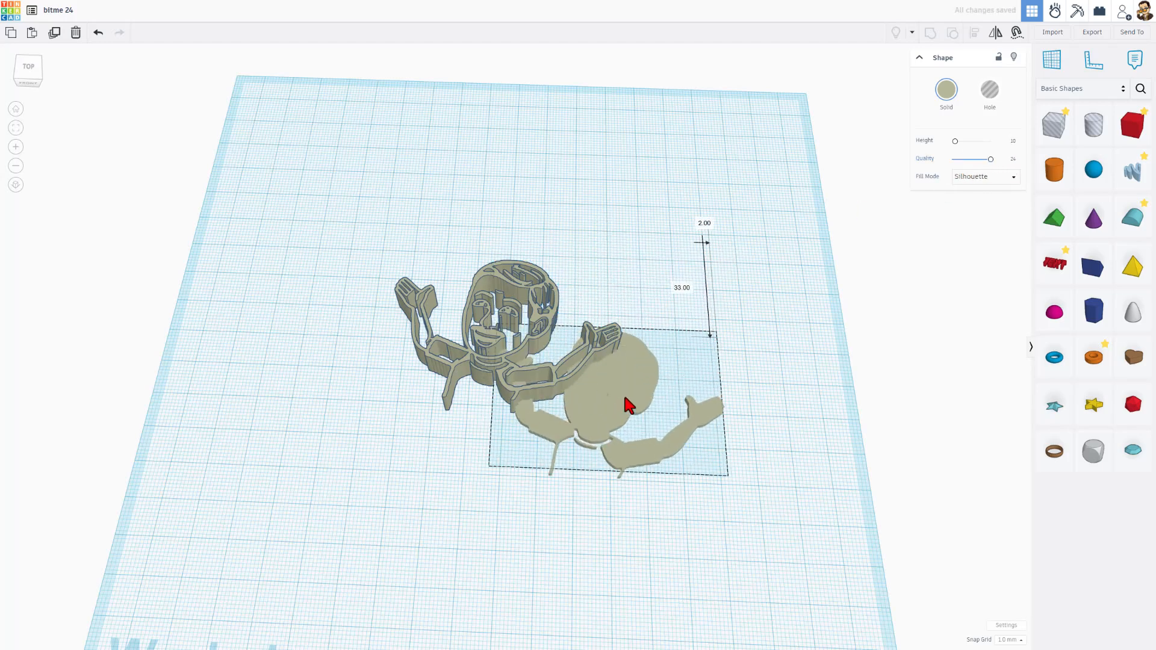
left_click_drag(625, 404, 525, 447)
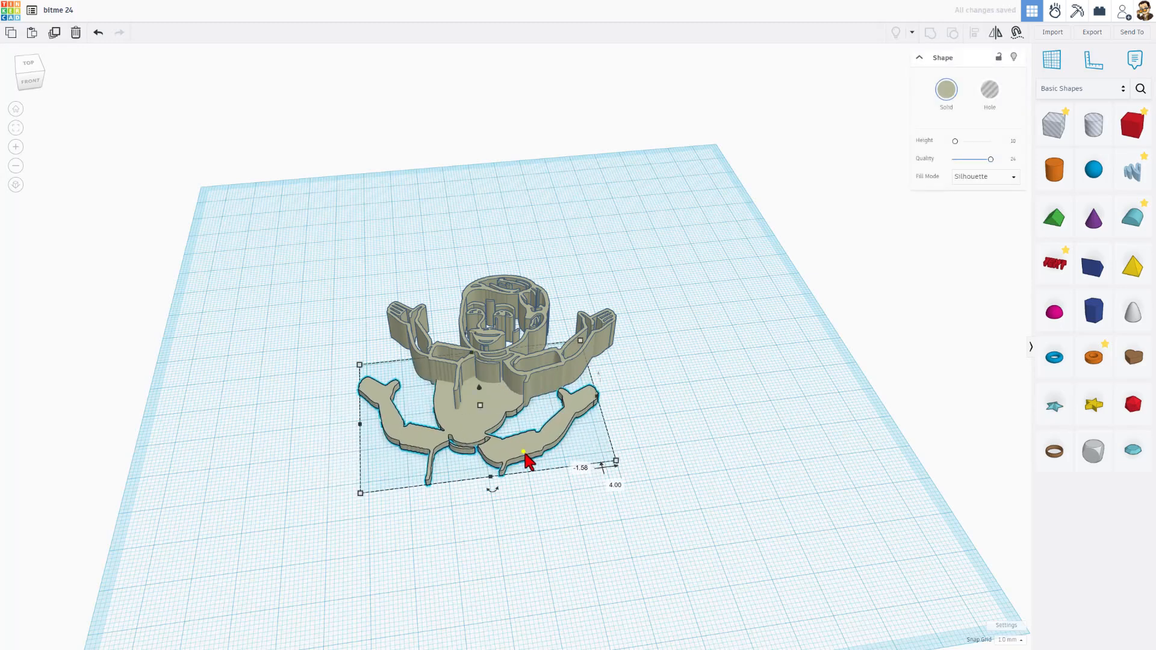
Duplicate the silhouette, move it aside, and make it an Outer Line border with 2 mm width.
key("Ctrl+D")
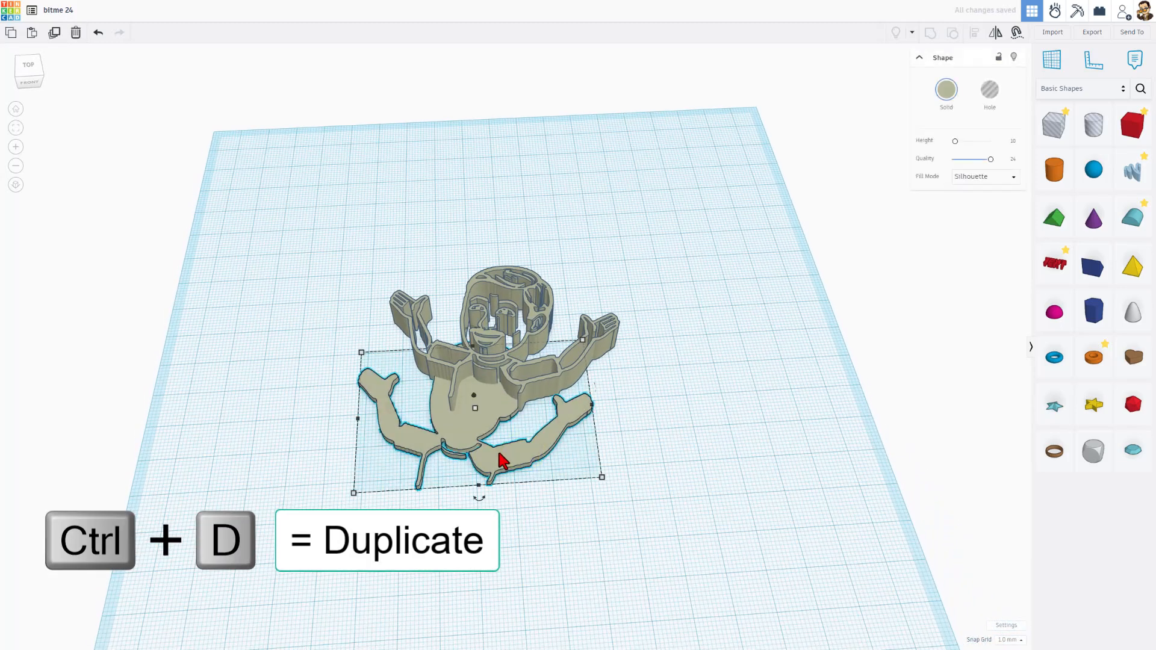
left_click_drag(501, 459, 679, 420)
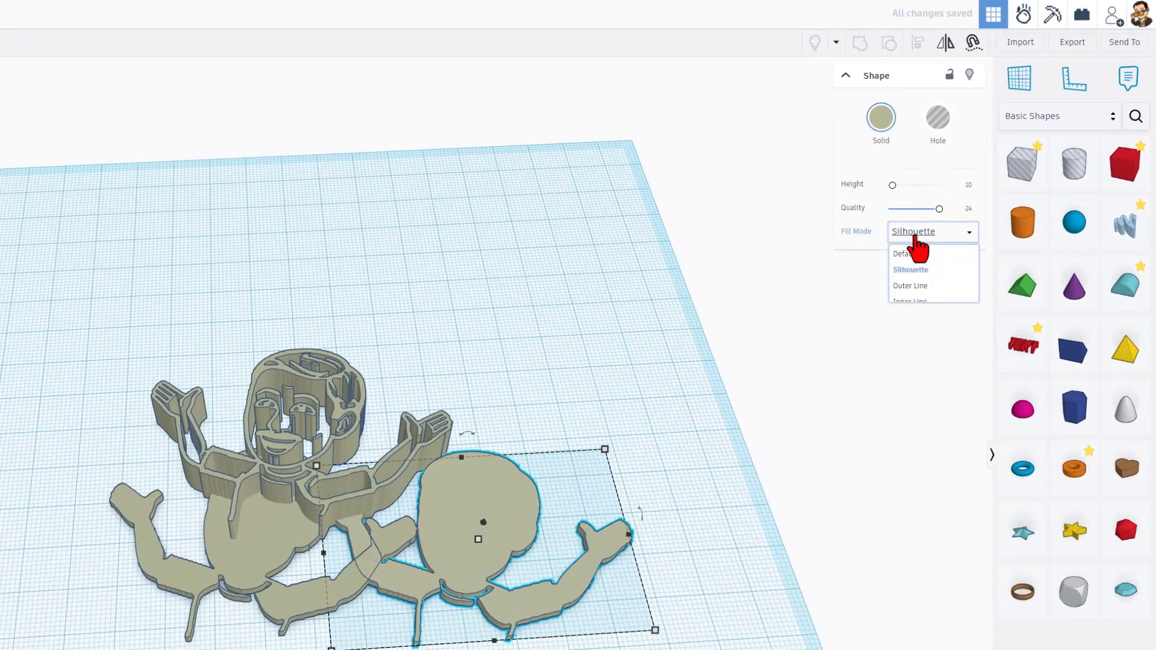
left_click(910, 286)
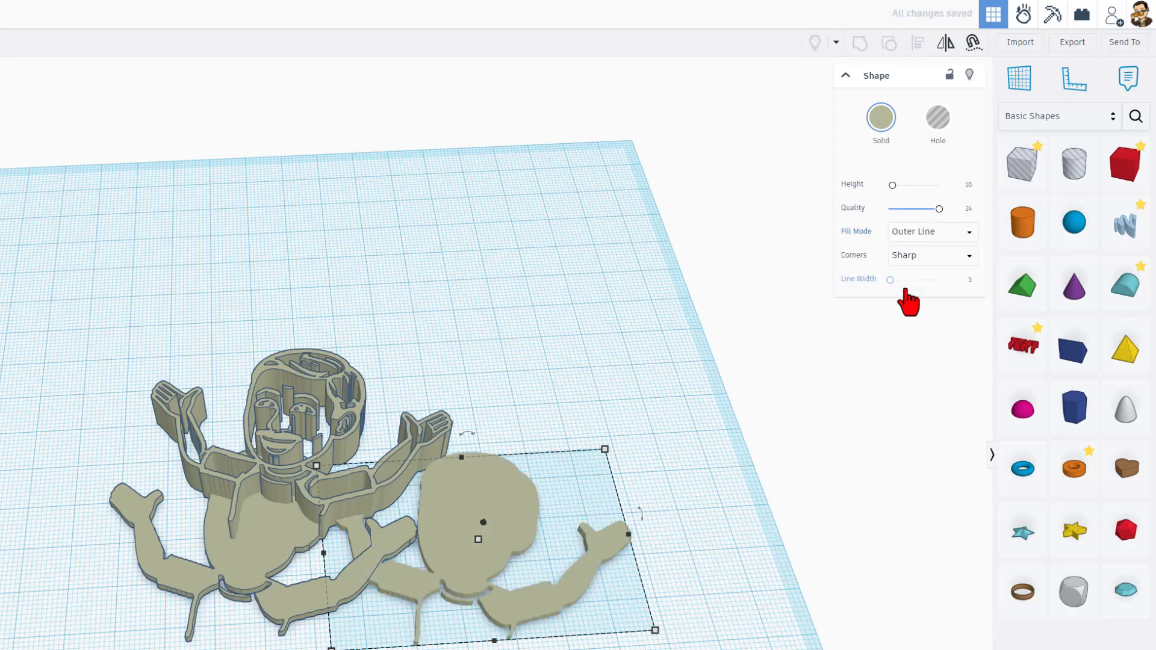
left_click(962, 279)
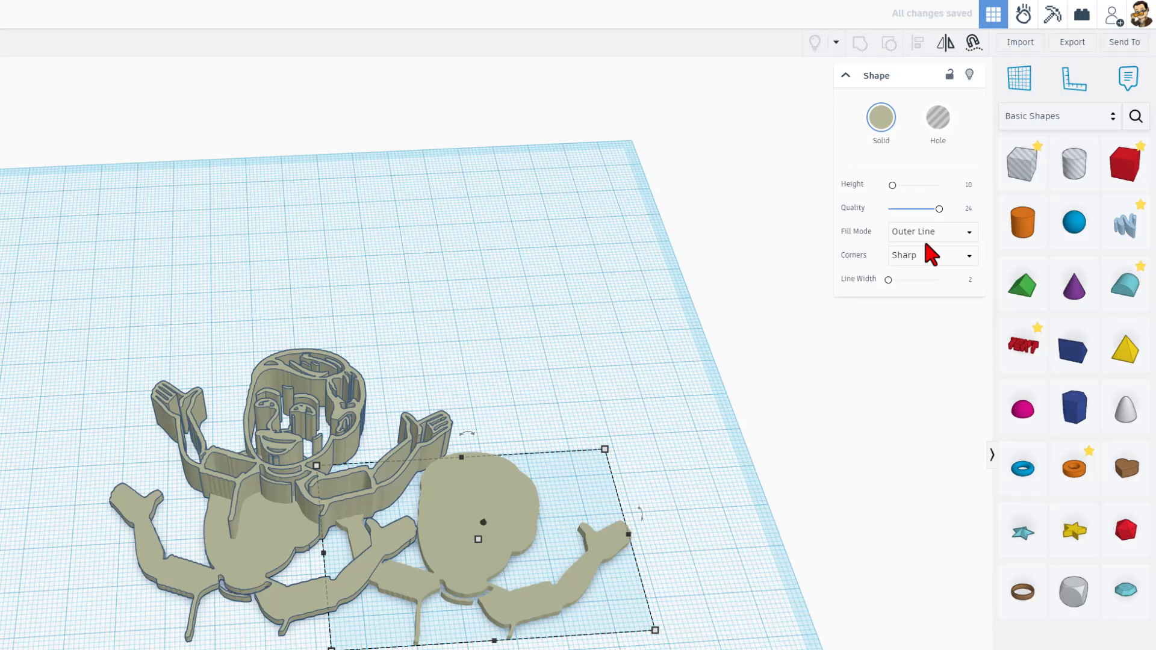
left_click(932, 255)
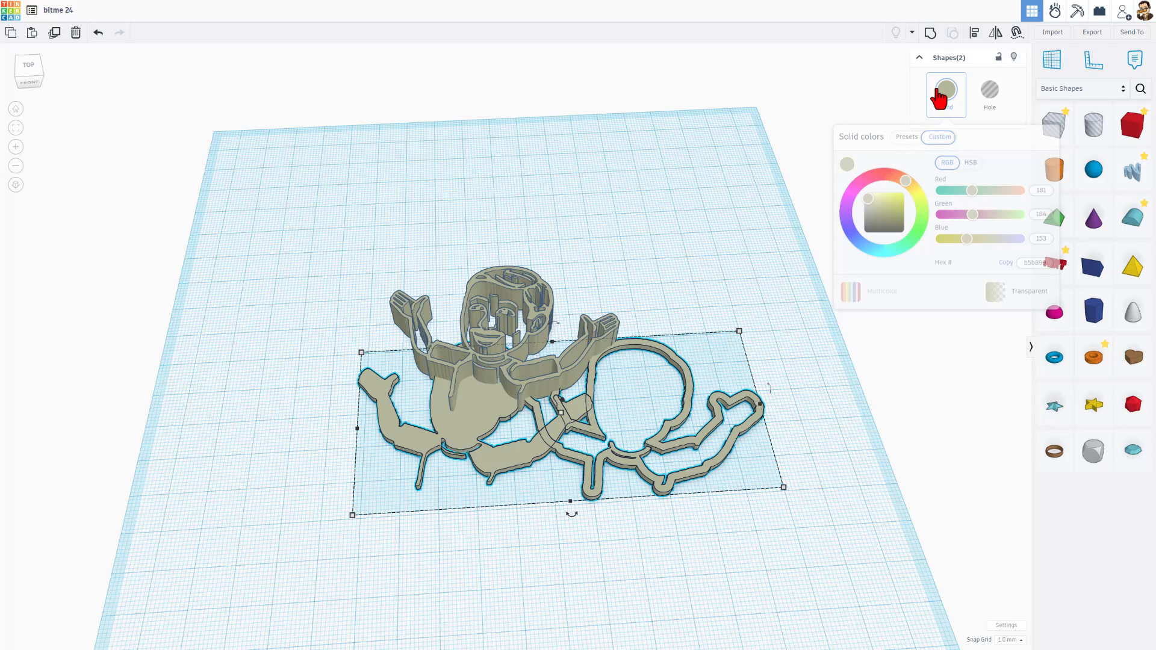
Select the base and line details together and centre-align them with L.
left_click(884, 215)
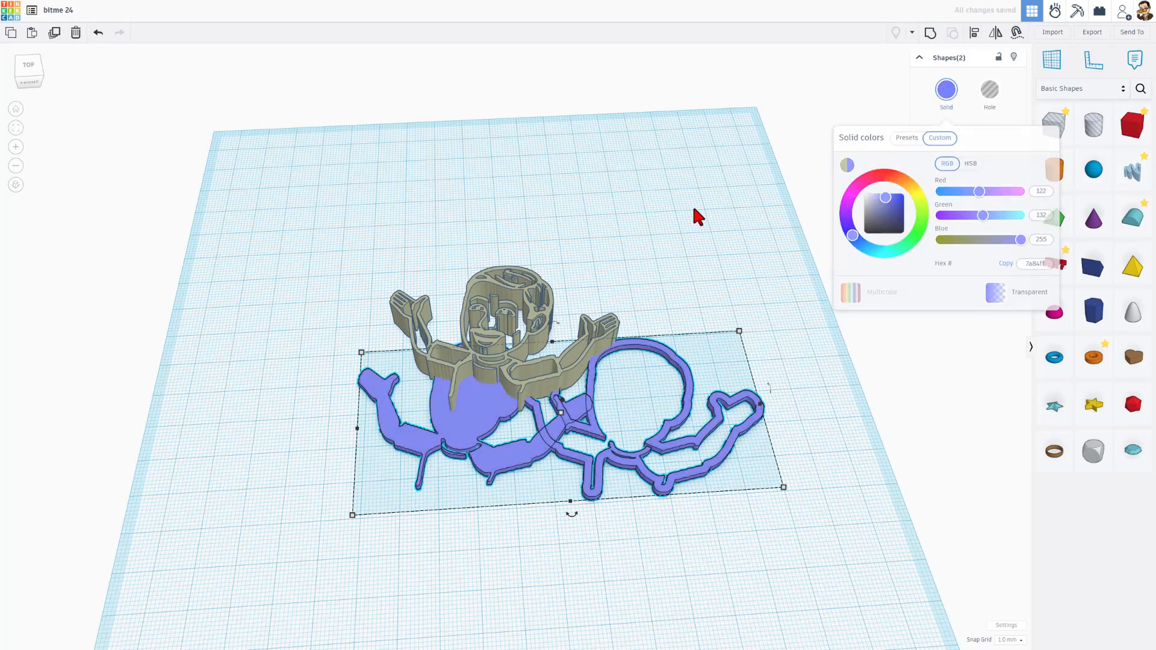
left_click(647, 492)
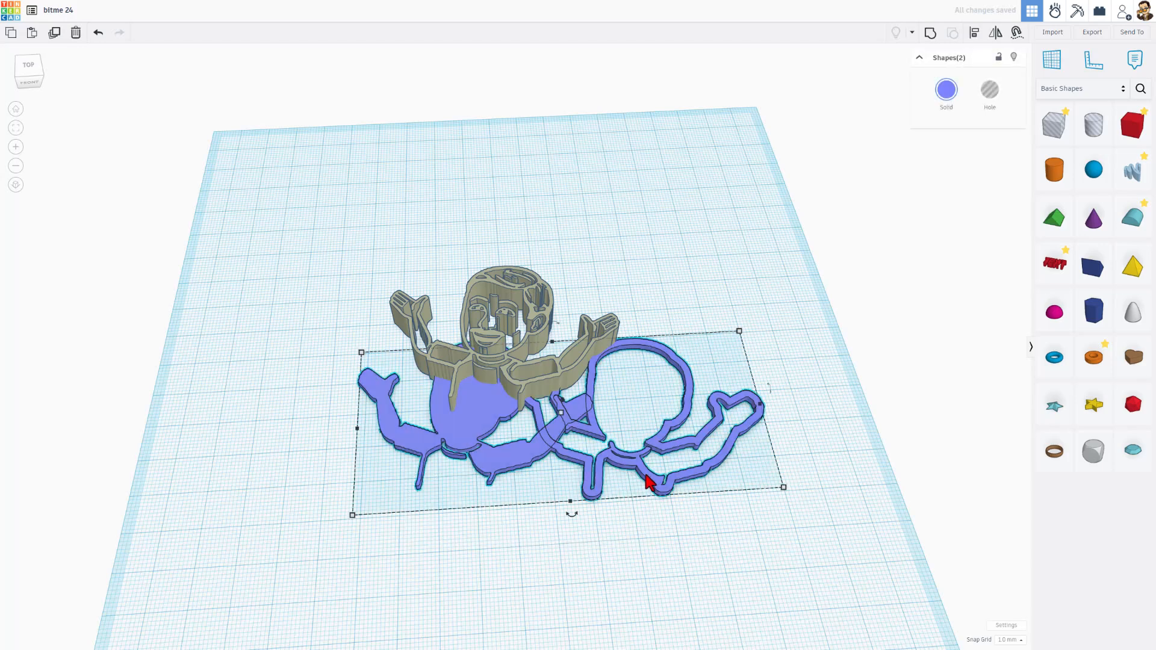
key("l")
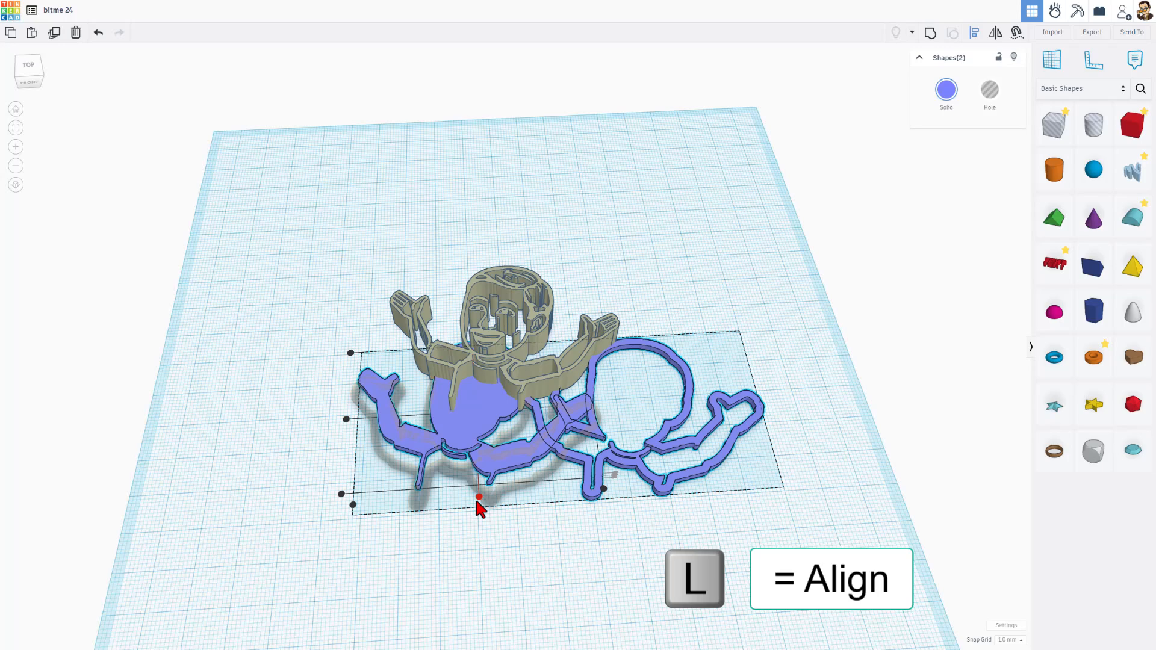
key("l")
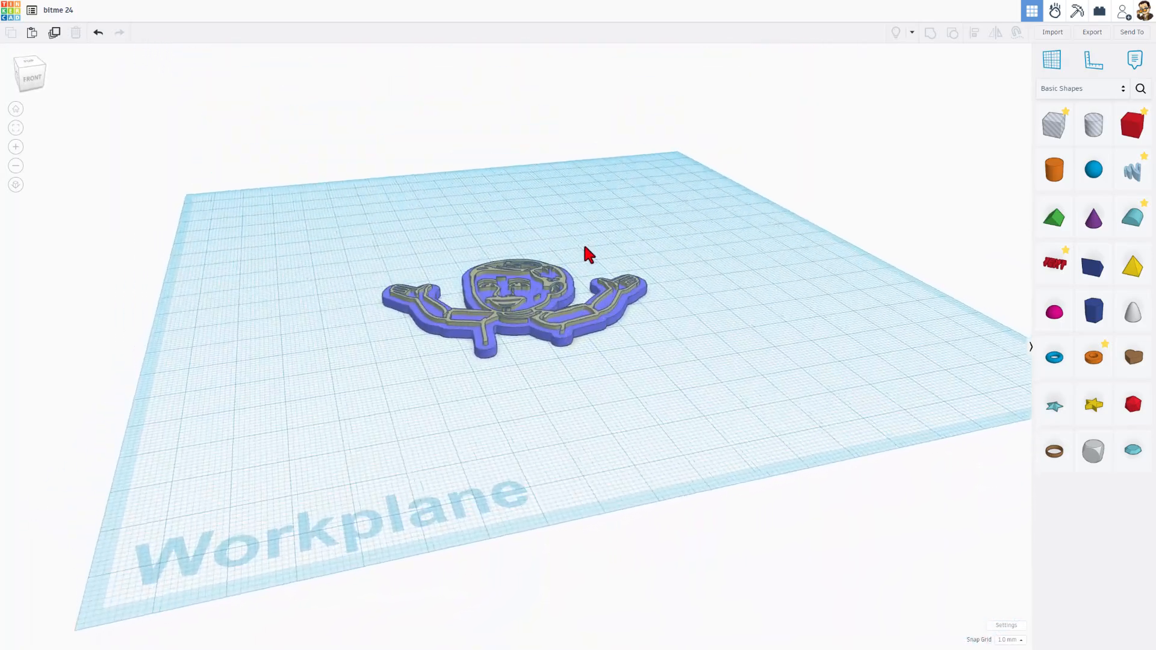
Give the line details a grey preset colour.
left_click(508, 308)
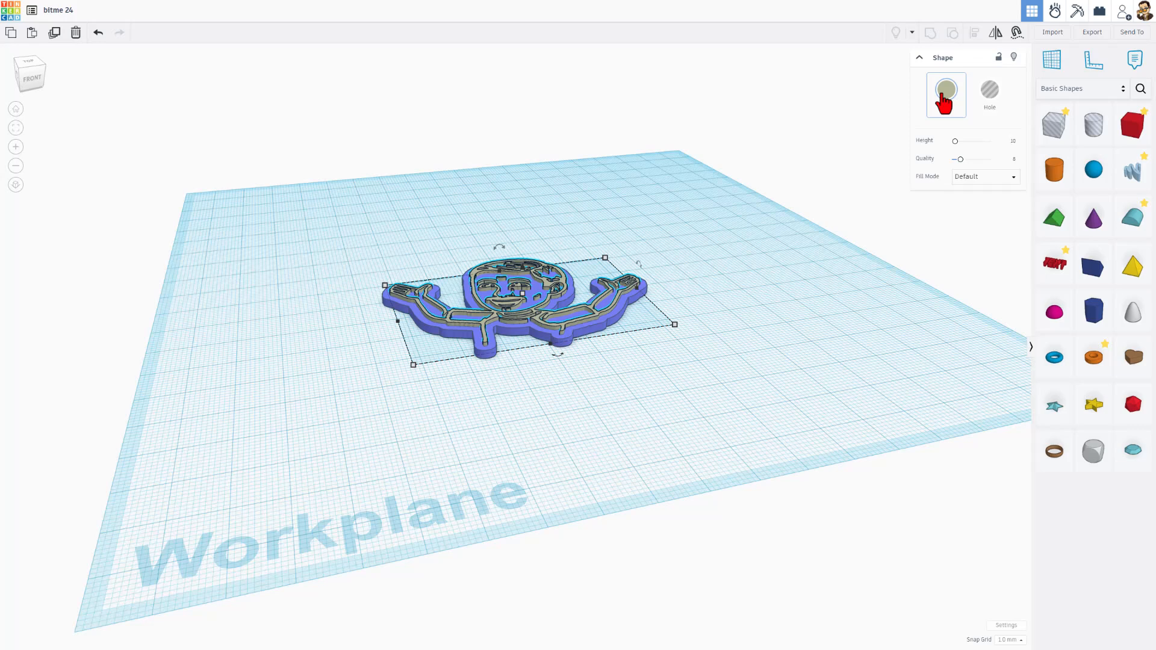
left_click(946, 93)
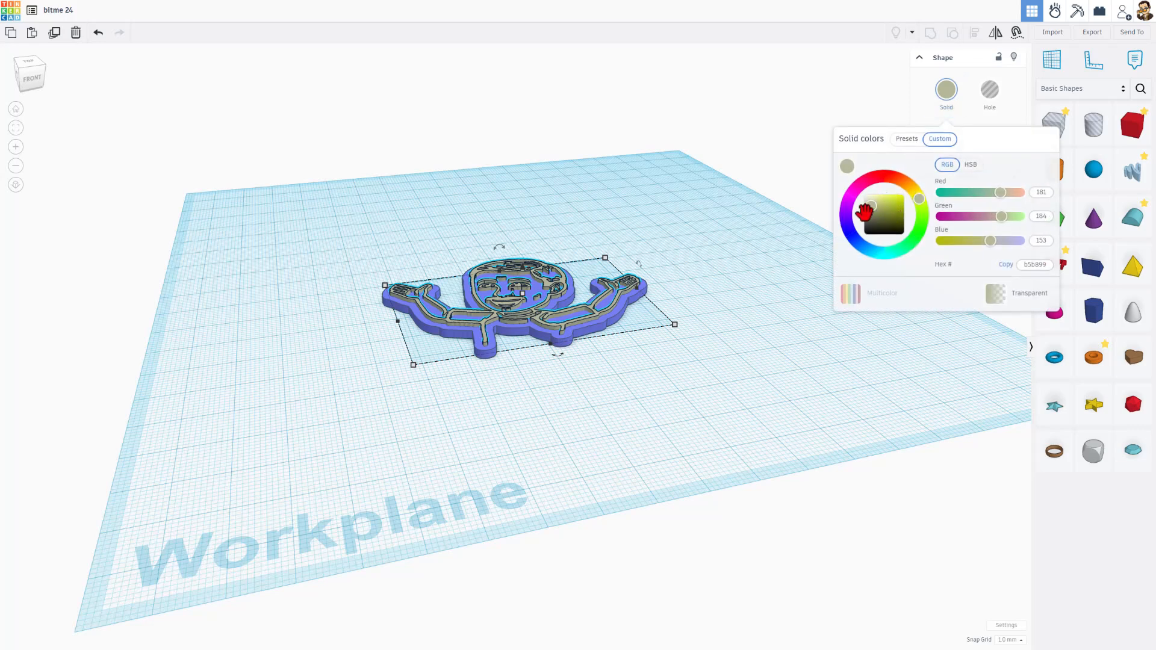
left_click(907, 139)
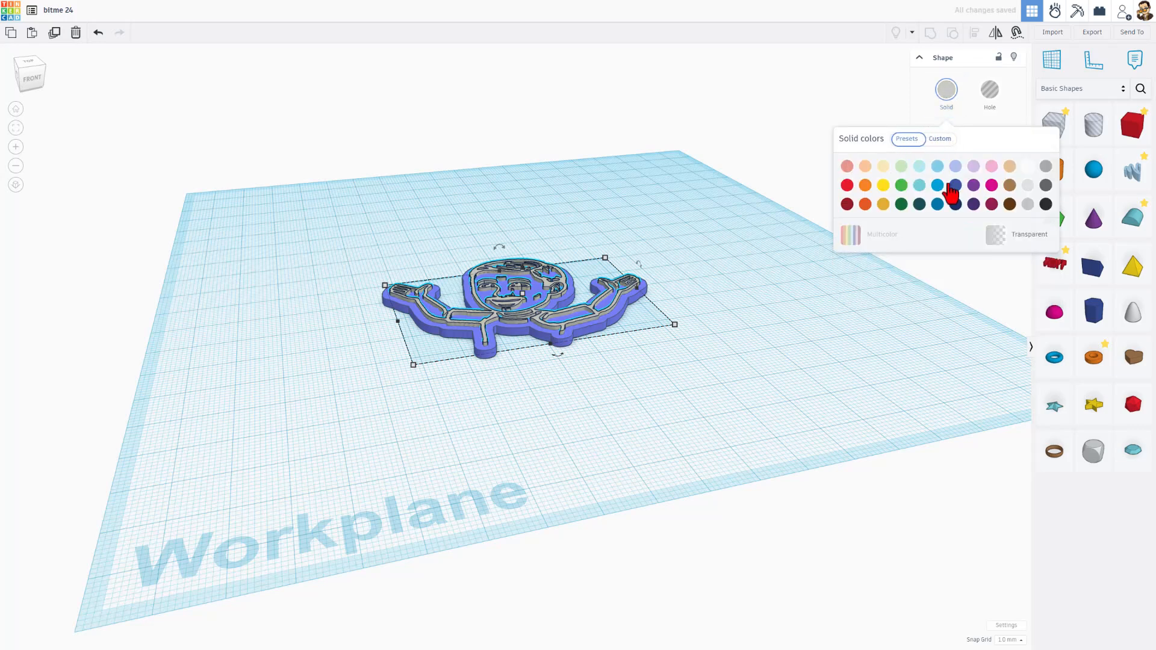
left_click(1045, 165)
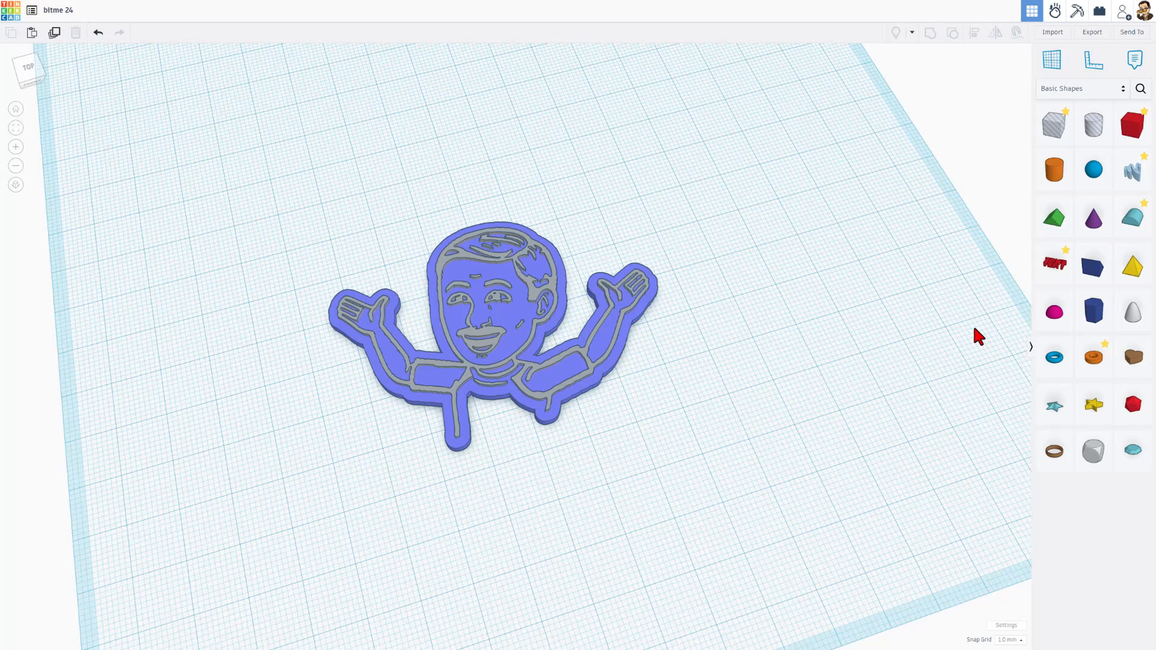
Add a round orange cylinder, flatten it and slide it beneath the bust's lower edge.
left_click(1055, 169)
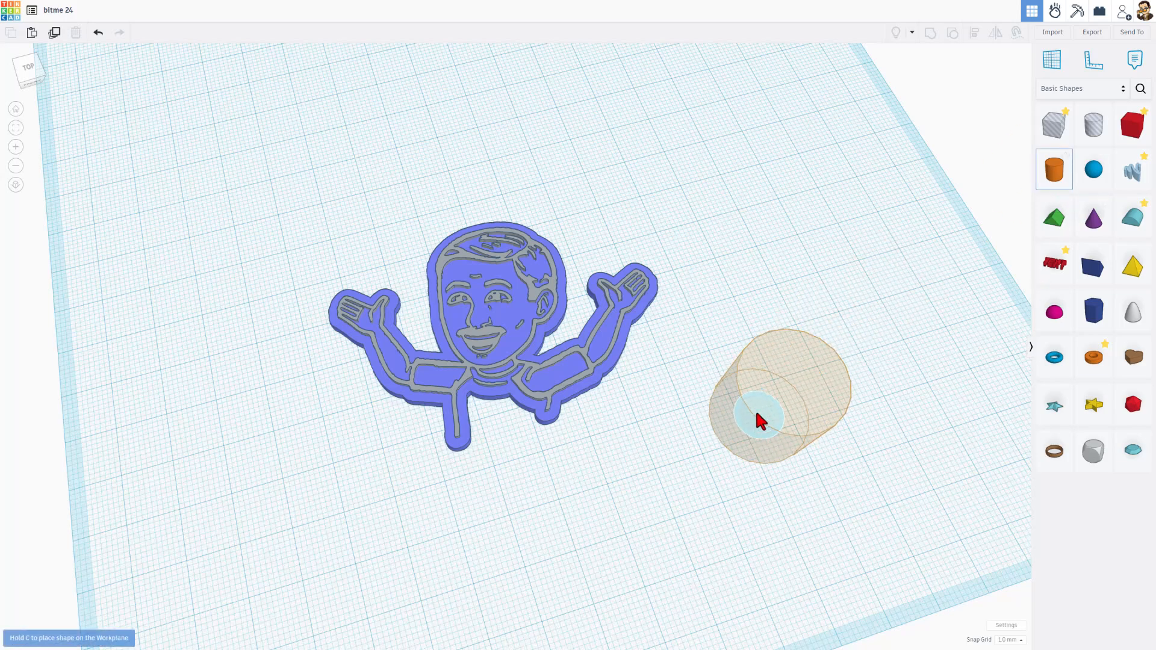
left_click(760, 416)
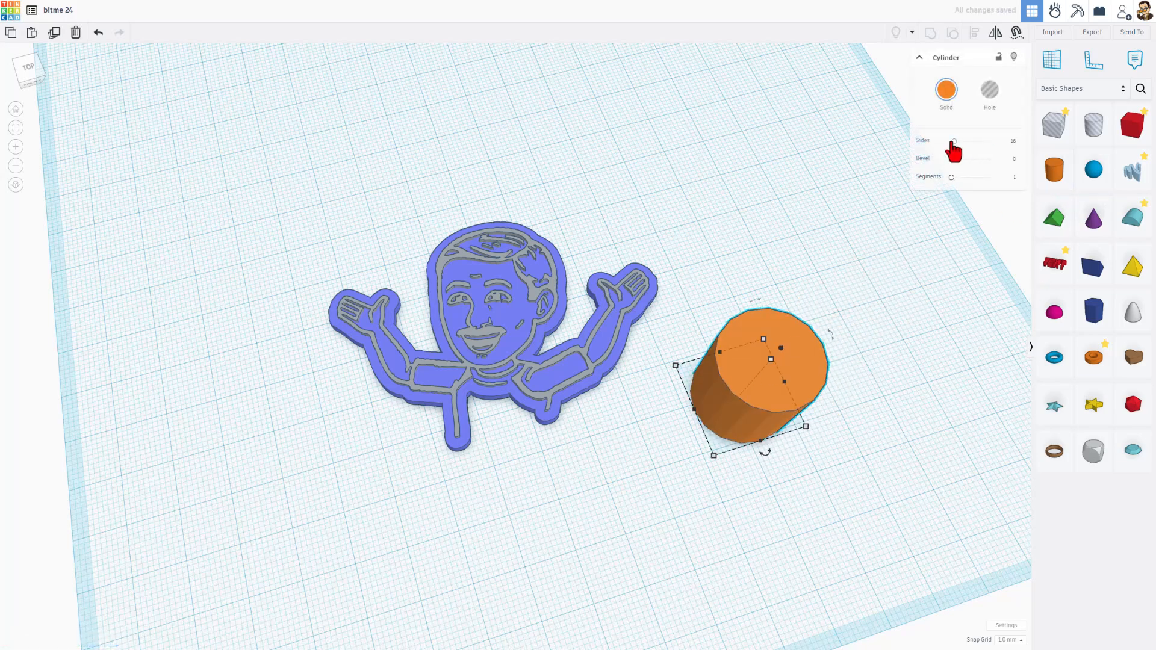
left_click_drag(954, 141, 992, 140)
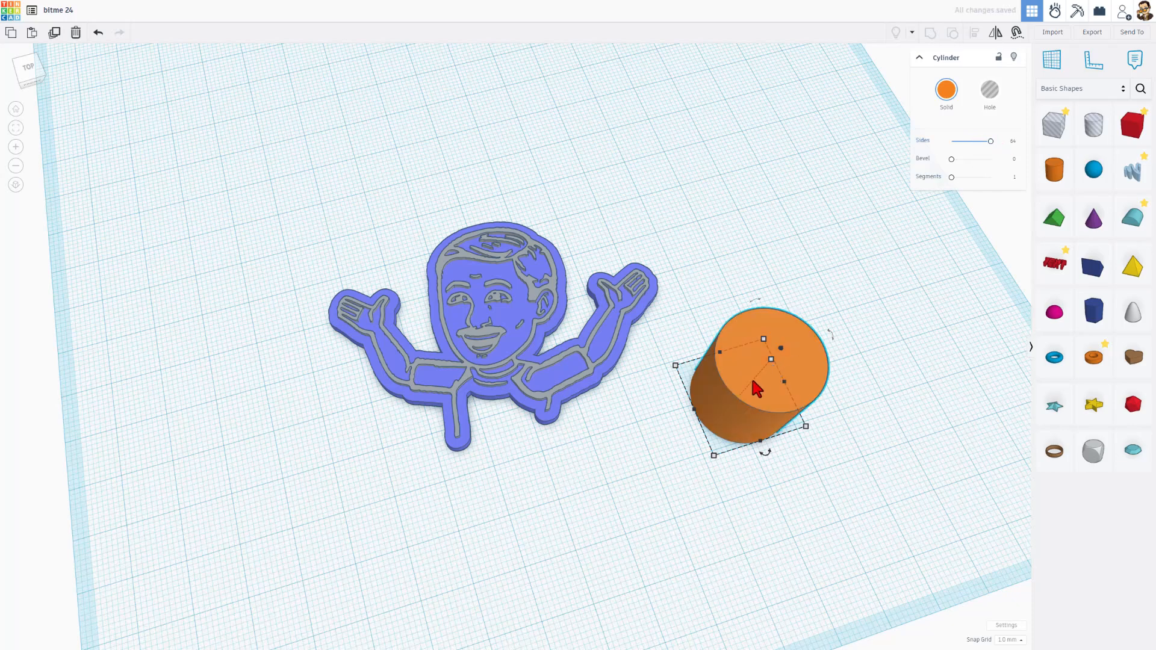
left_click_drag(756, 387, 493, 376)
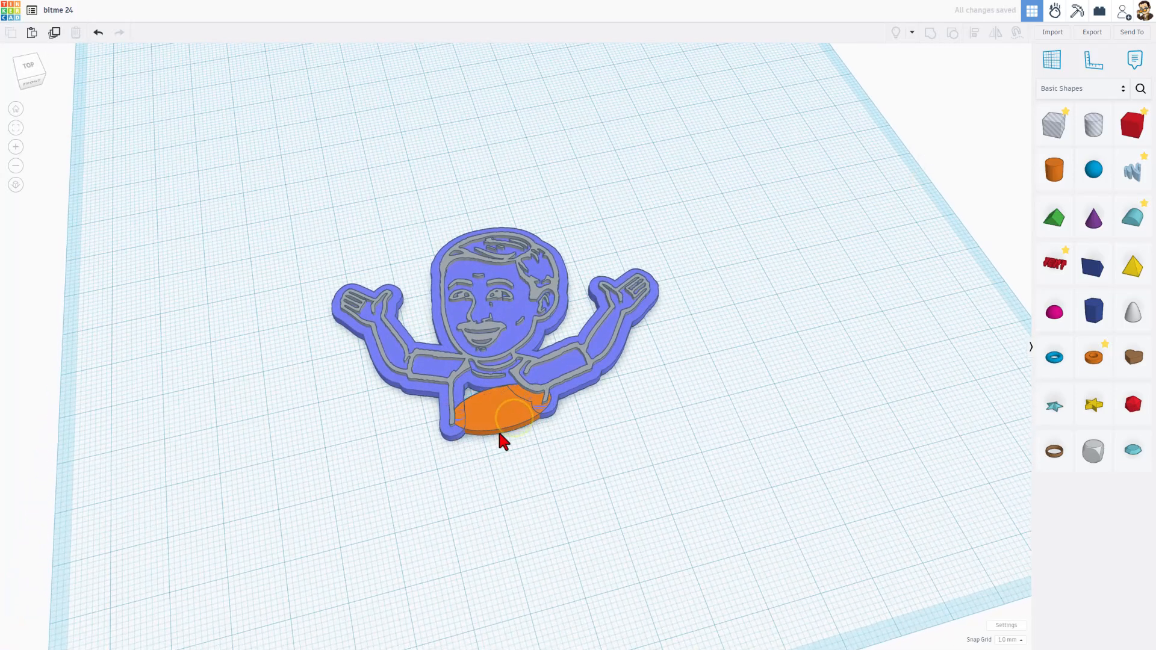
left_click(495, 422)
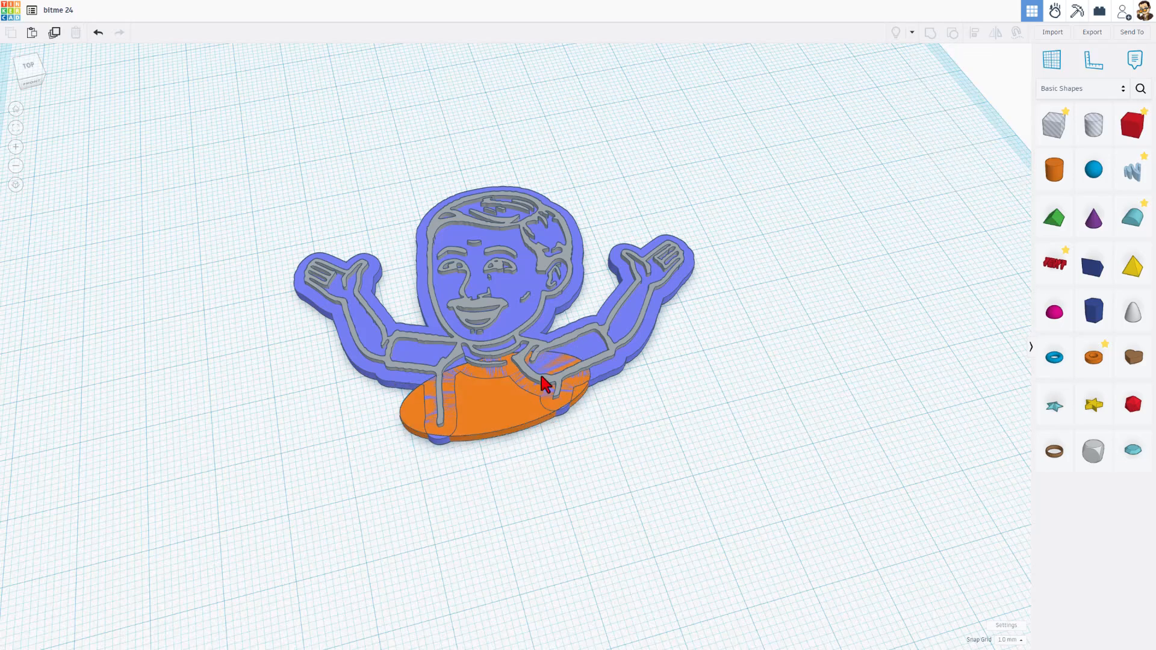
mouse_move(1024, 156)
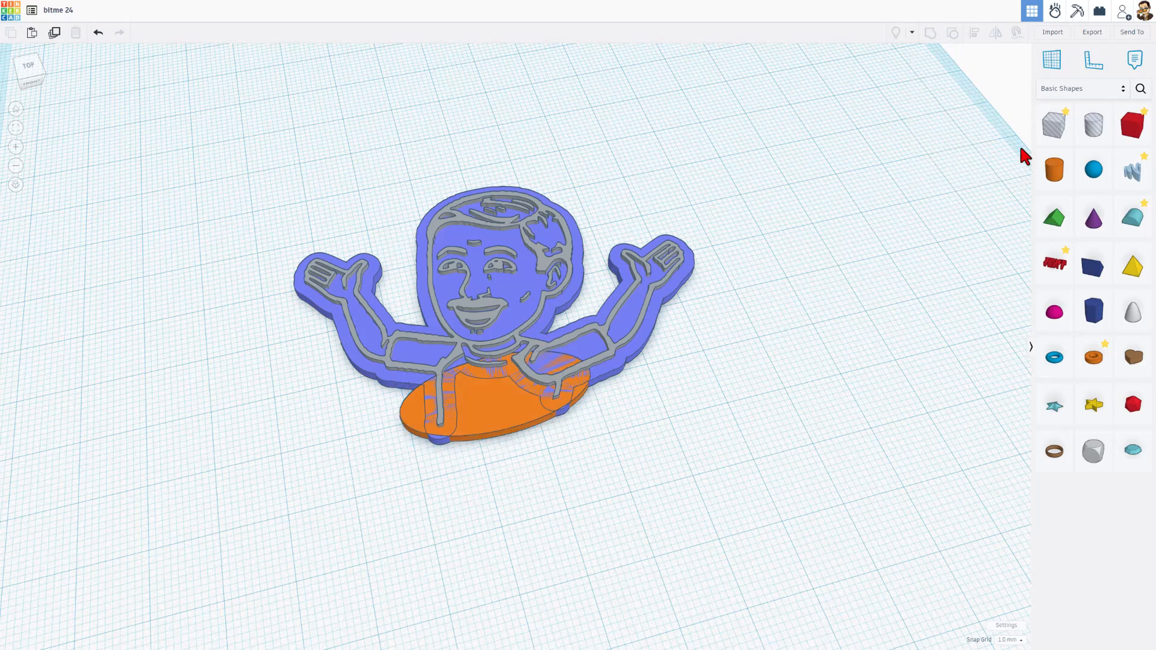
Cover both sides of the orange disc with box holes to trim its excess.
left_click(1054, 124)
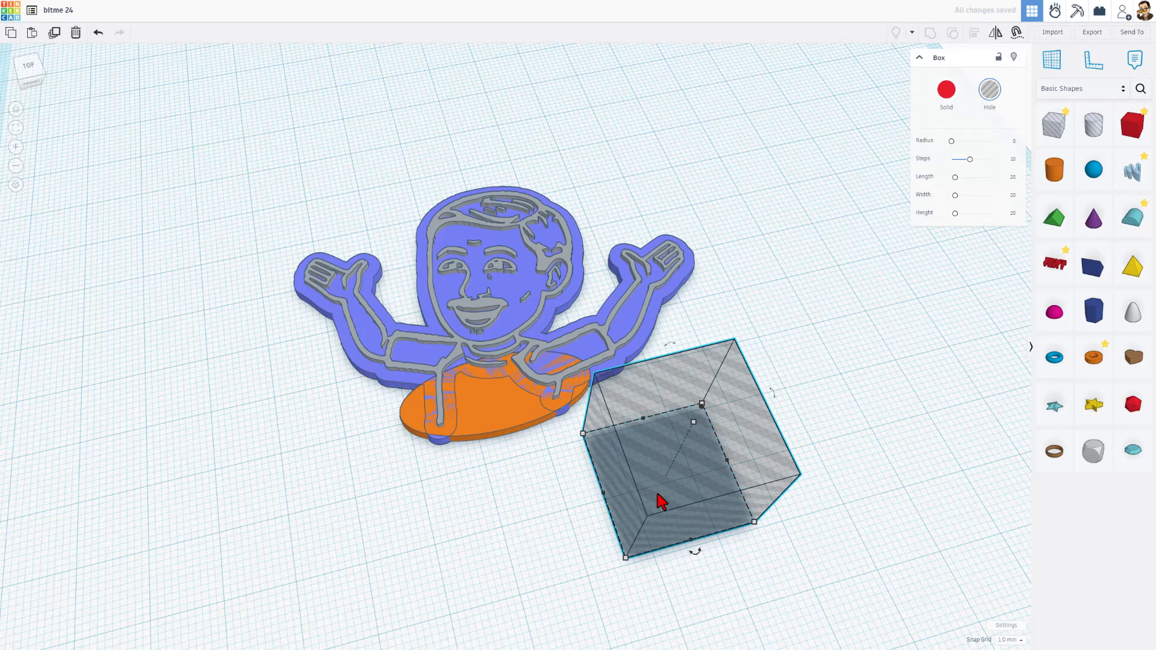
left_click_drag(660, 502, 596, 369)
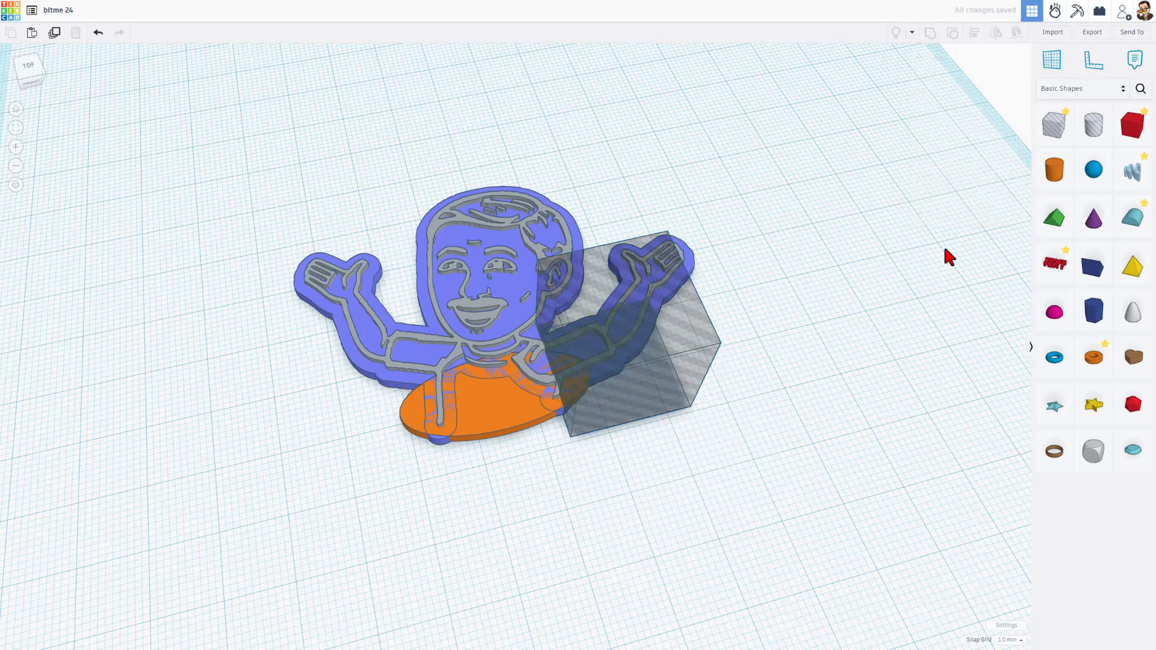
left_click_drag(948, 255, 734, 235)
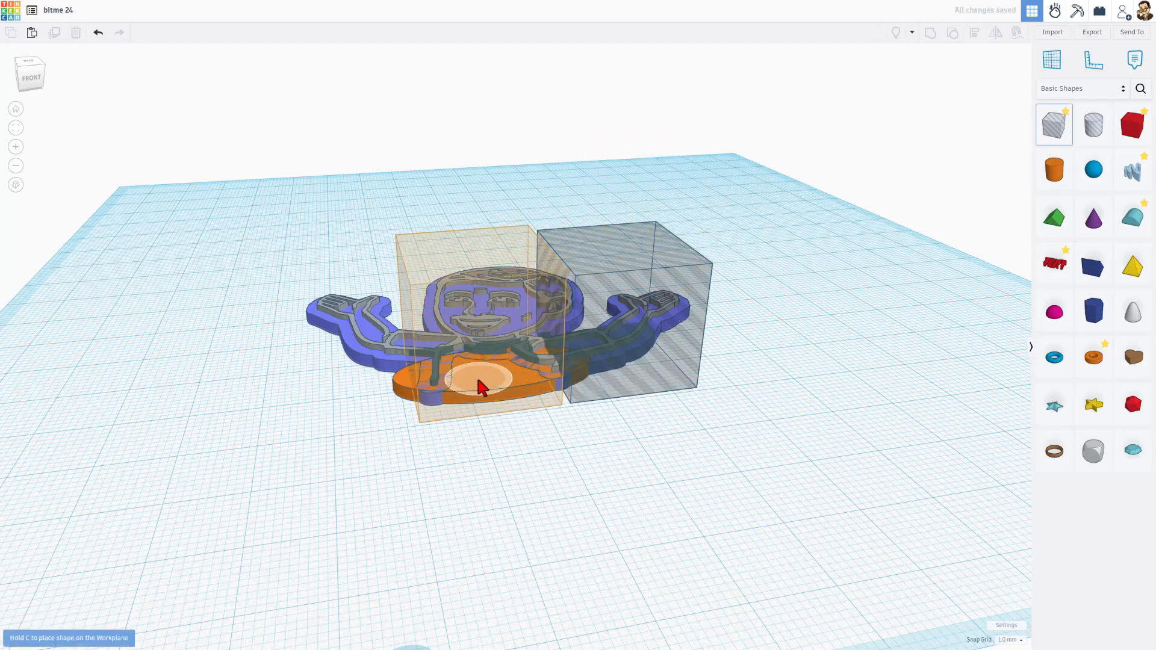
left_click_drag(476, 387, 299, 468)
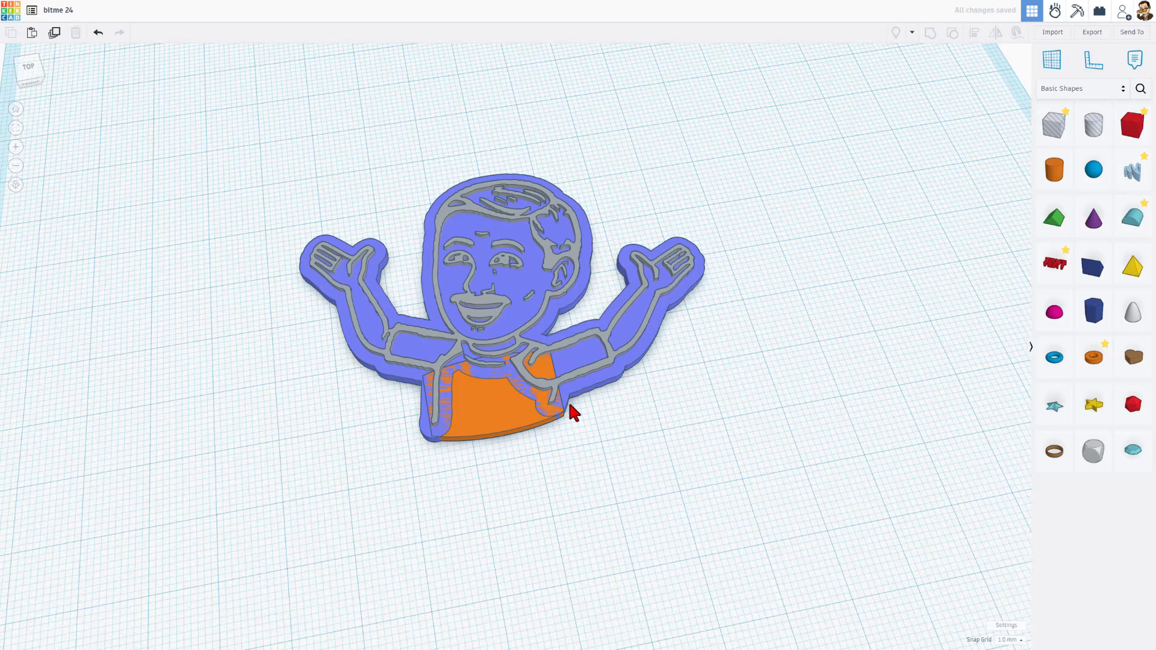
Group the base with the orange torso piece and color the merged shape blue.
left_click(482, 404)
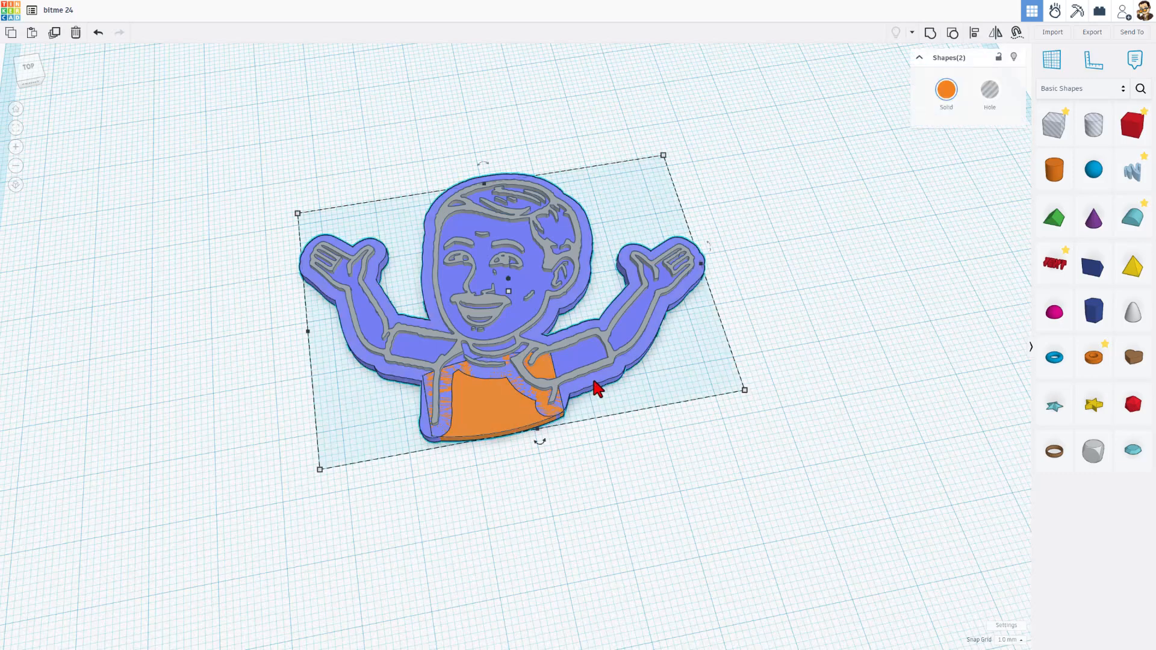
key("Ctrl+g")
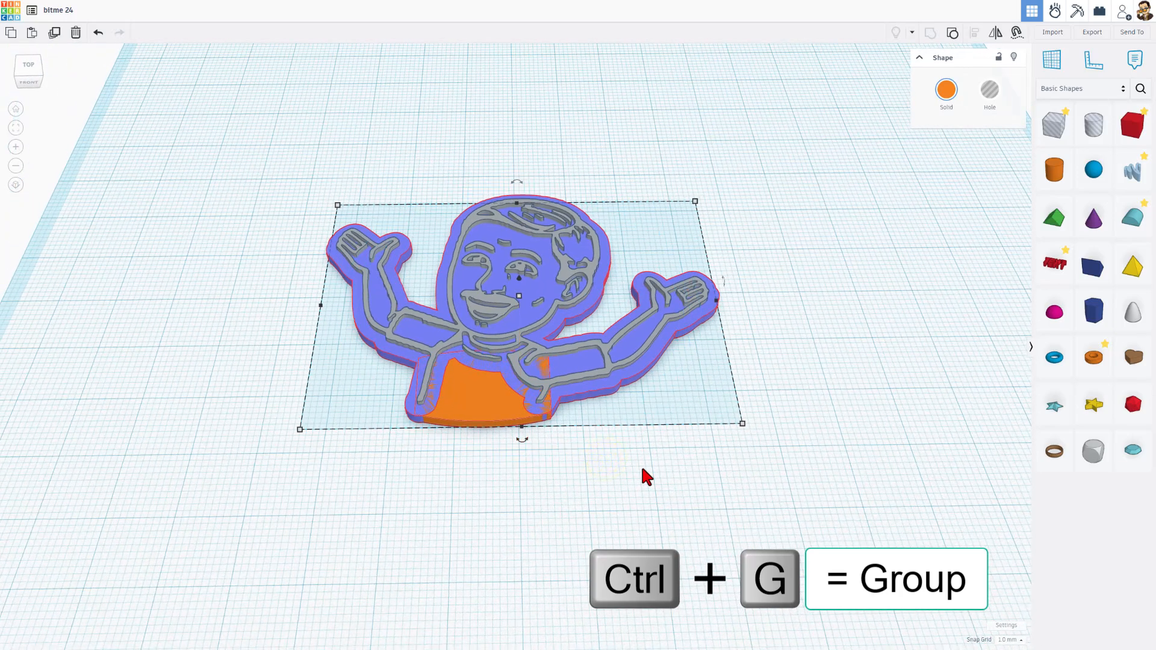
key("Ctrl+G")
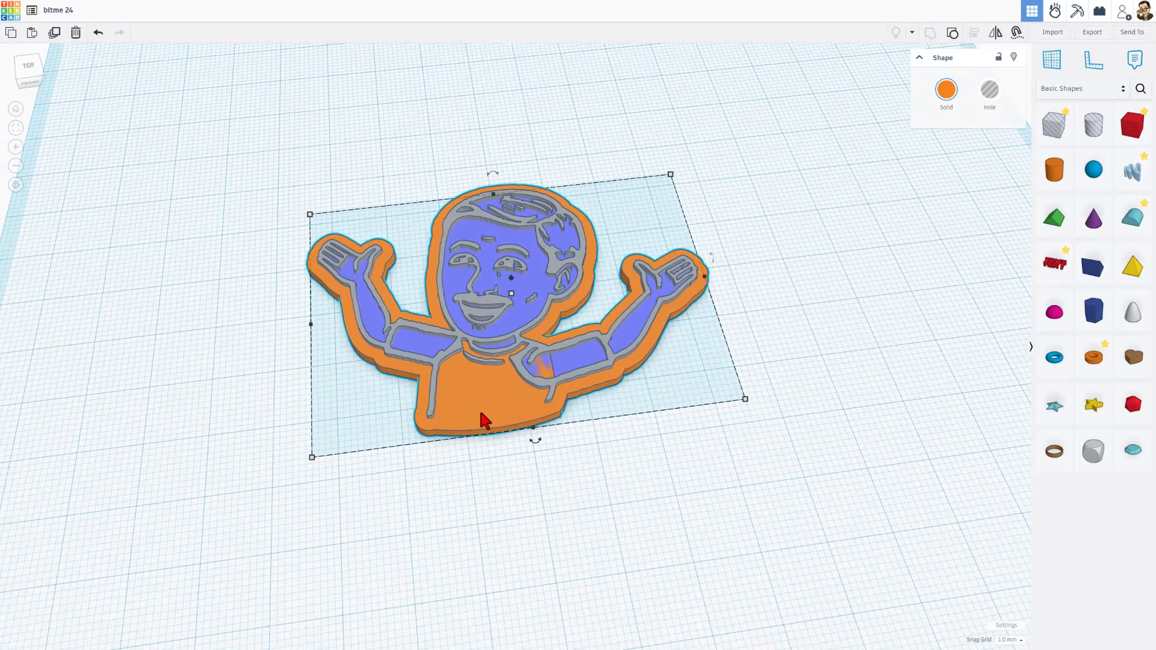
mouse_move(424, 351)
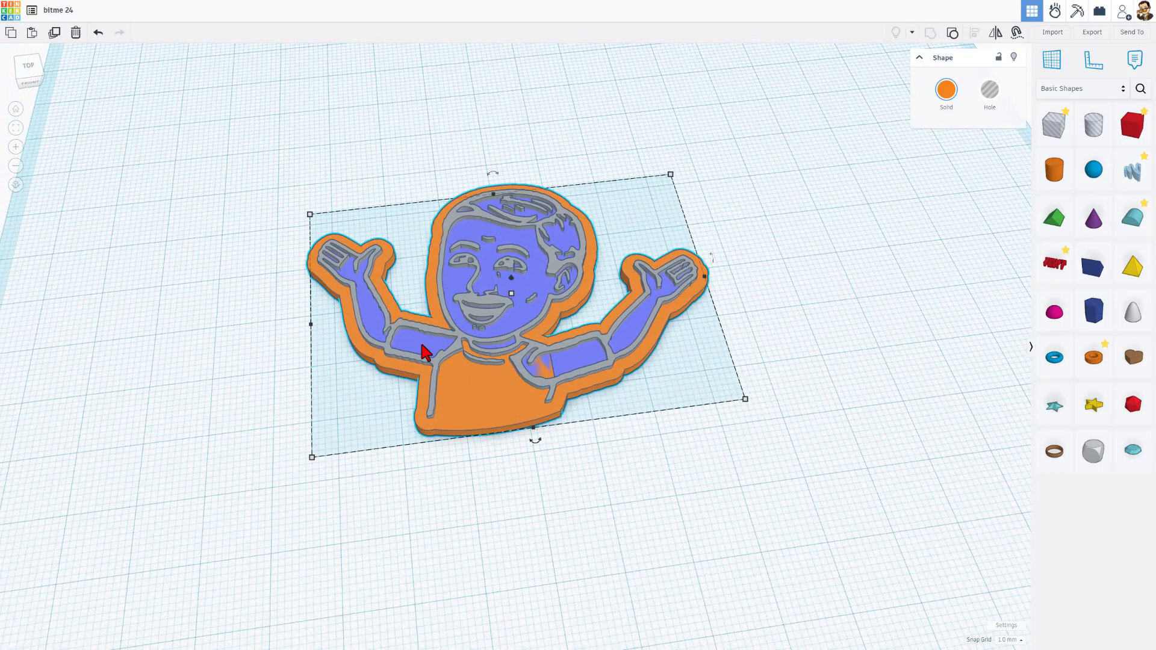
left_click(946, 92)
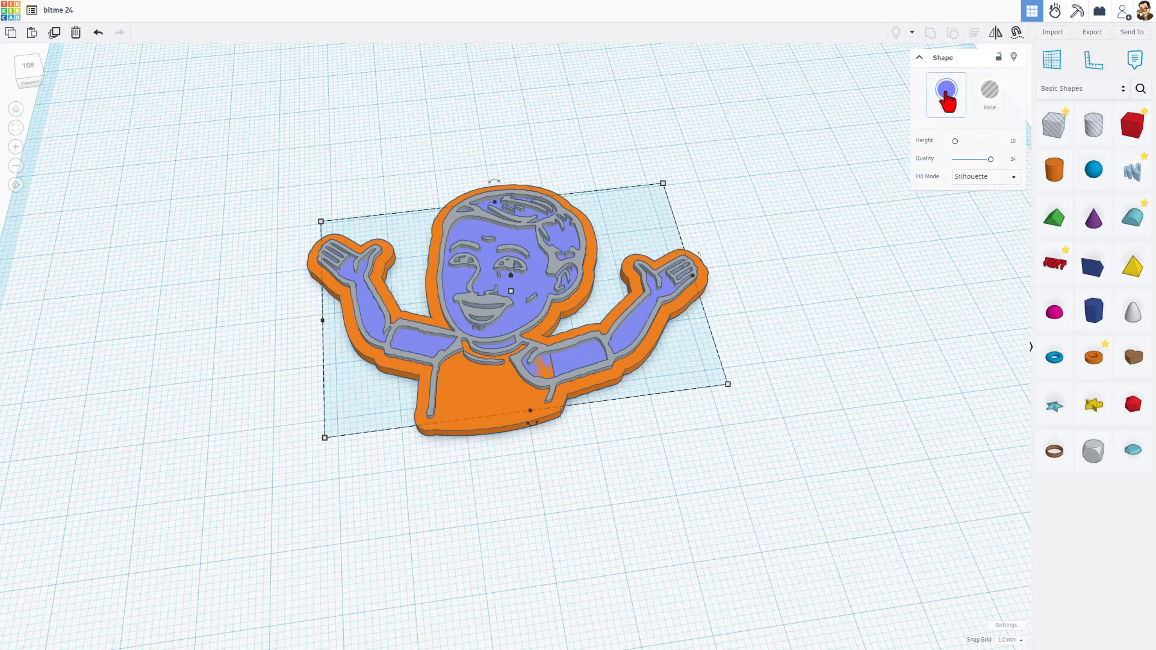
left_click(946, 95)
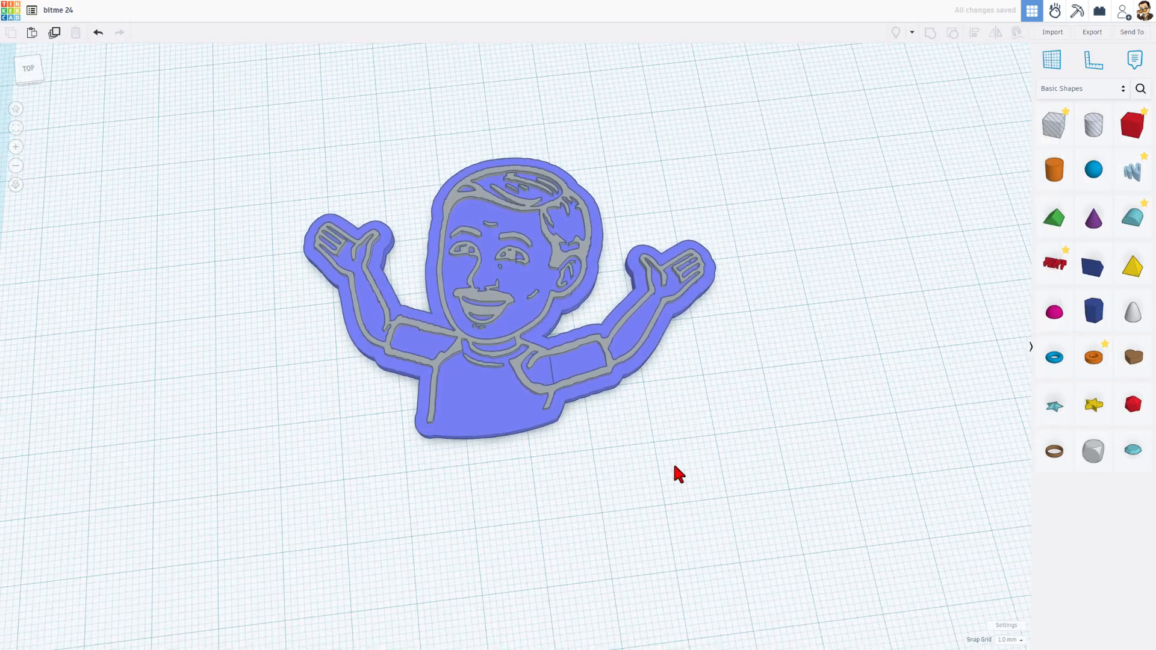
Add a many-sided cylinder hole, shrink it and place it on the lower torso.
left_click(1093, 123)
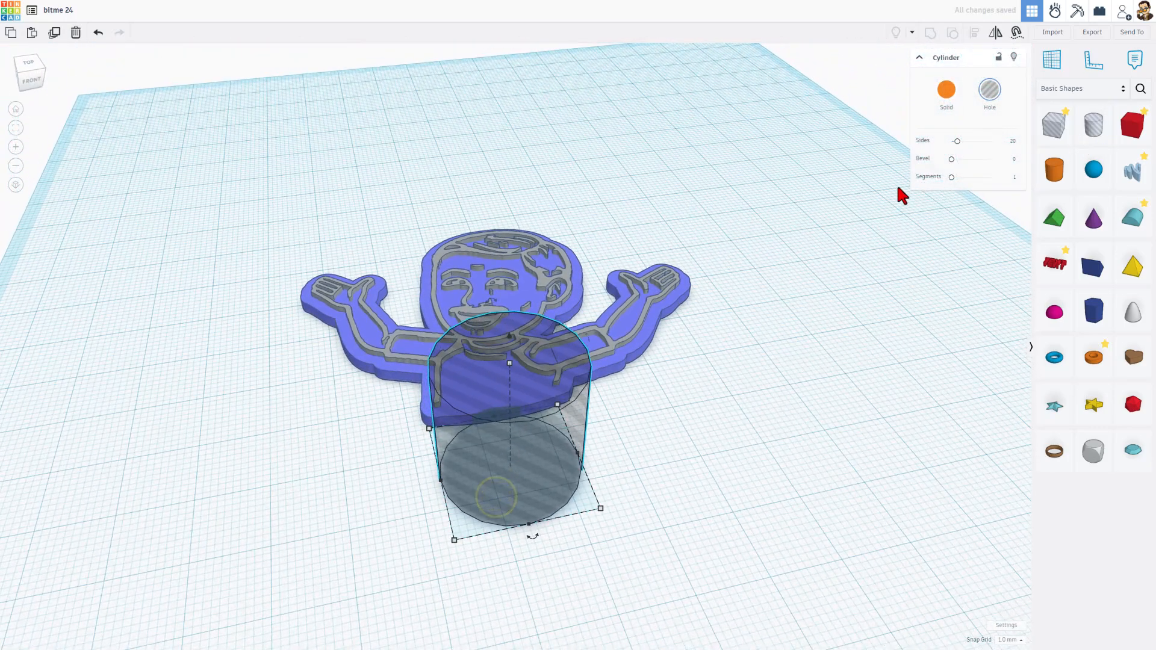
left_click_drag(957, 141, 988, 141)
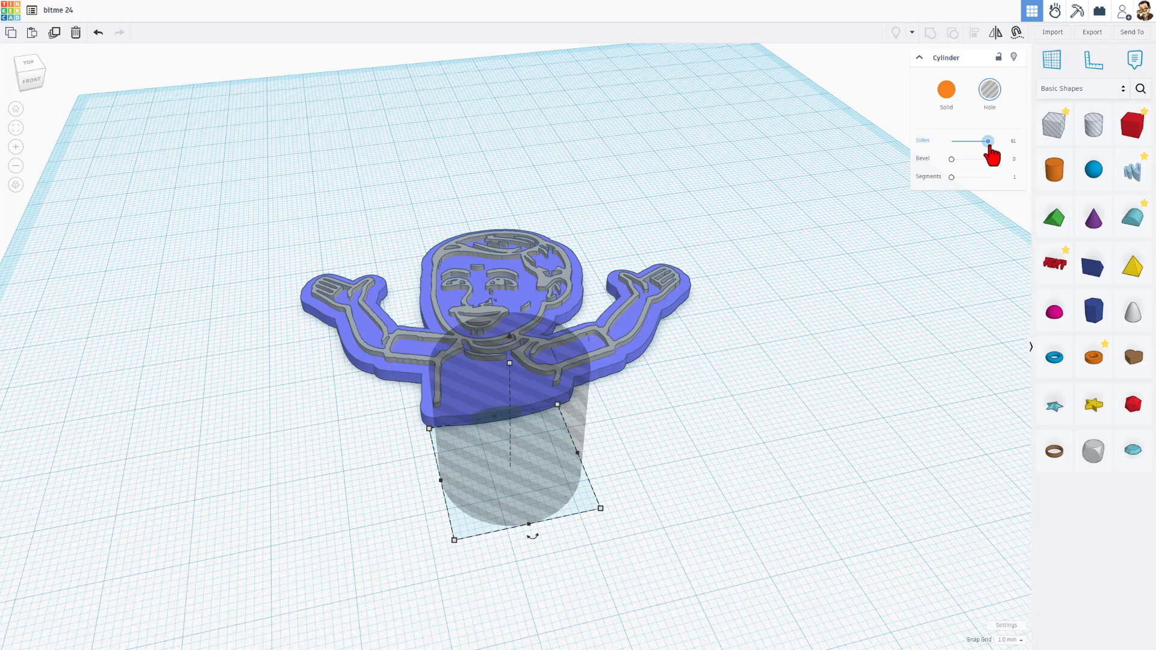
left_click_drag(988, 141, 992, 141)
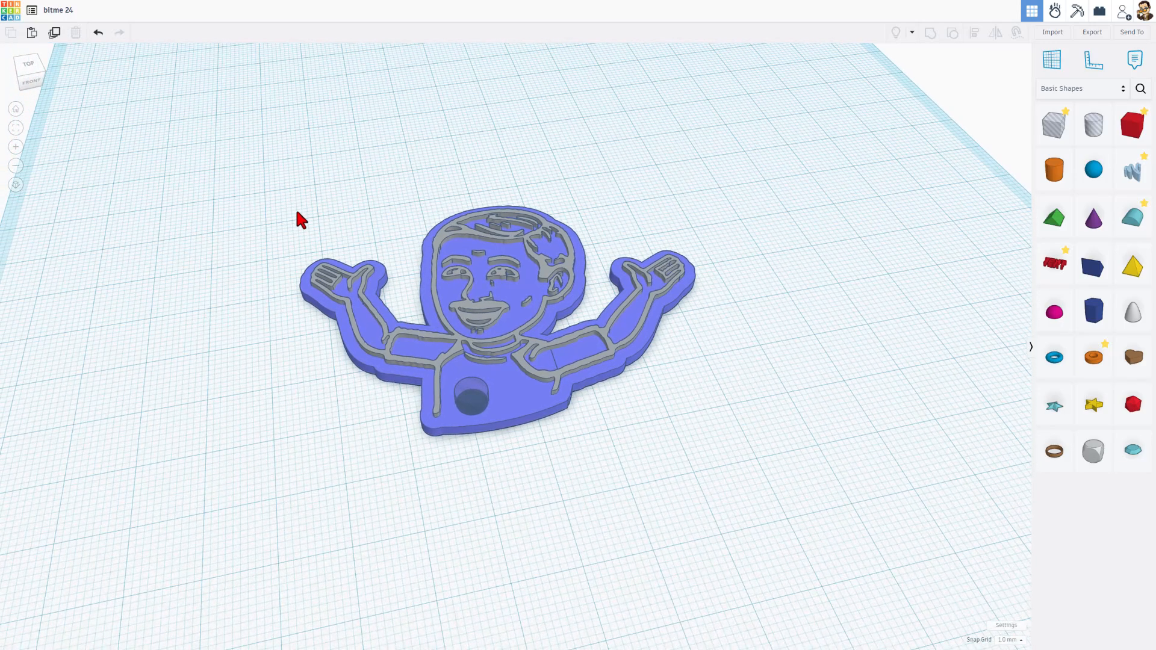
mouse_move(559, 186)
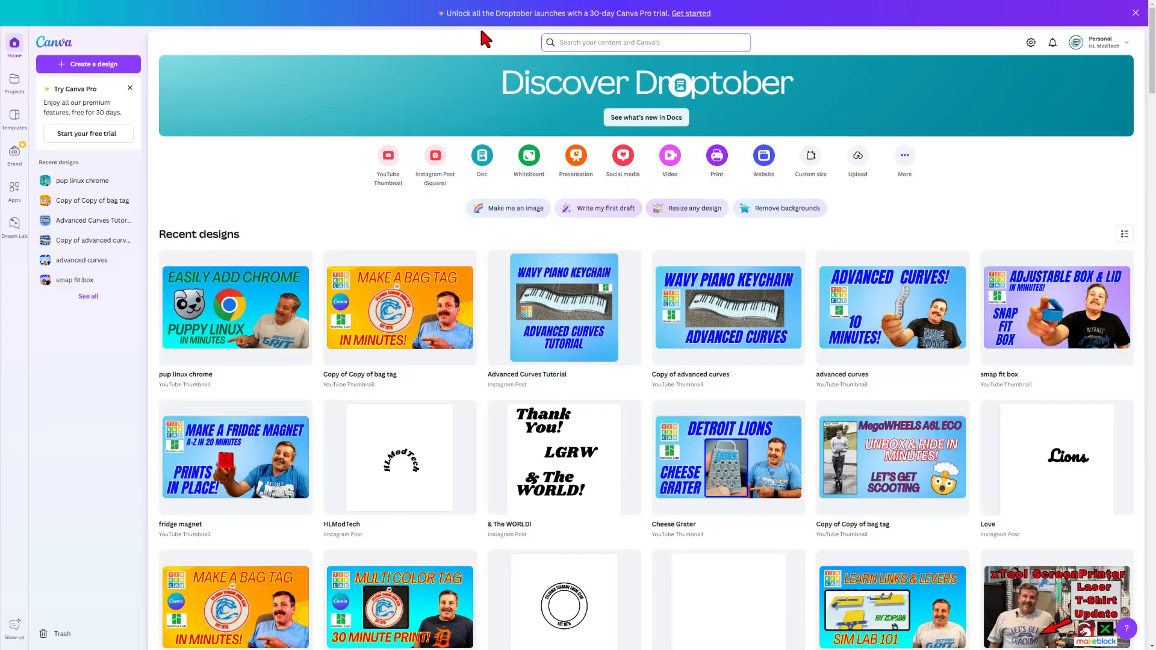
mouse_move(444, 181)
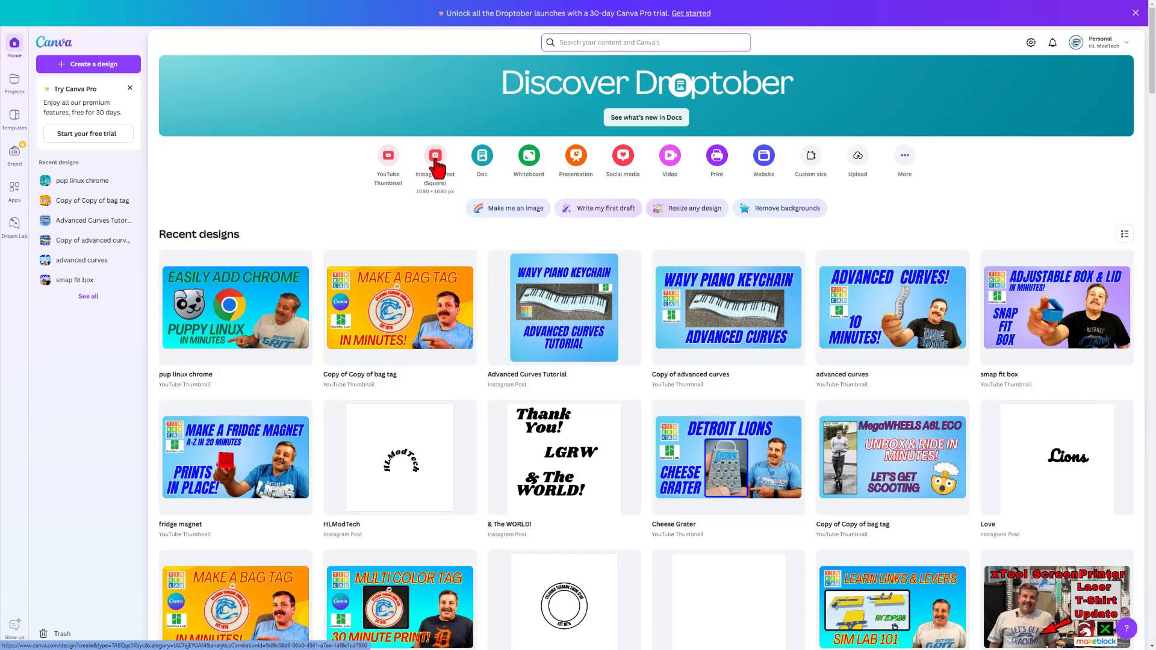
Start a square Instagram post and add a text box reading 'Lets Get Crackin!'.
left_click(435, 155)
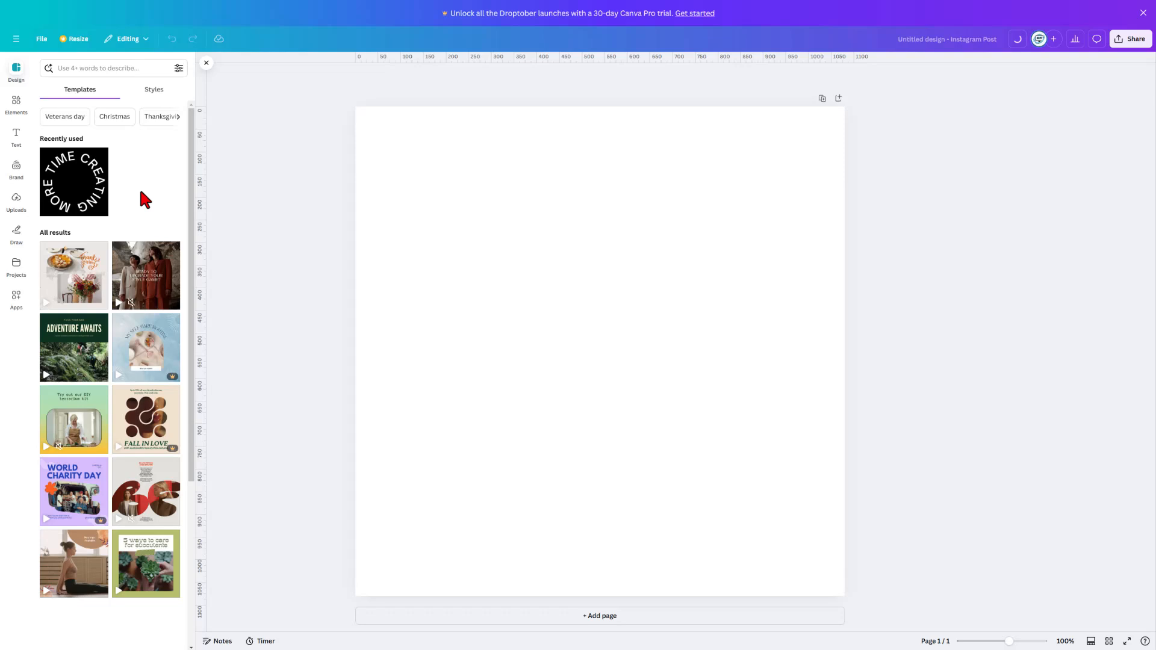
left_click(17, 136)
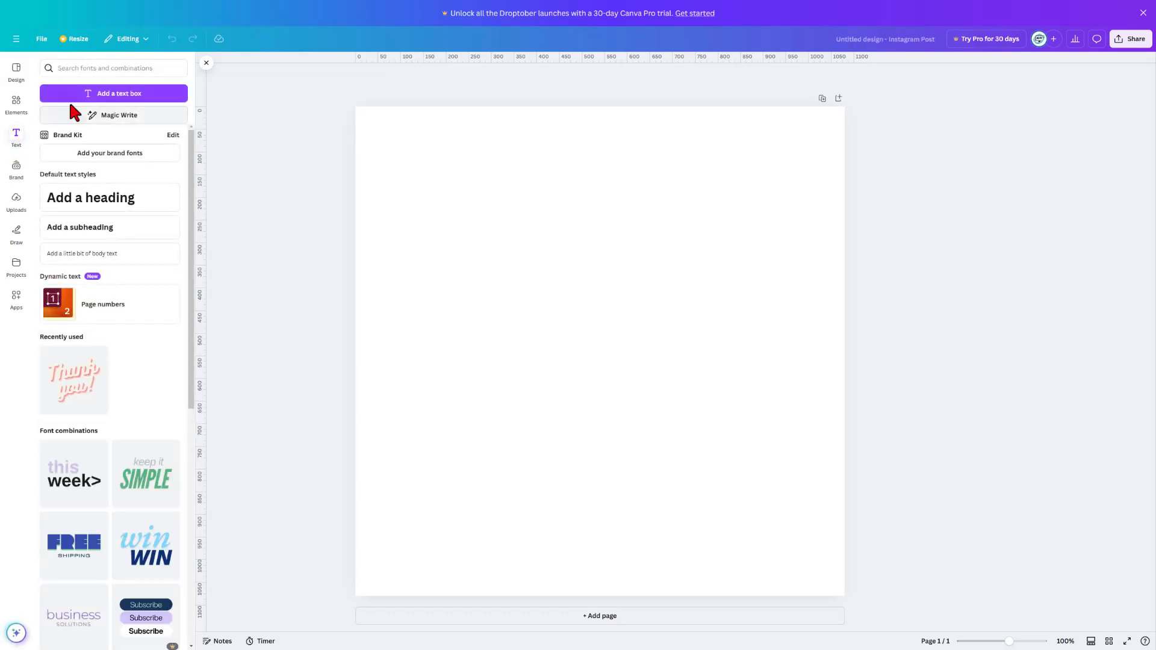
left_click(114, 93)
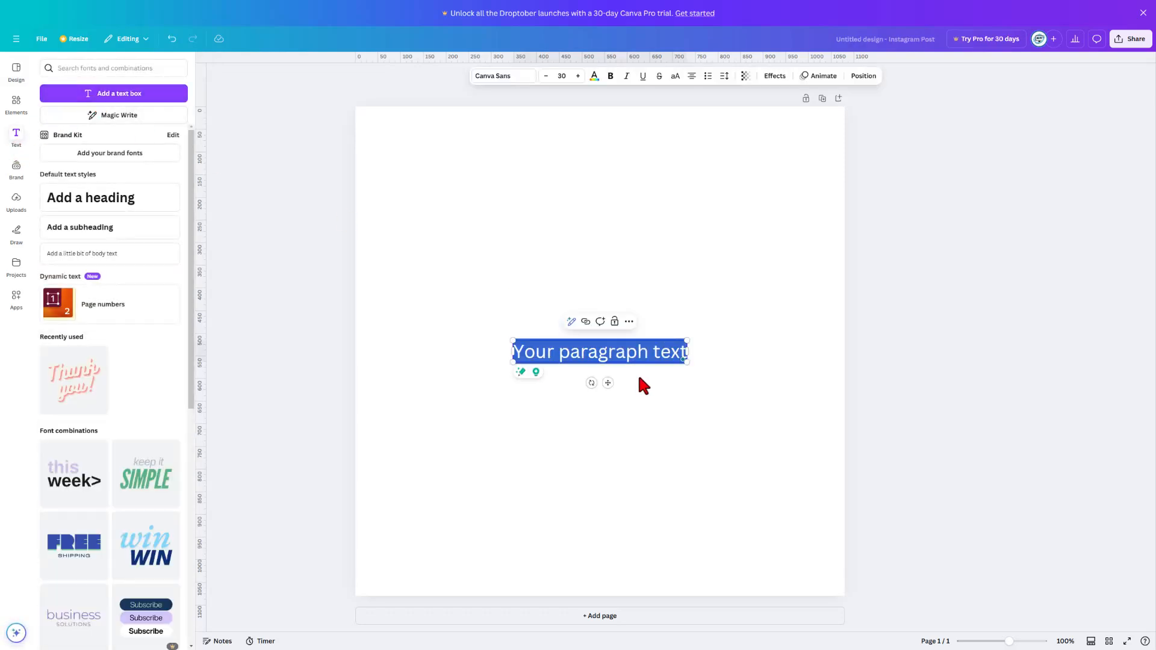
type("Lets Get Crackin")
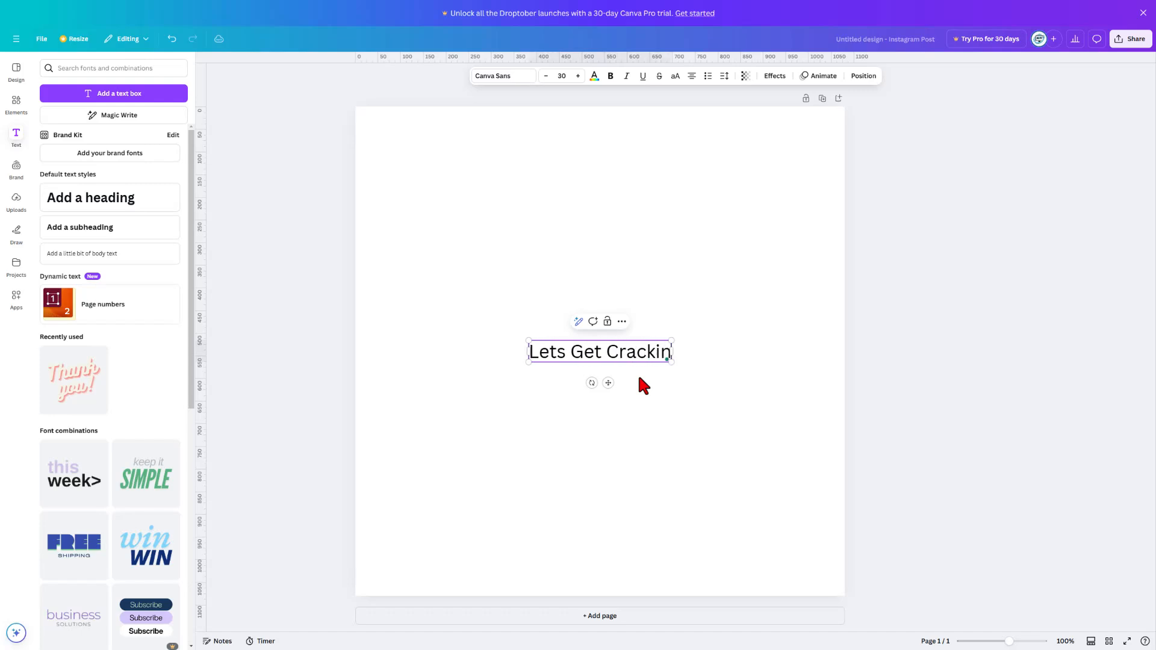
type("!")
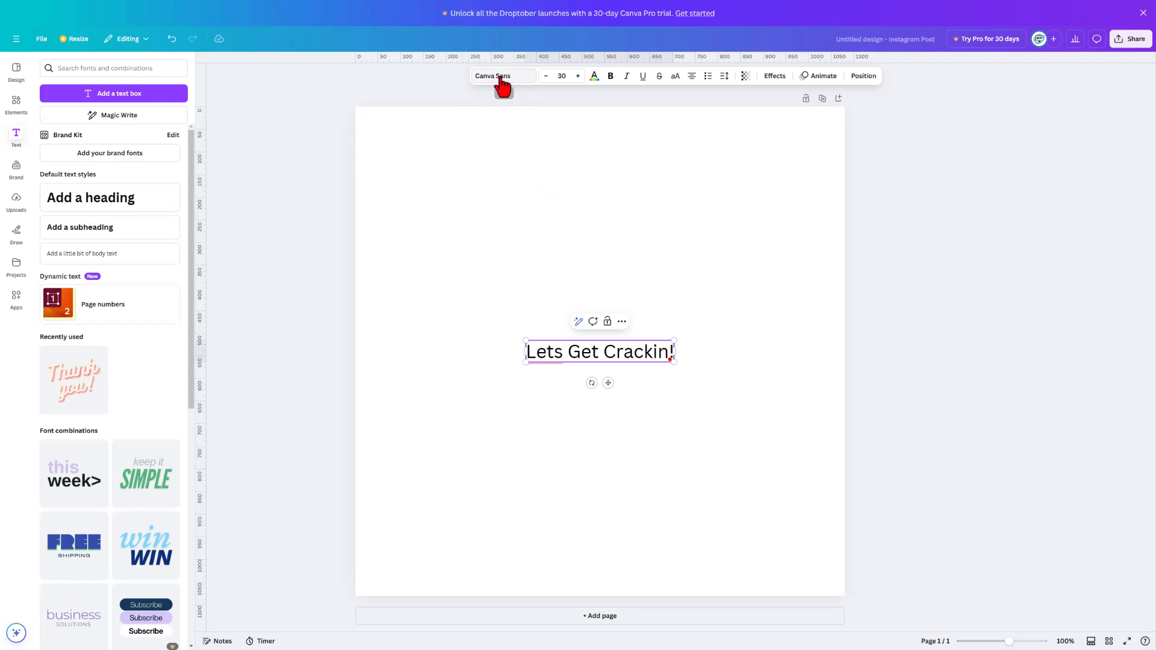
Set the text in the Pacifico font and bring up text effects.
left_click(502, 76)
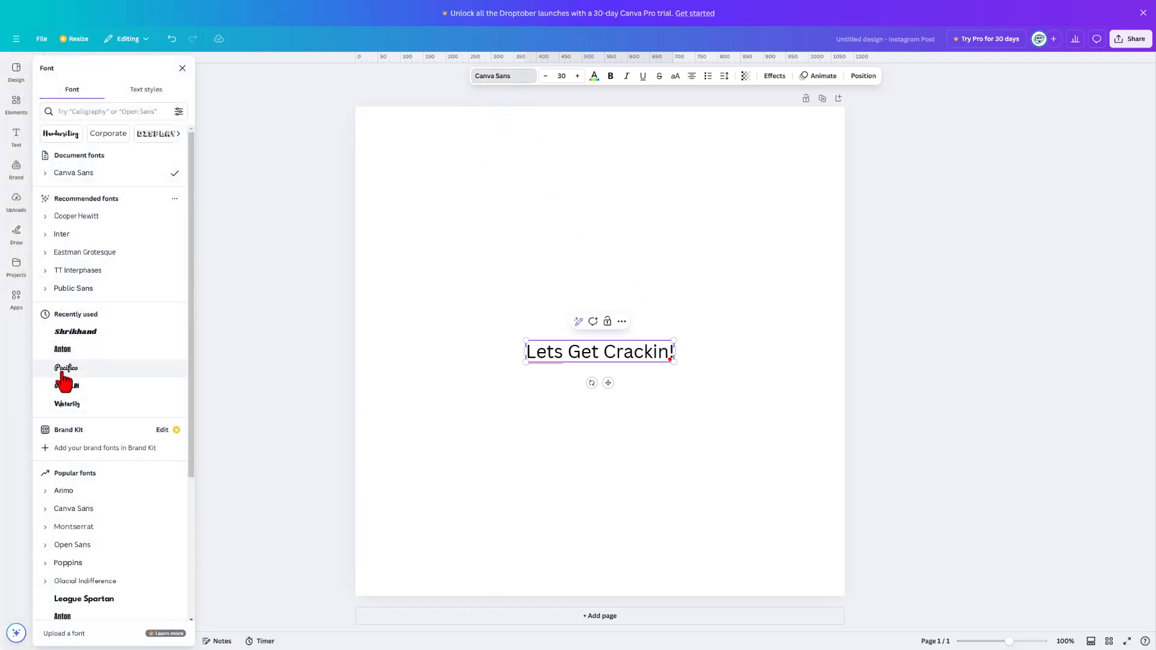
left_click(66, 368)
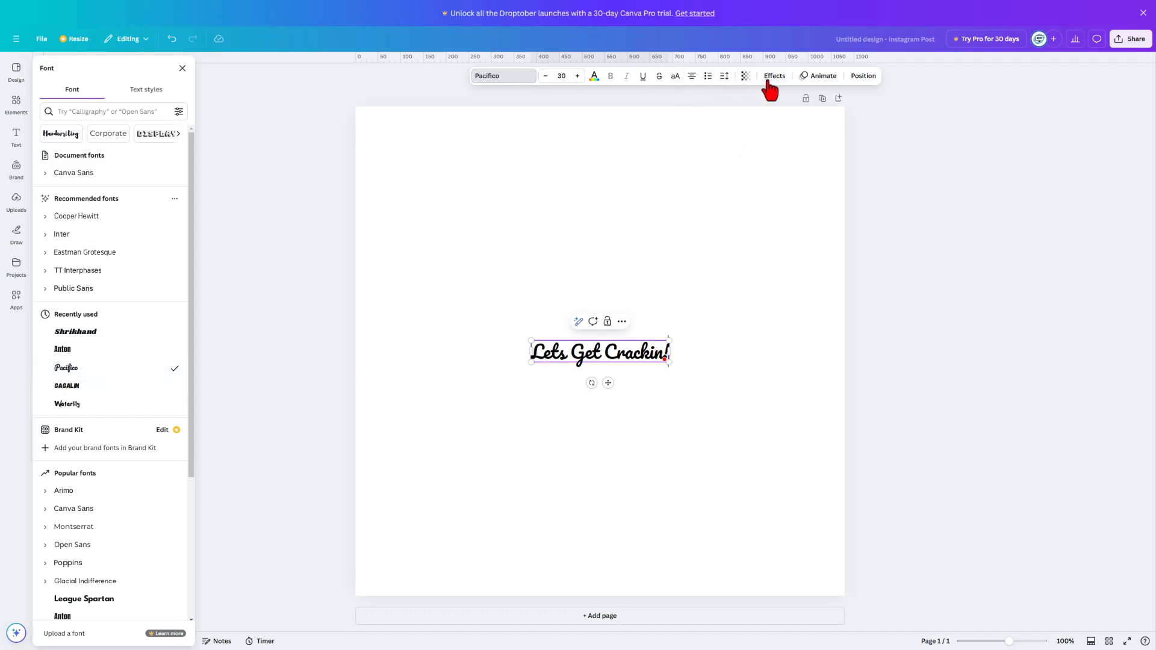
left_click(774, 75)
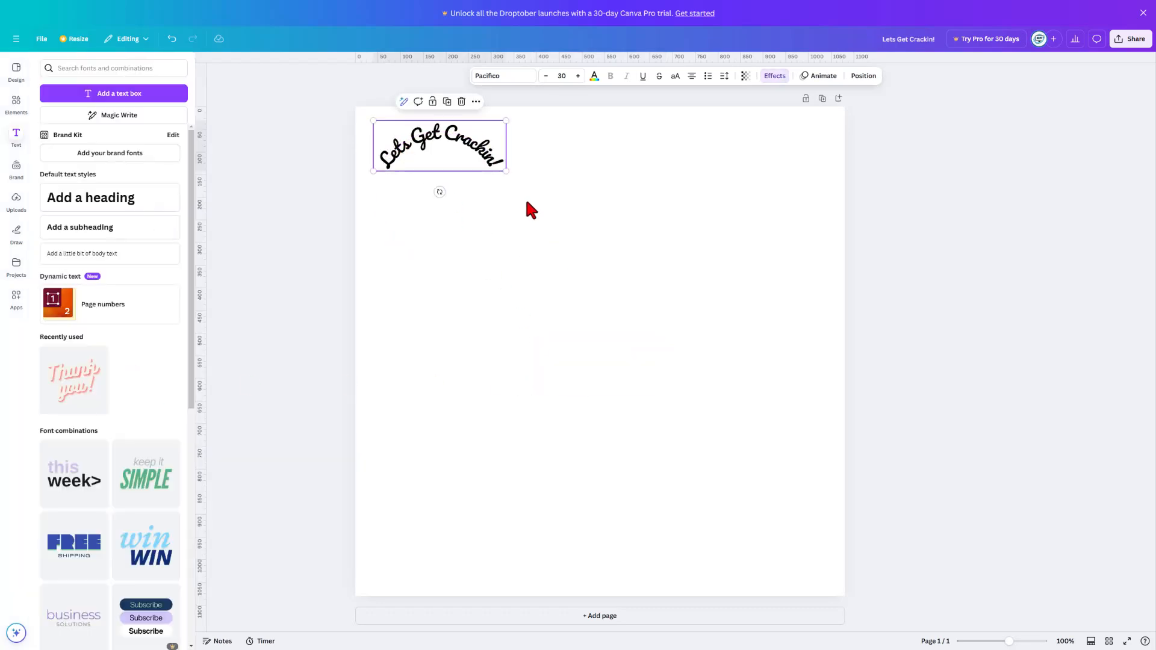
Enlarge the curved text to span the page, loosen the curve, and choose PNG download.
left_click_drag(506, 171, 713, 272)
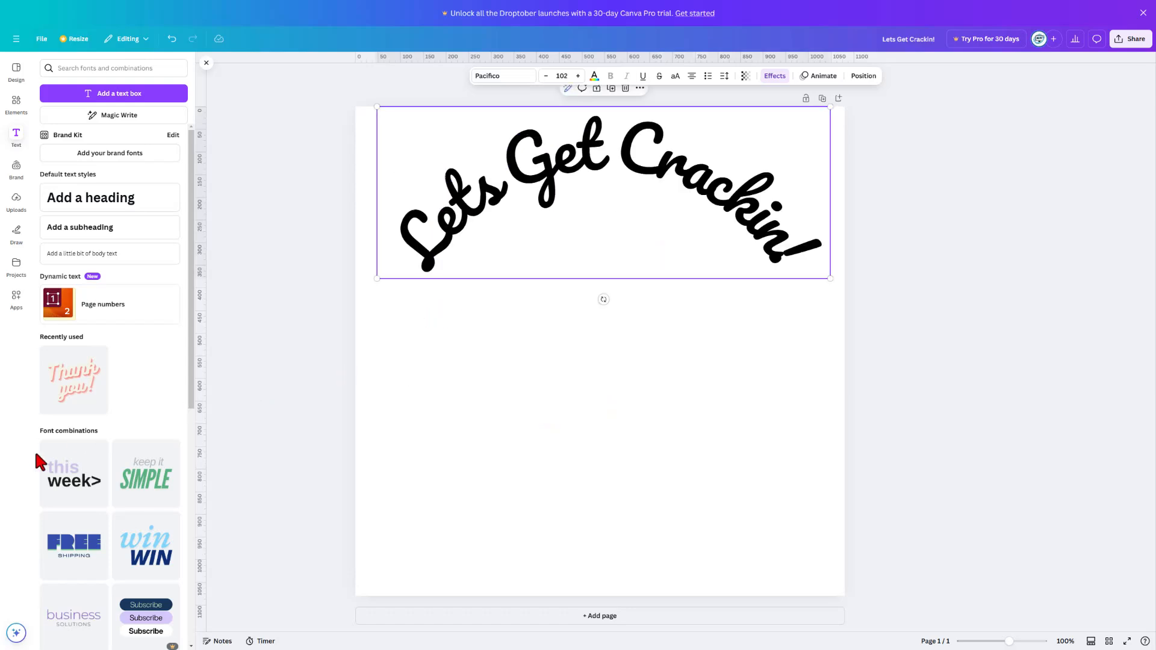
mouse_move(773, 76)
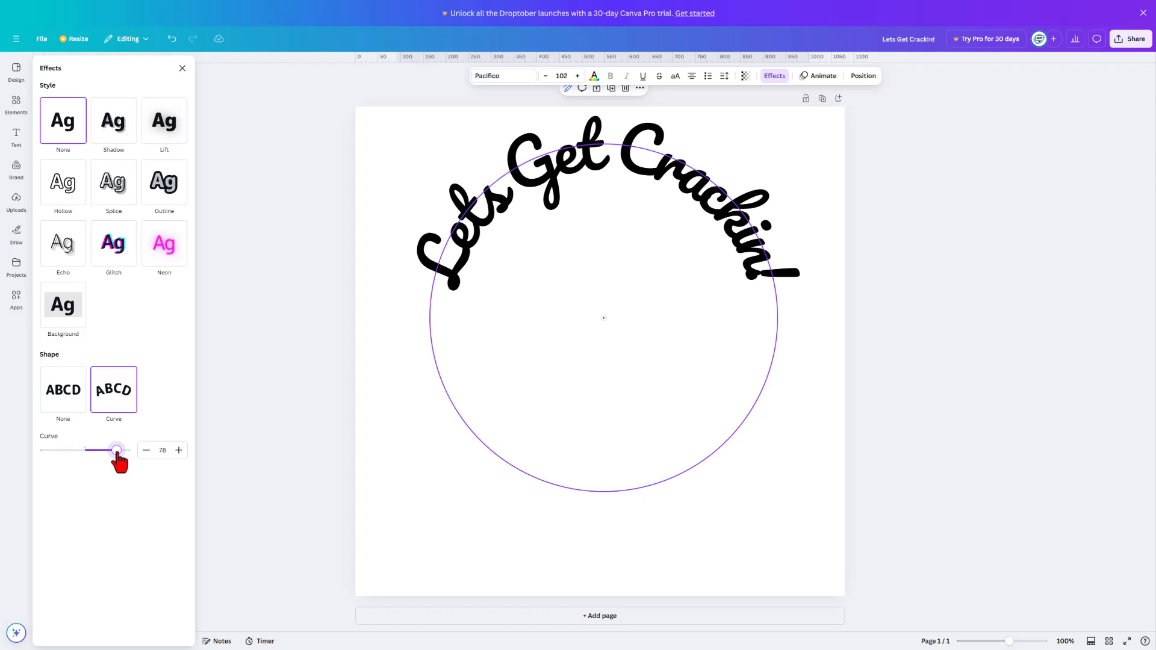
left_click_drag(116, 450, 112, 450)
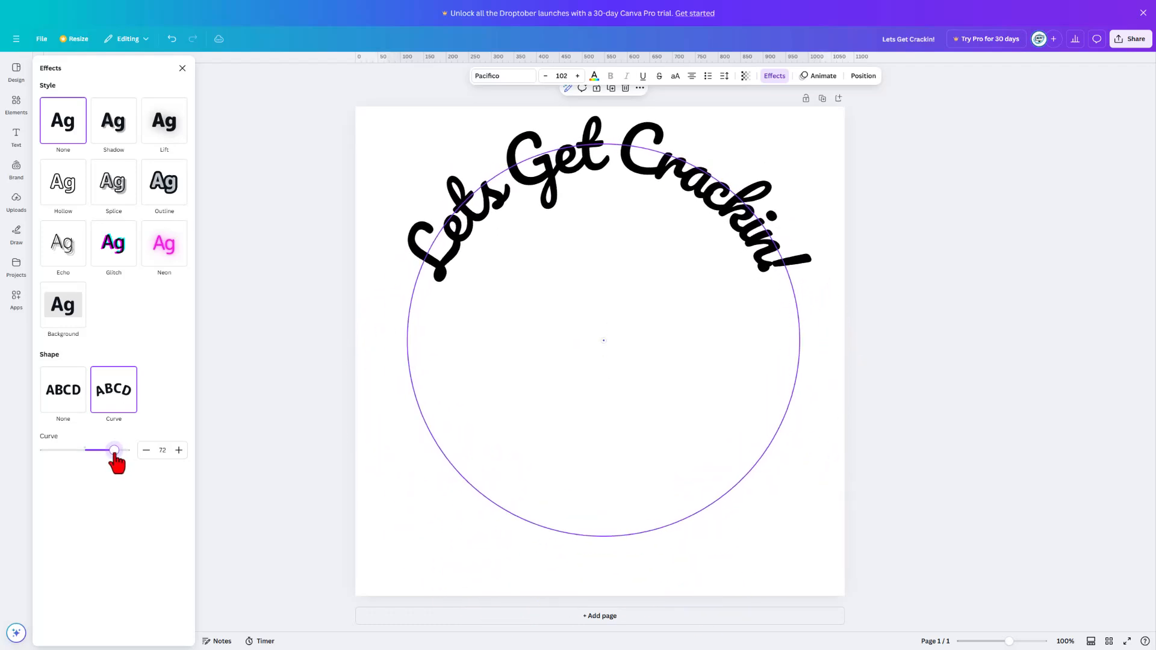
left_click_drag(114, 450, 112, 449)
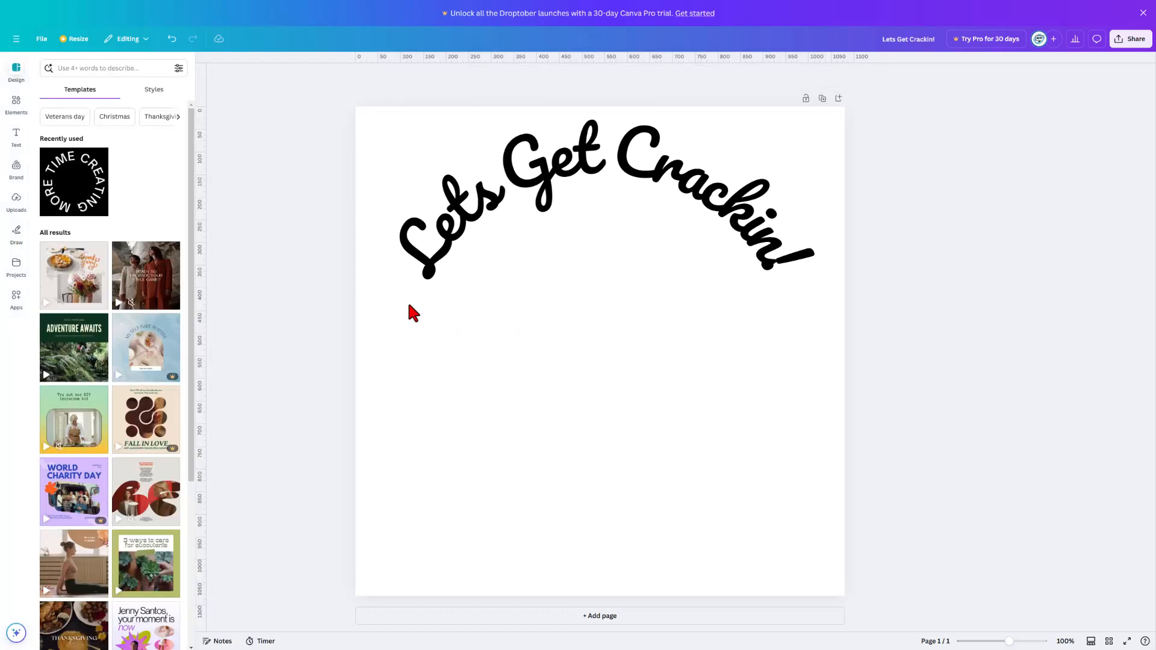
left_click(41, 39)
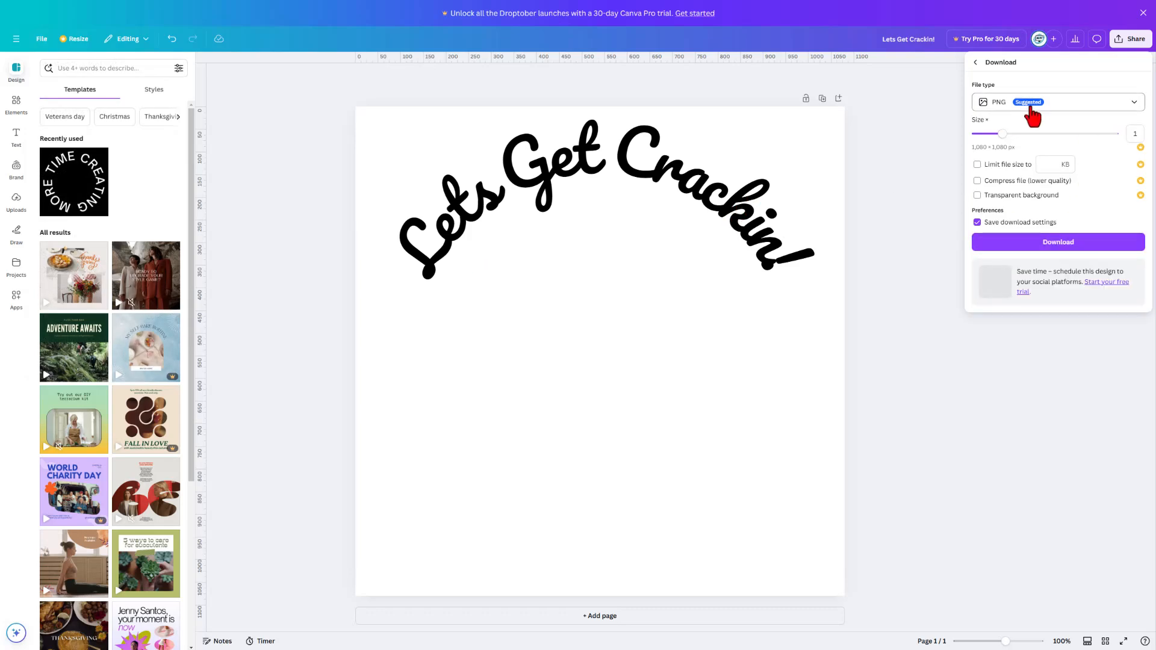
left_click(1058, 242)
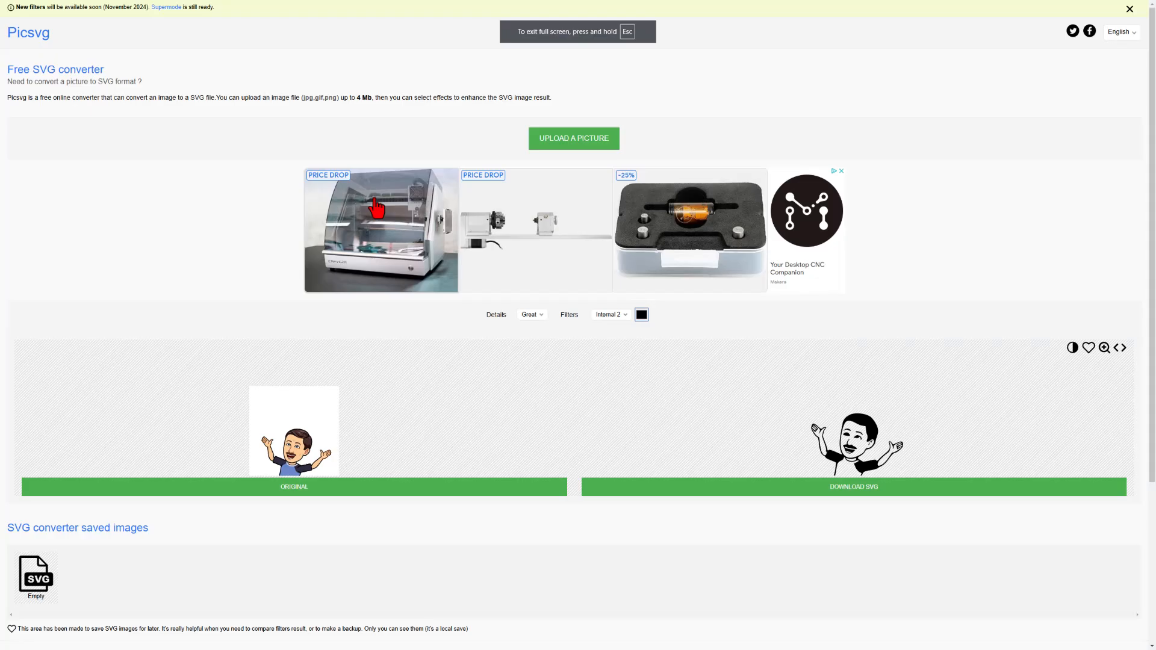
mouse_move(267, 88)
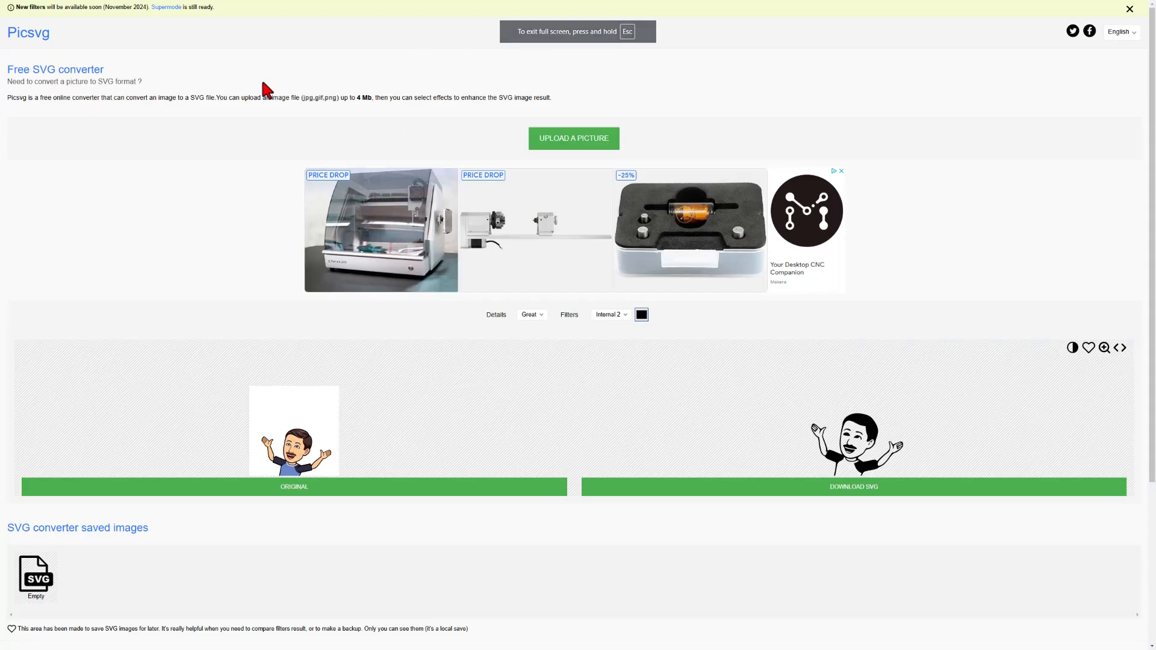
Convert the curved lettering PNG with the Internal 3 filter and save the SVG as lgc.
left_click(574, 137)
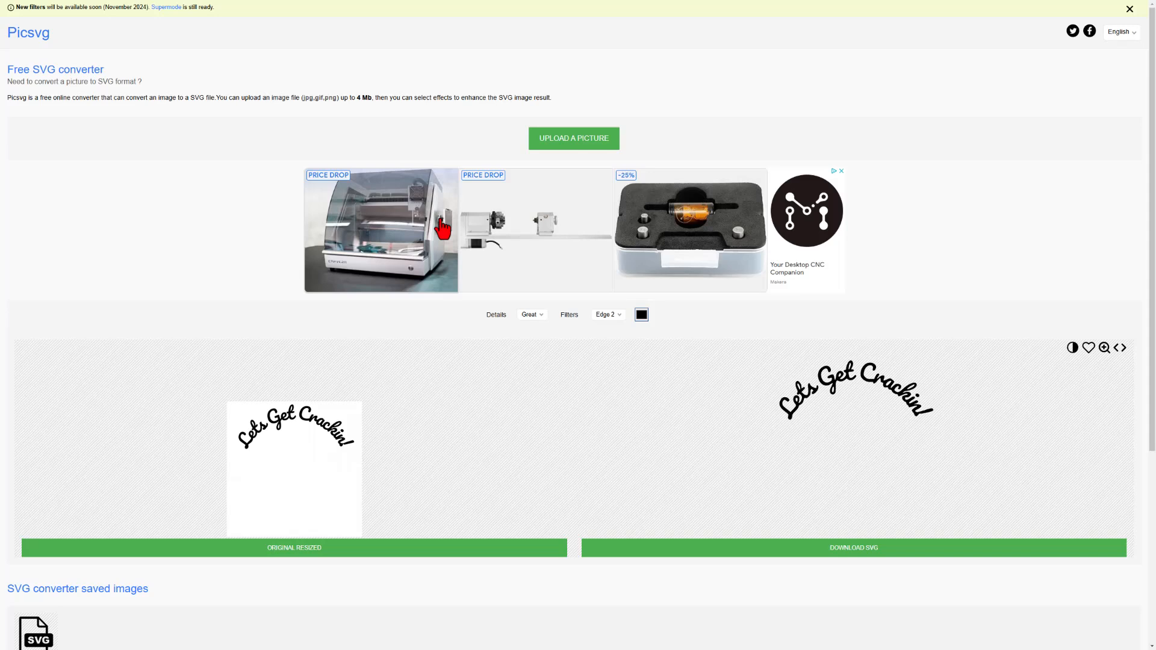
left_click(607, 314)
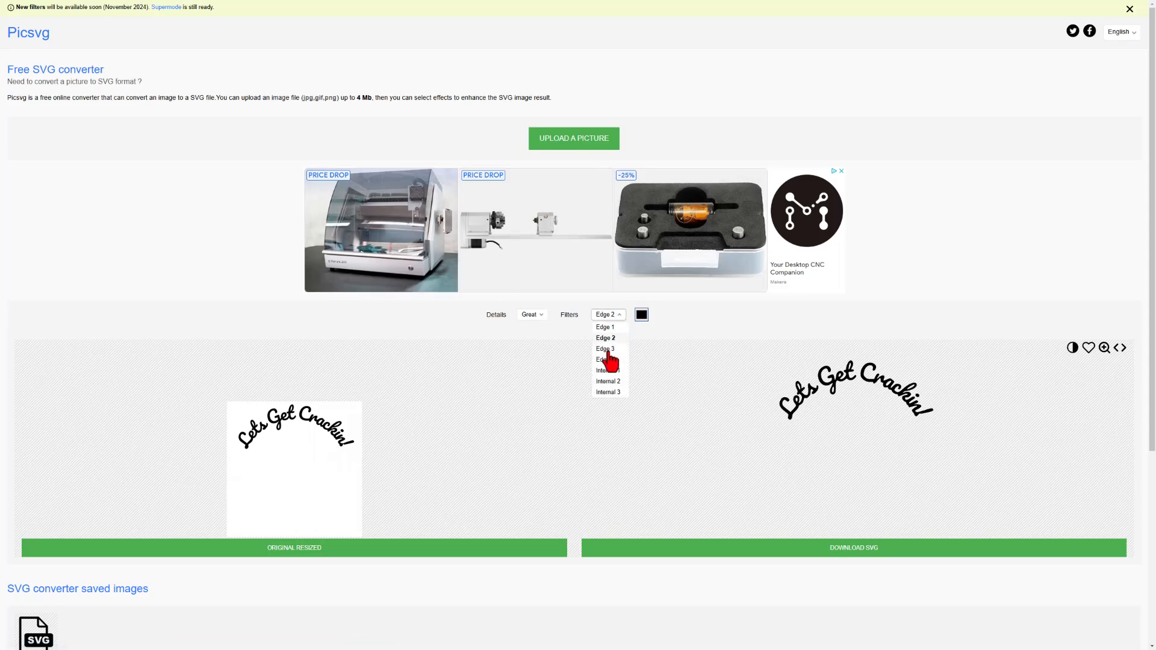
left_click(608, 382)
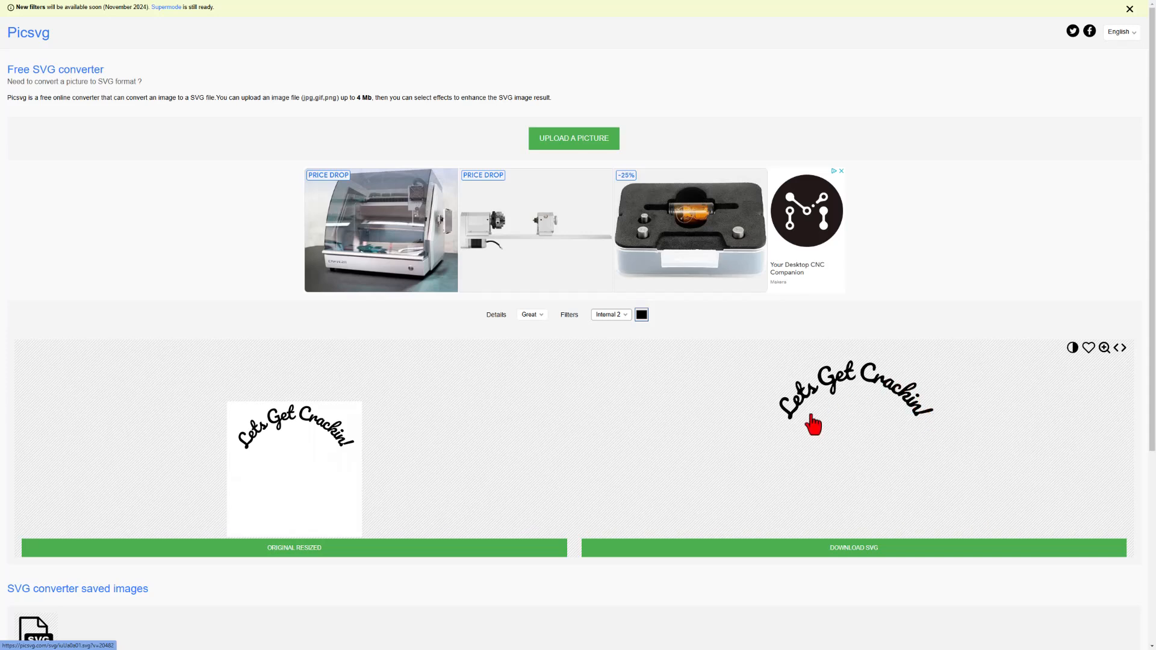
left_click(610, 314)
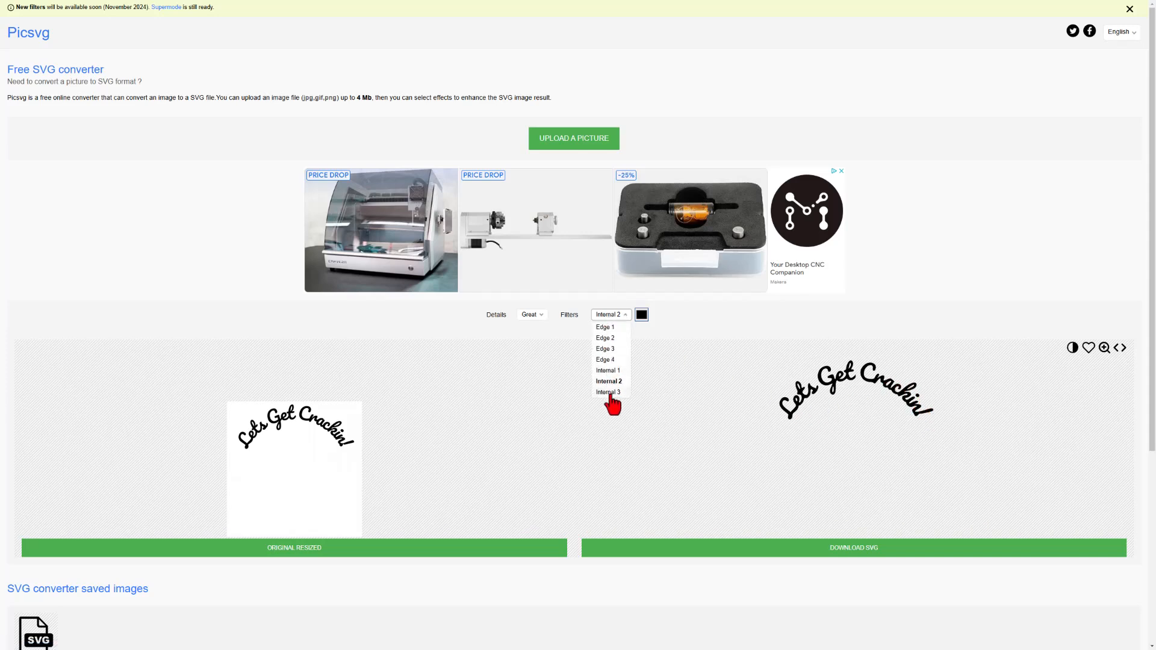
left_click(609, 392)
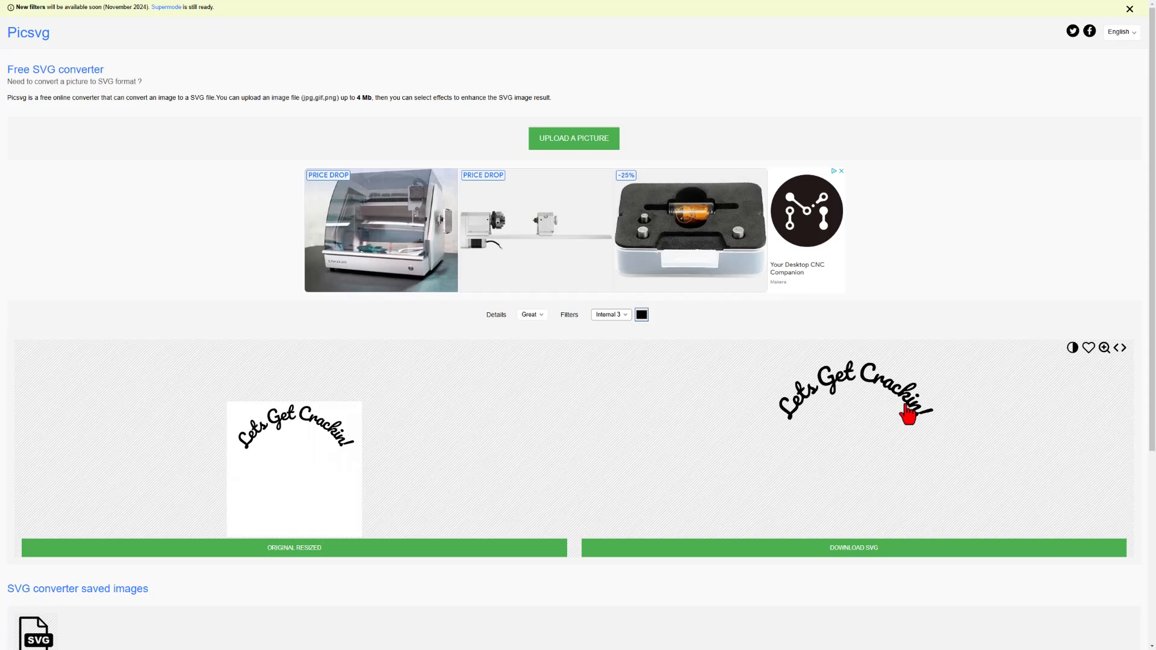
mouse_move(860, 551)
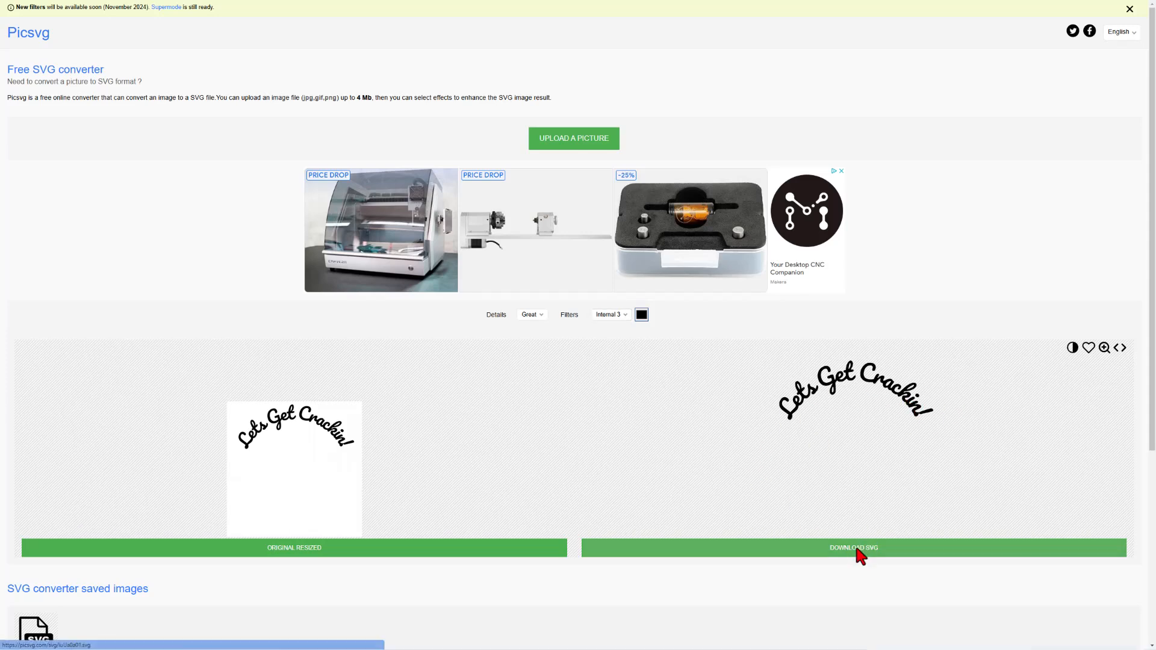
left_click(854, 548)
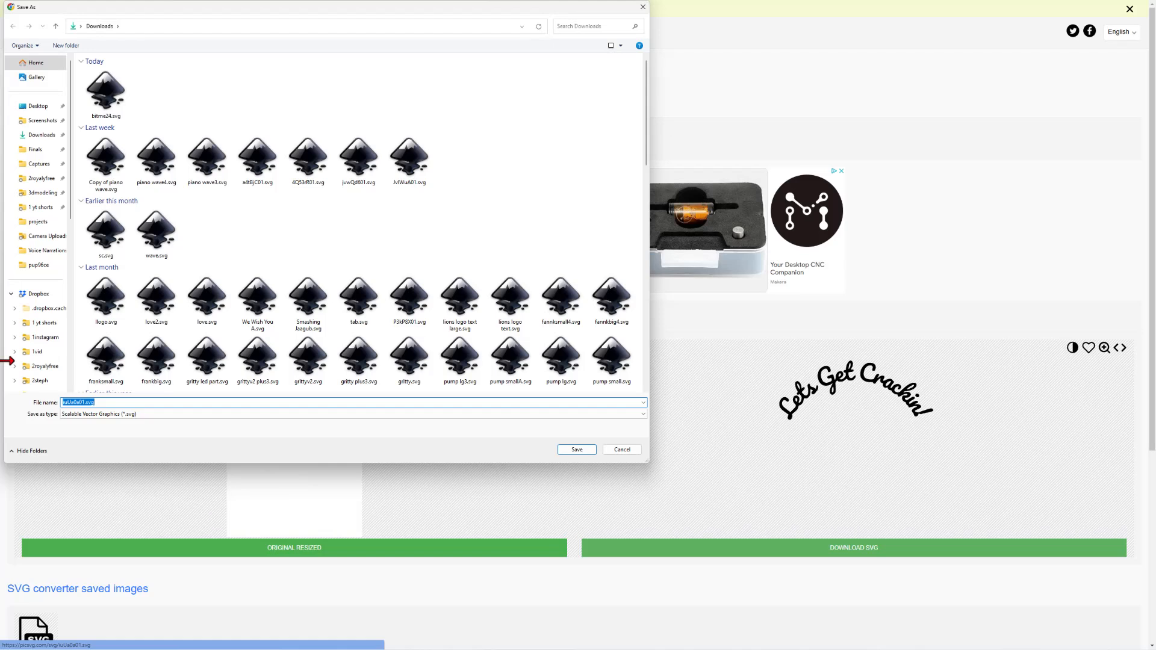
type("lgc")
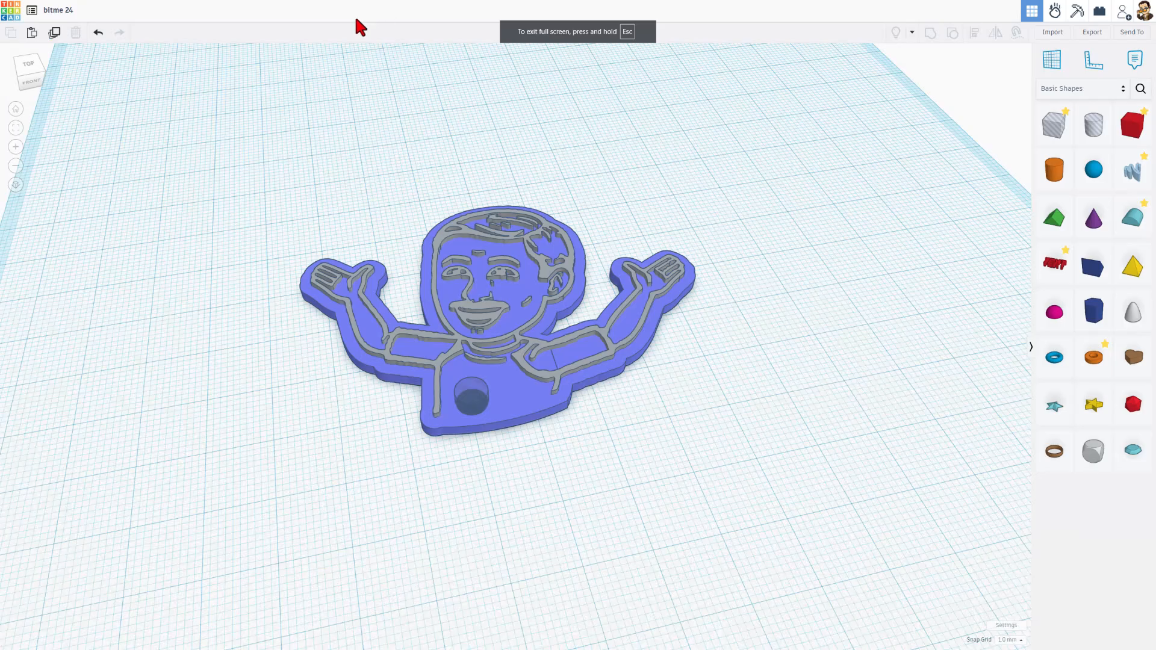
Import lgc.svg centered on Art at width 65.
left_click(1052, 32)
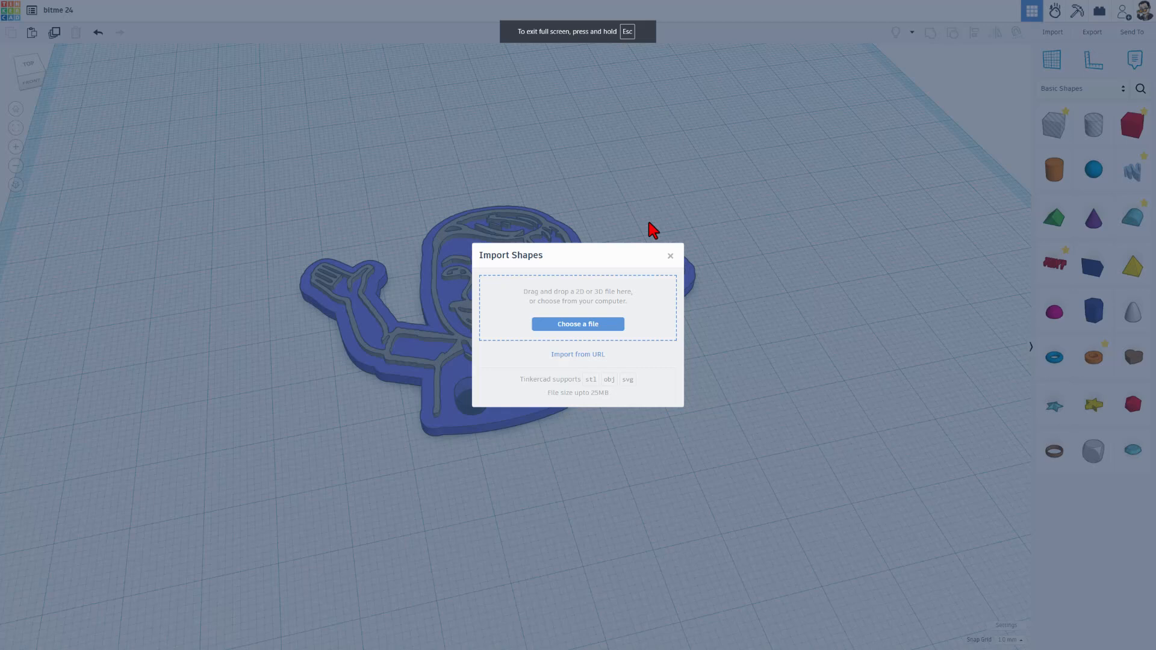
left_click(578, 324)
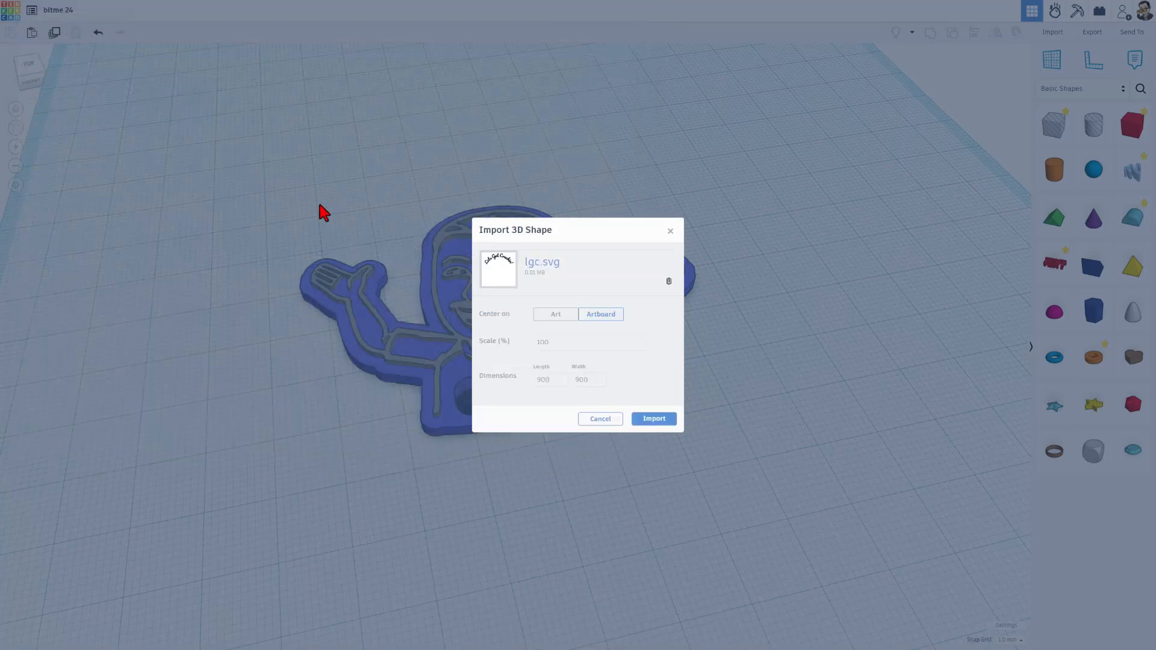
left_click(555, 314)
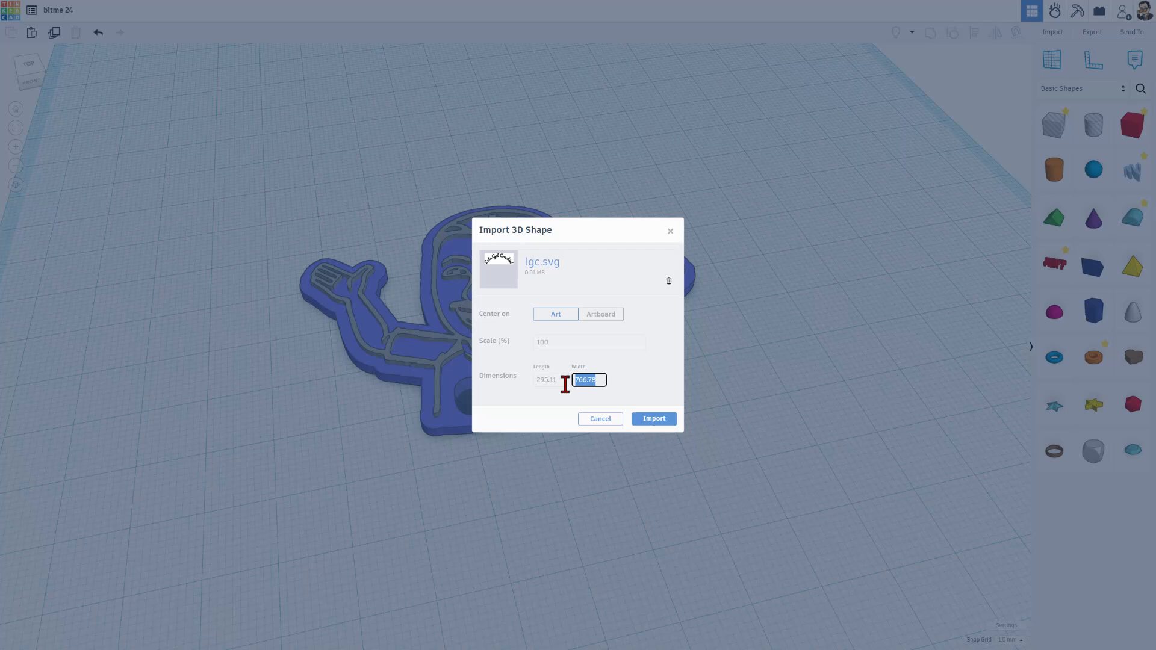
type("65")
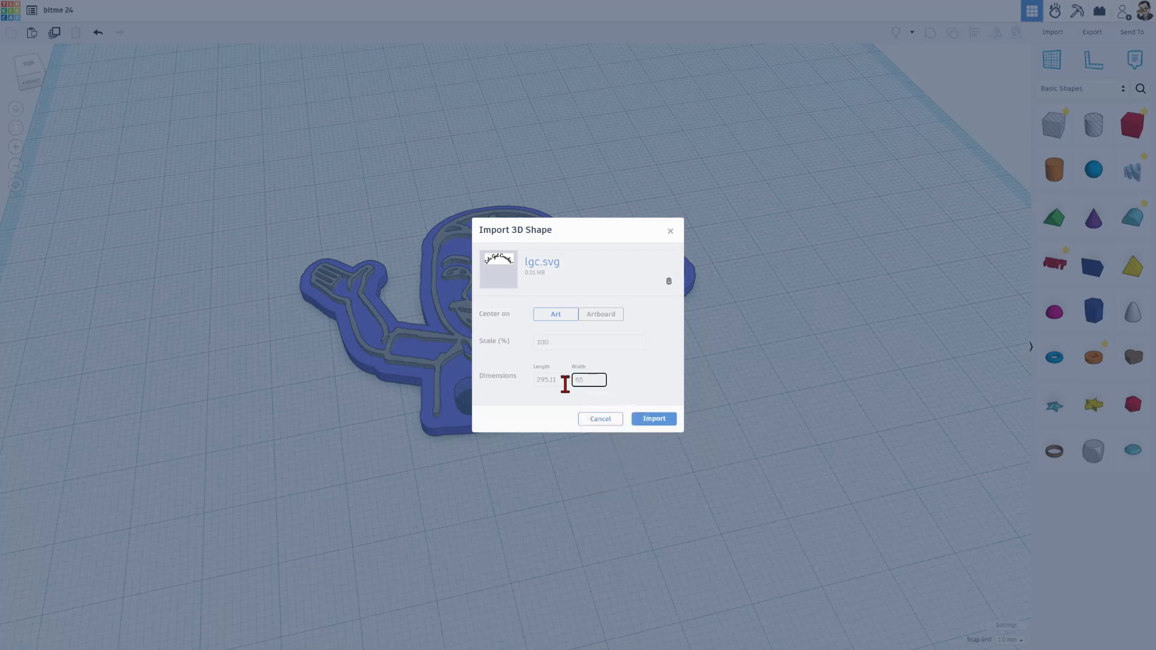
left_click(654, 419)
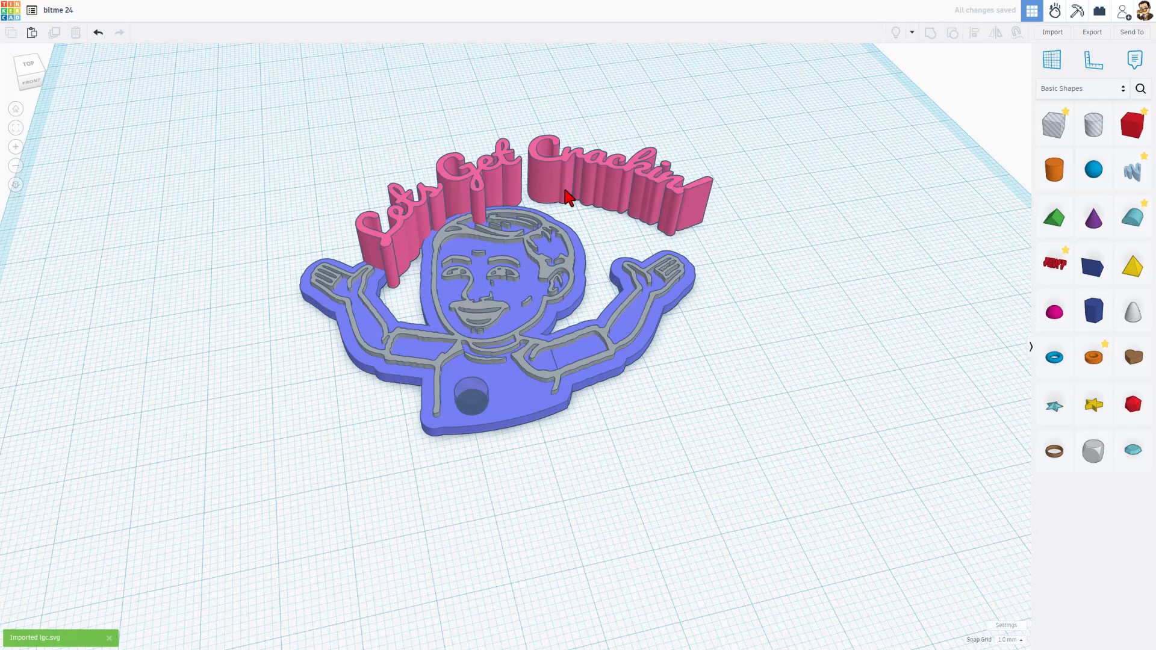
Undo two accidental changes, then scale the lettering up and rotate it level above the head.
left_click(571, 199)
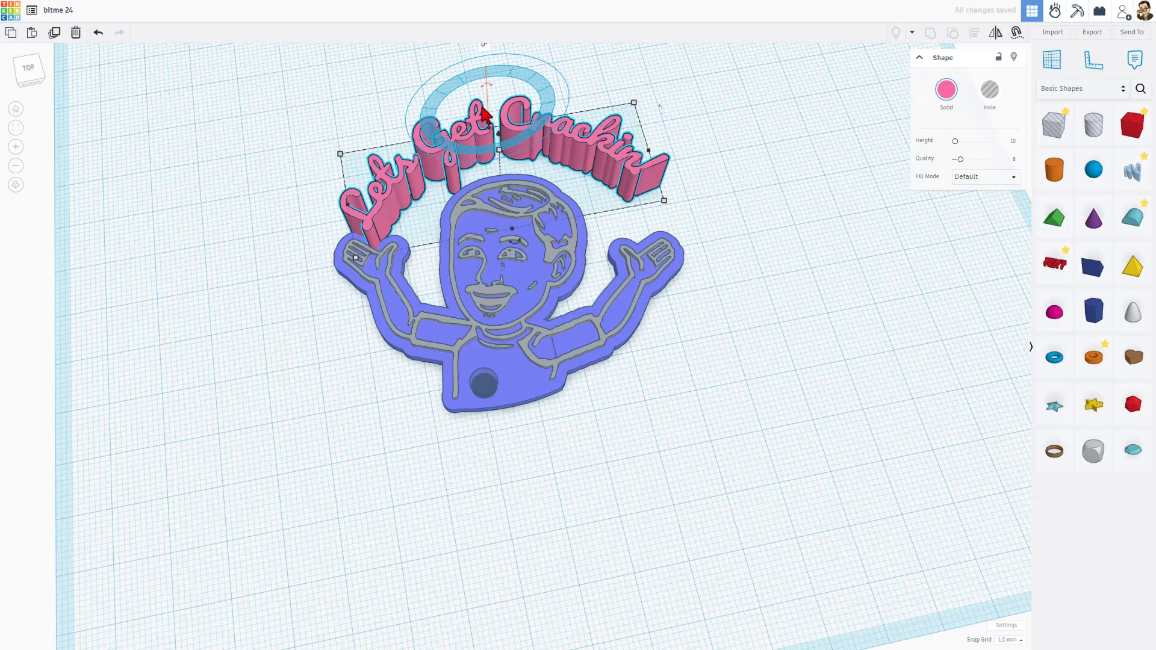
key("Ctrl+z")
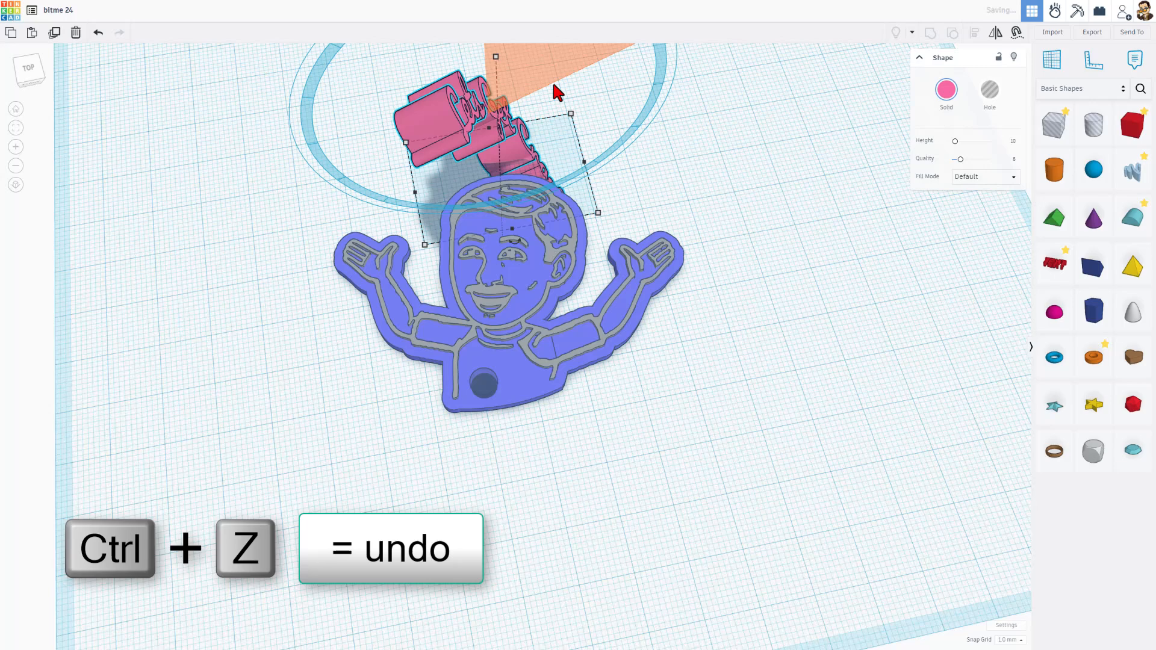
key("Ctrl+z")
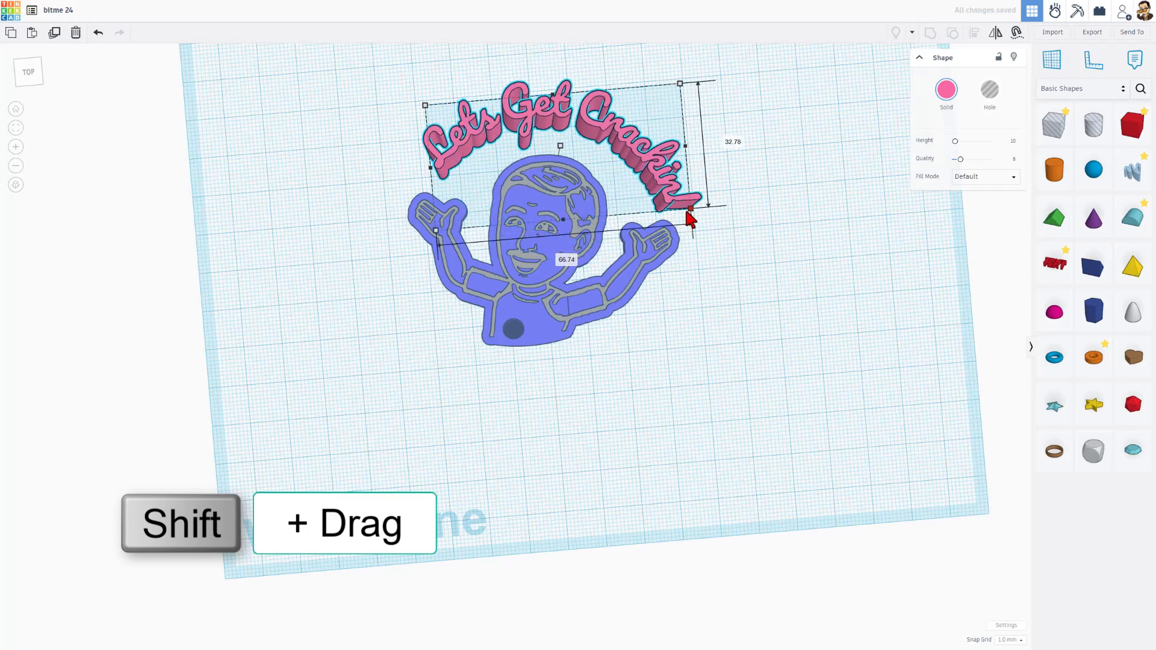
left_click_drag(691, 220, 676, 212)
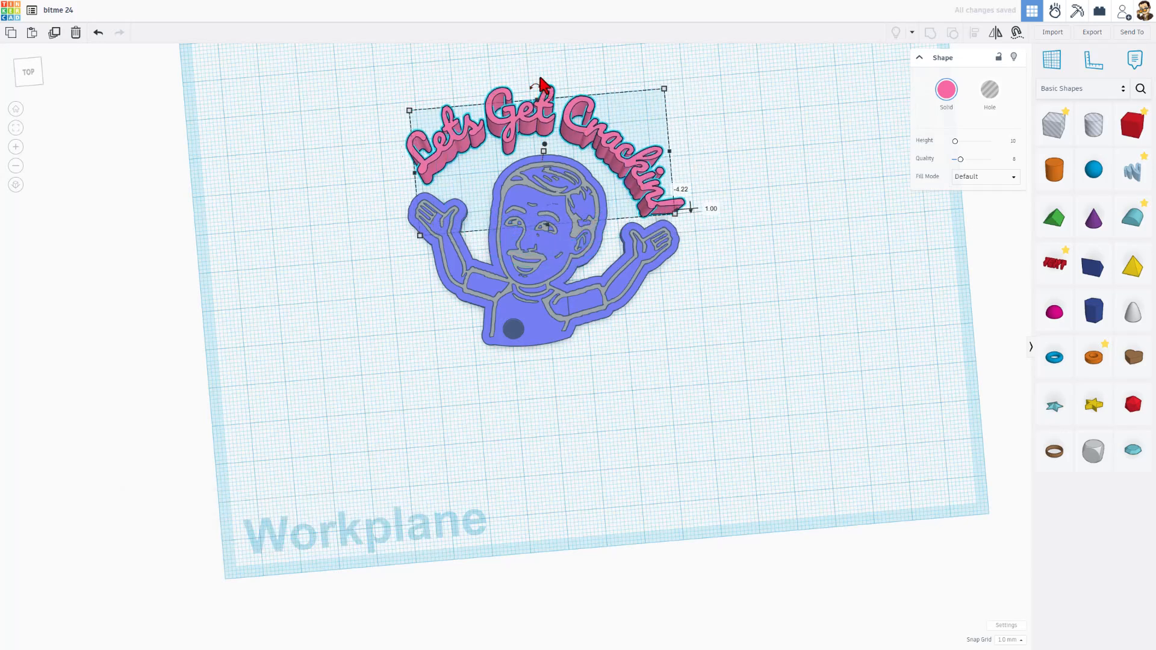
left_click_drag(543, 89, 523, 59)
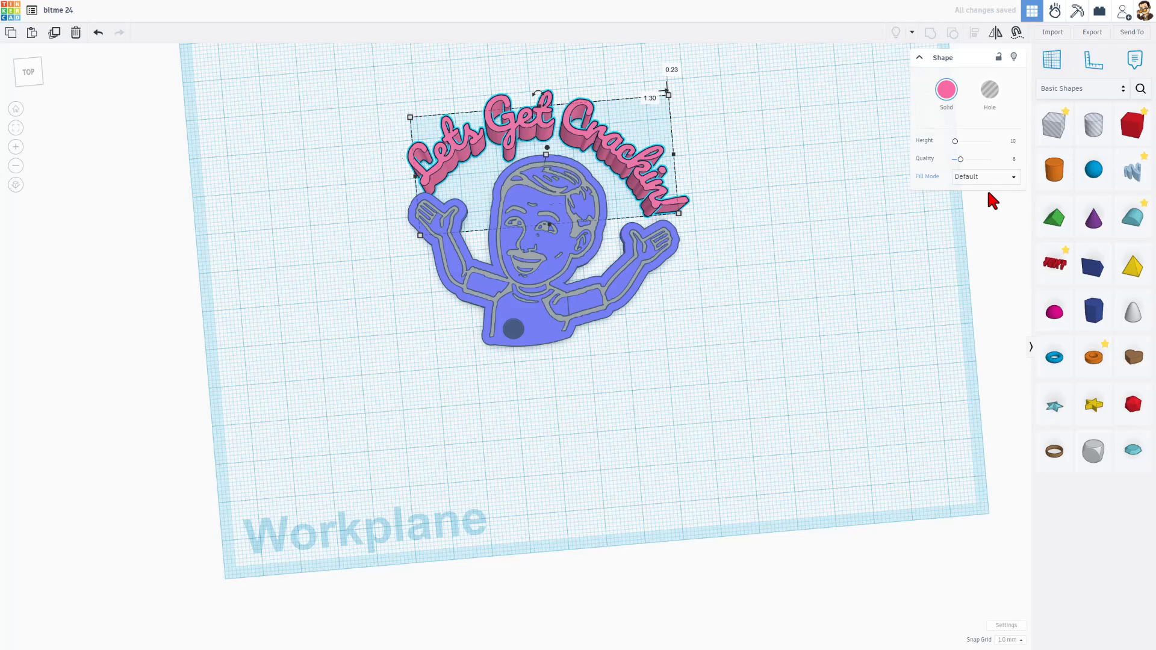
Duplicate the lettering as a rounded, higher-quality outer-line outline and group it with the character base.
key("Ctrl+D")
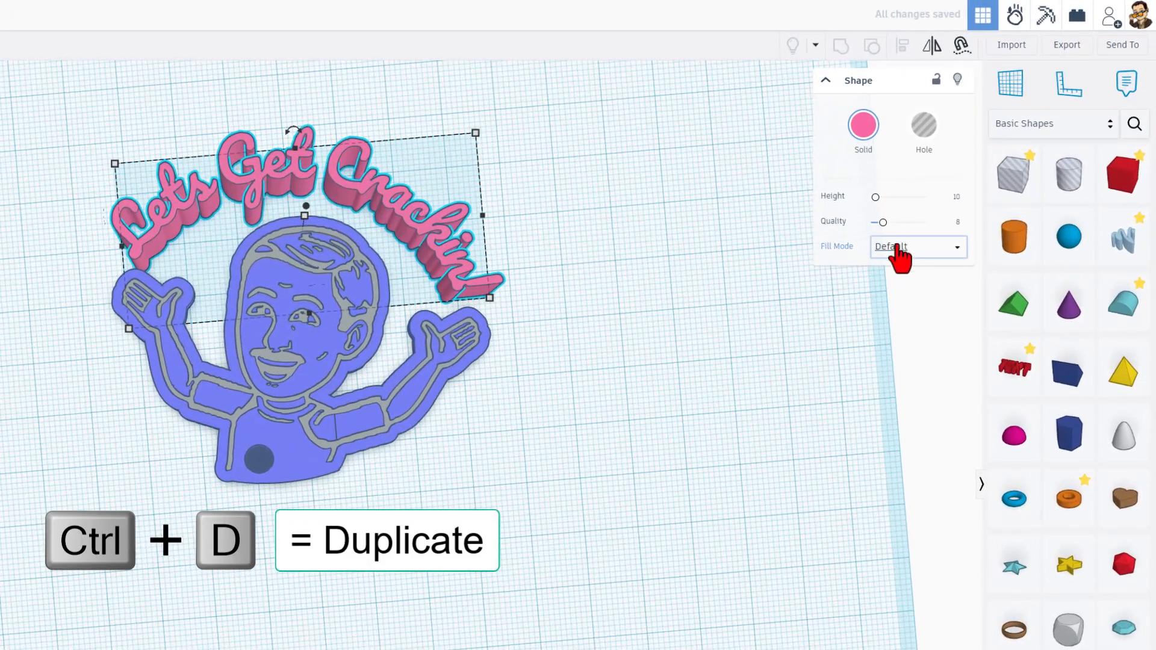
left_click(917, 247)
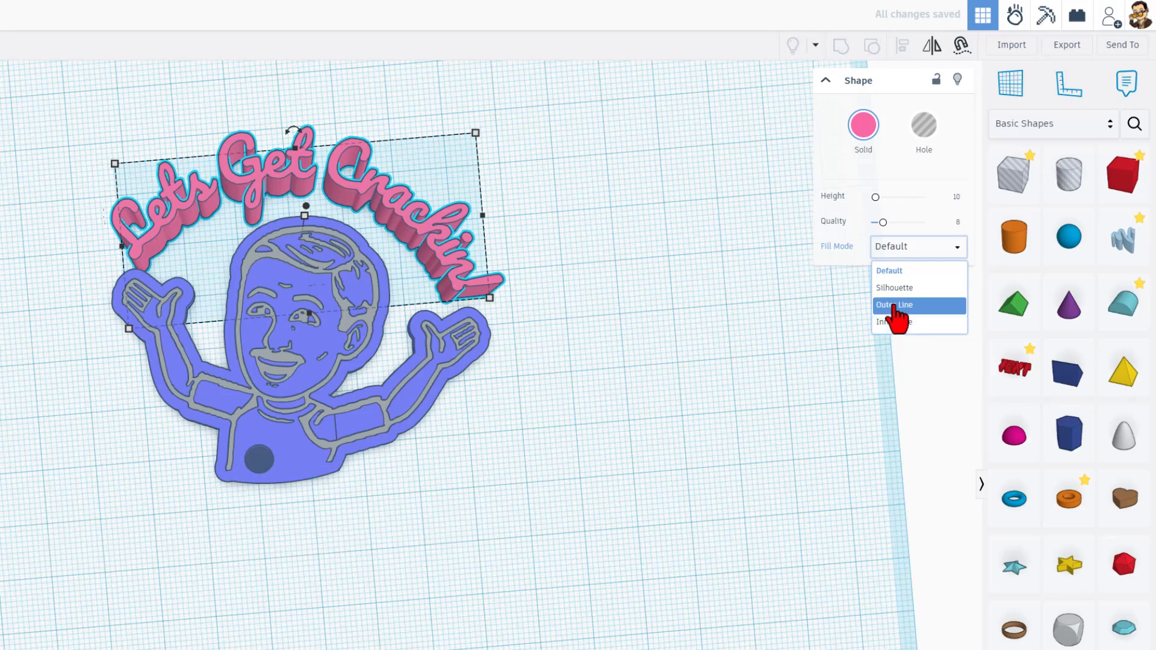
left_click(894, 305)
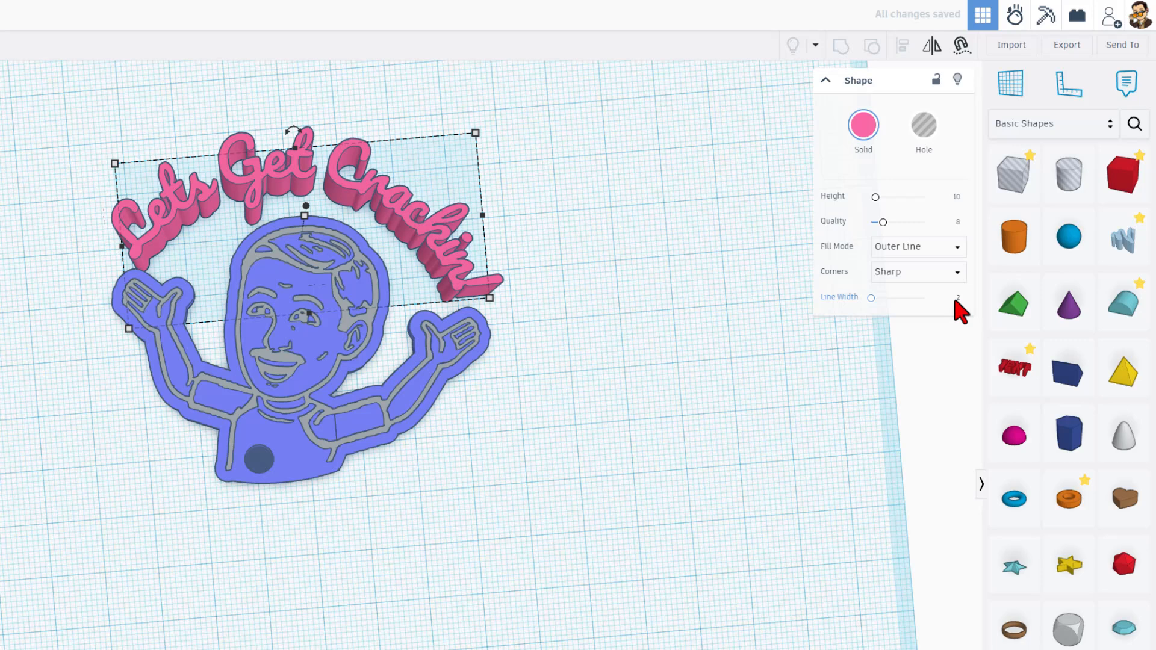
left_click(917, 271)
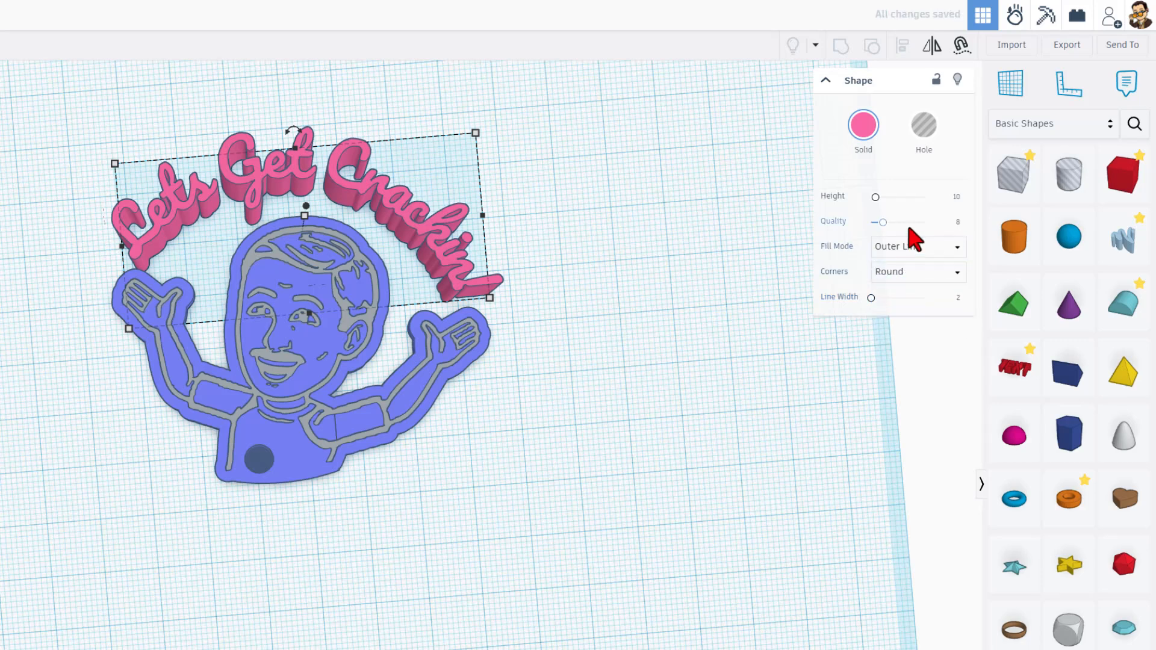
left_click_drag(881, 223, 885, 222)
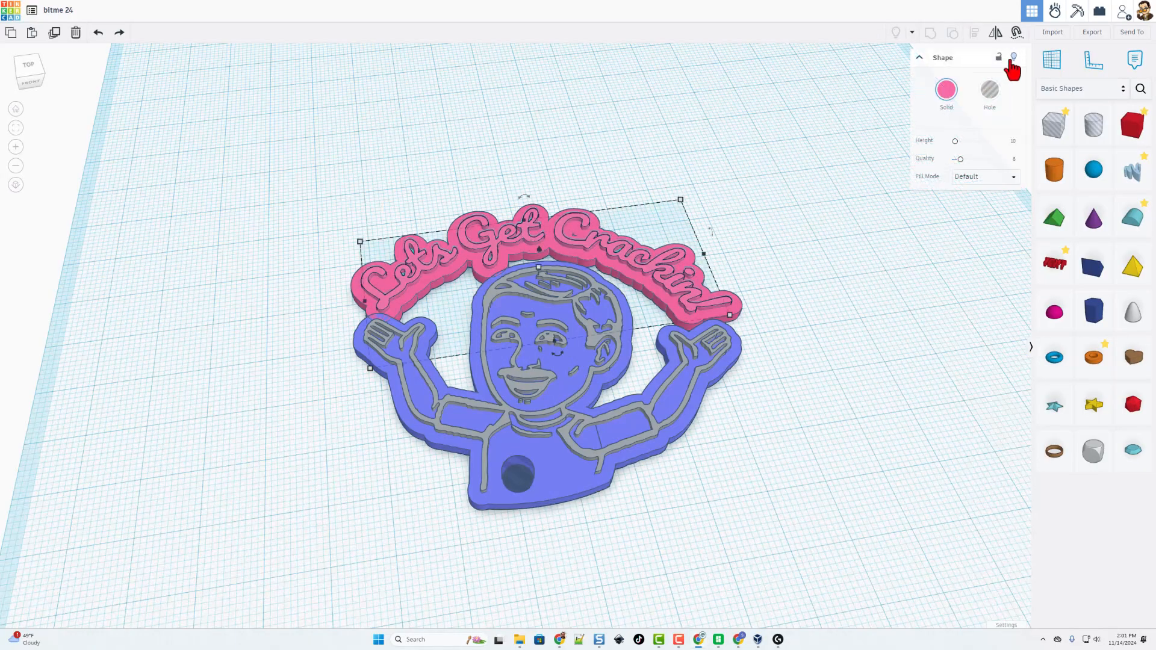
left_click(985, 176)
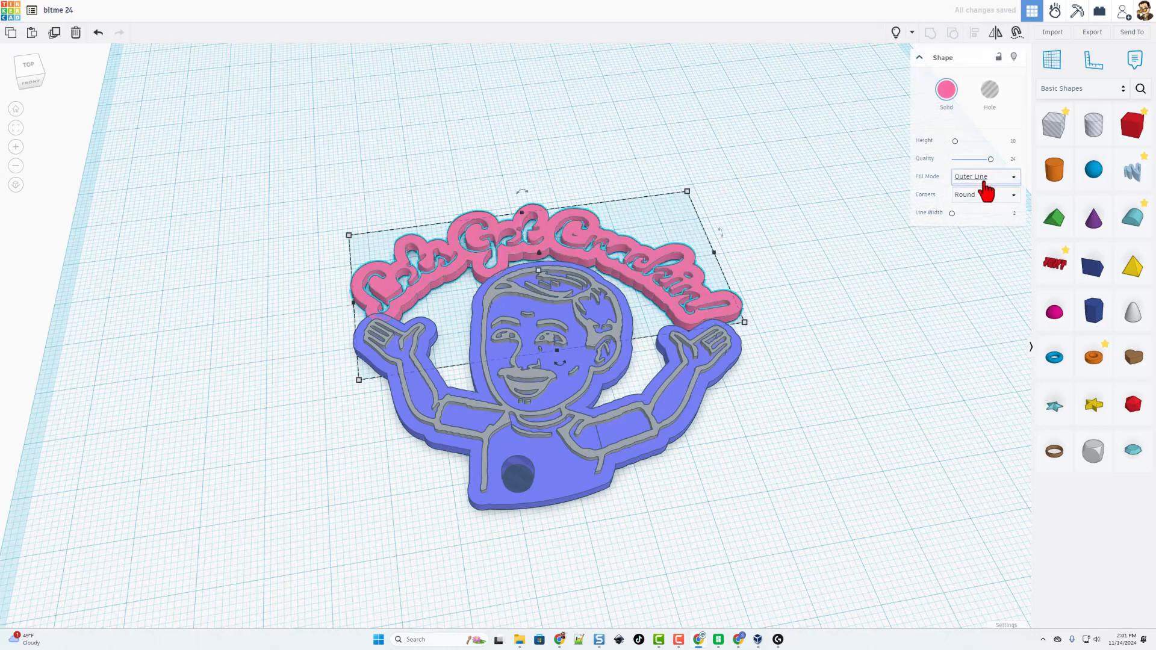
left_click(985, 176)
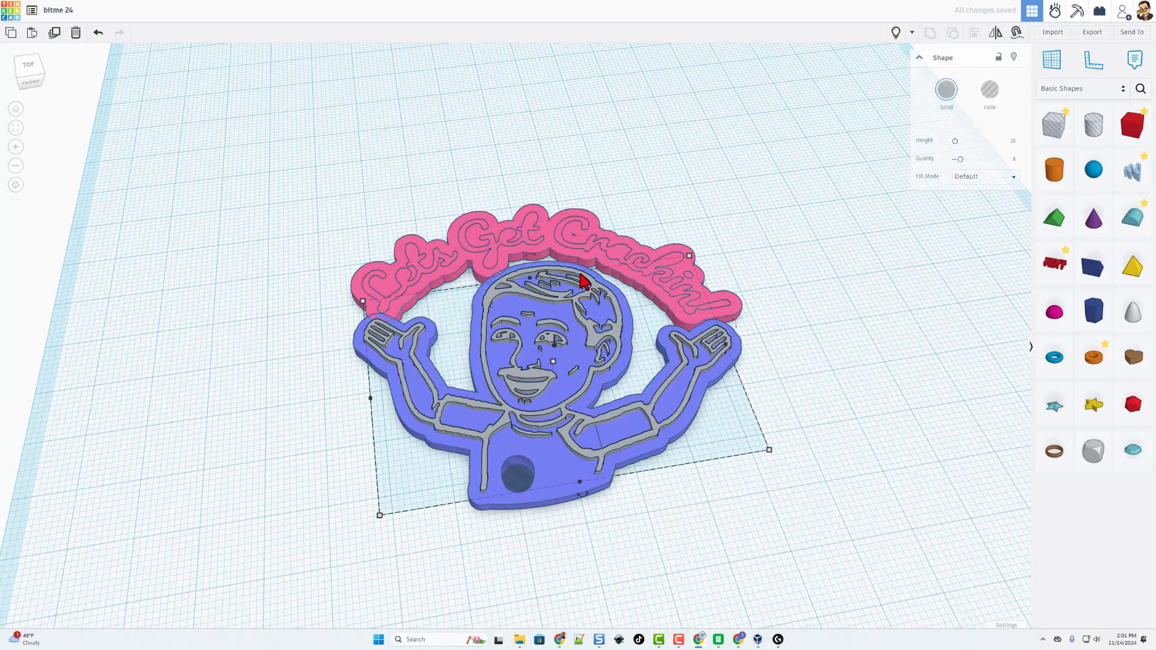
left_click(639, 179)
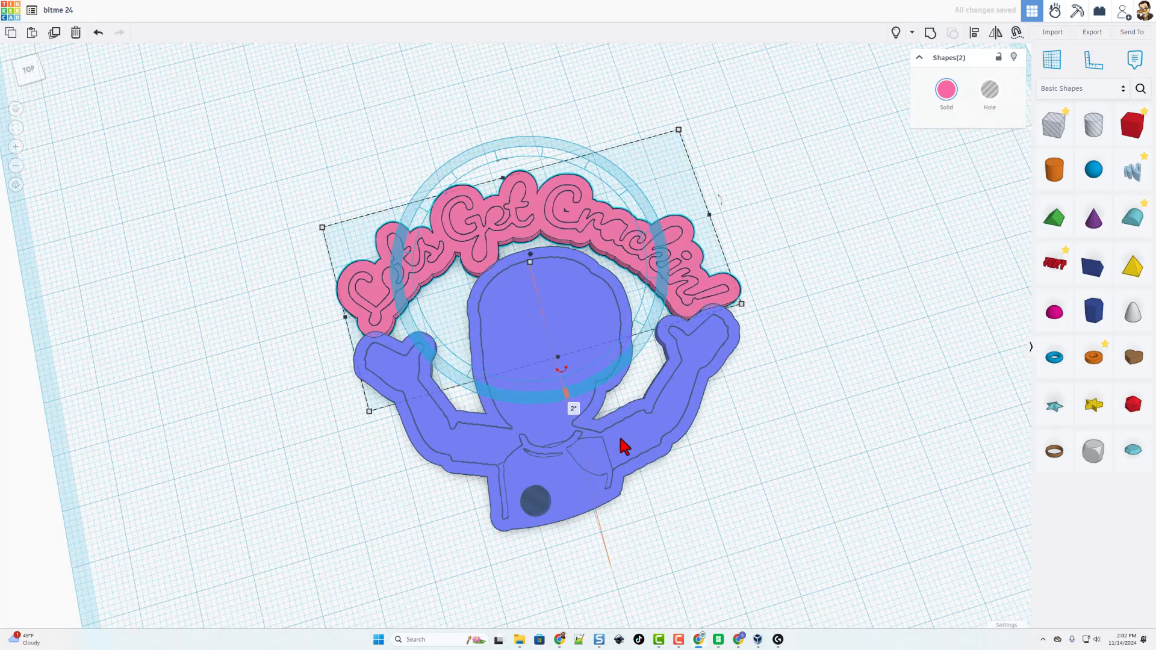
left_click(385, 368)
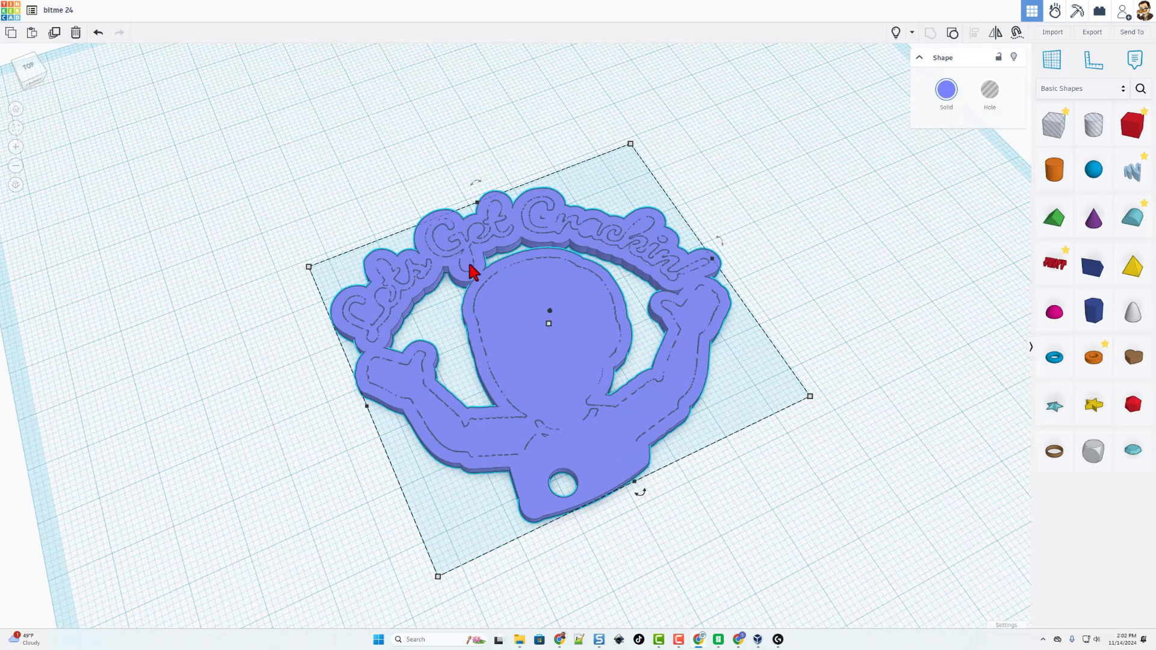
mouse_move(660, 333)
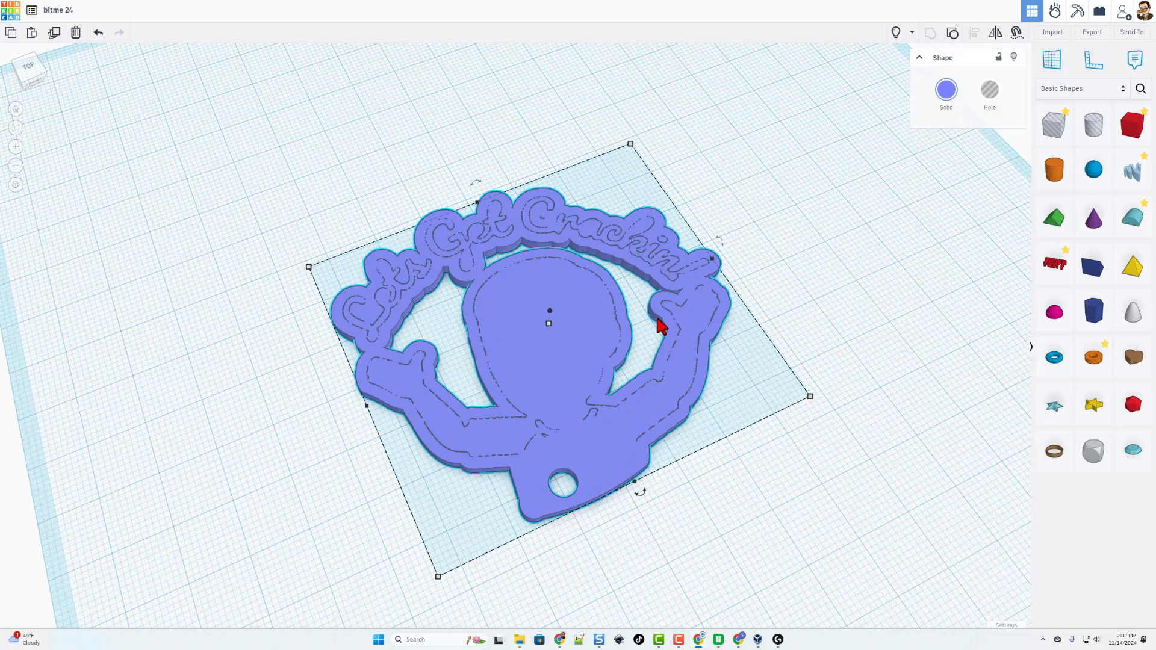
Drag the grey lettering onto the blue base, then orbit to inspect the keychain.
left_click_drag(656, 325, 572, 350)
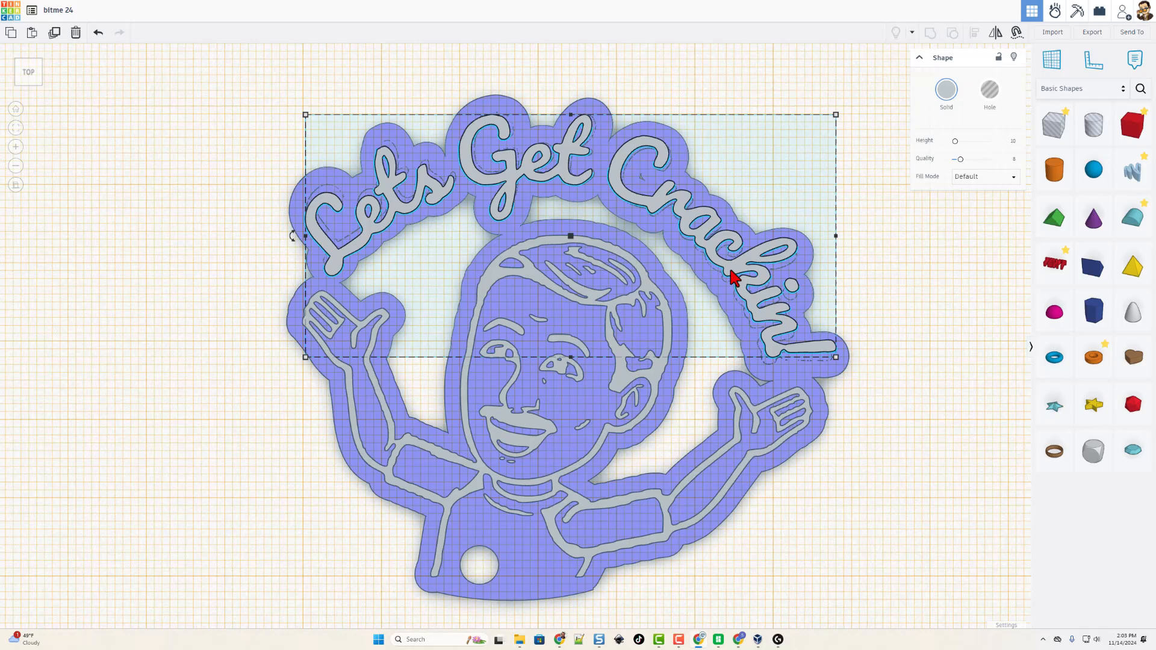
mouse_move(569, 368)
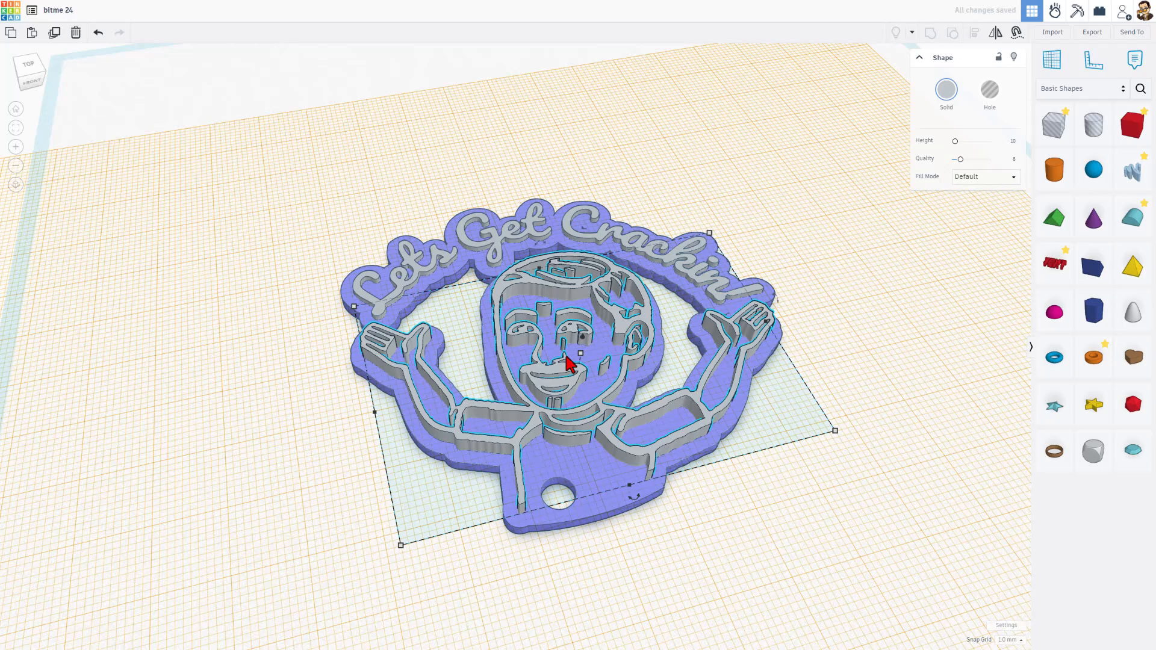
left_click_drag(580, 352, 634, 361)
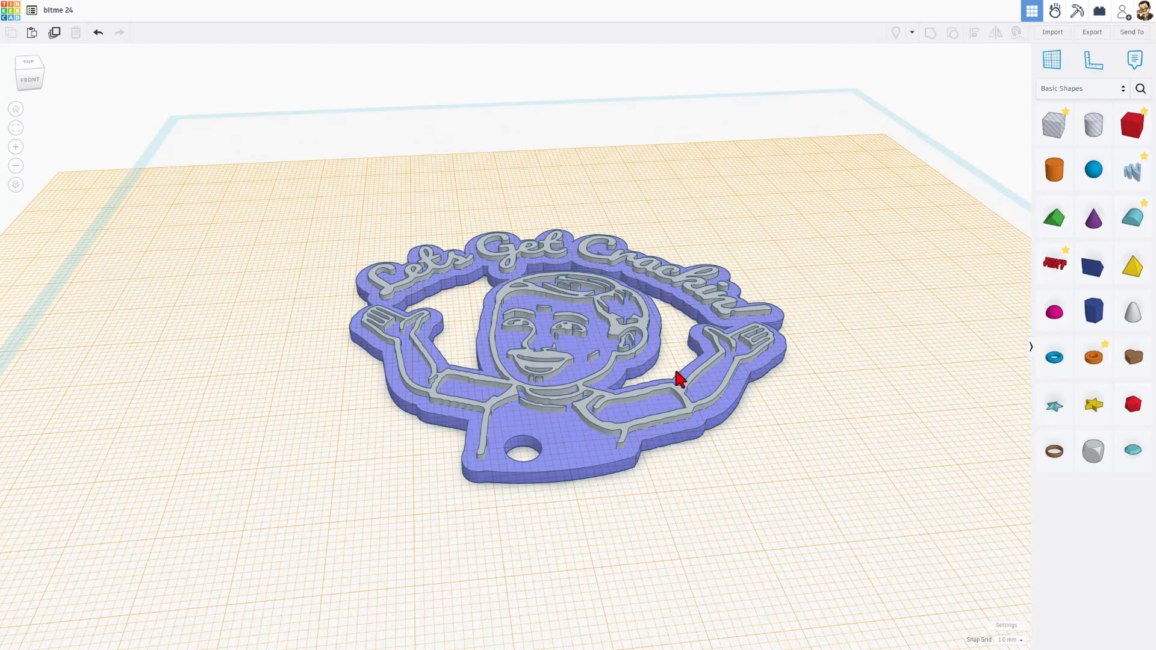
Export only the blue keychain base as STL, renaming the file for the back piece.
left_click(675, 386)
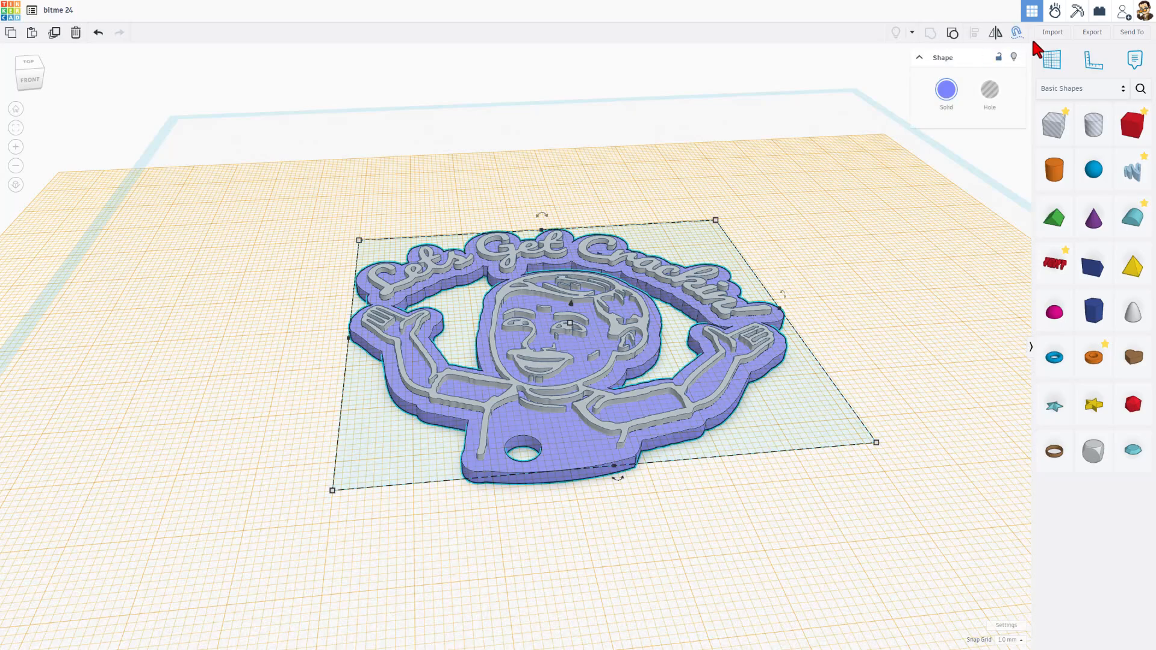
left_click(1092, 32)
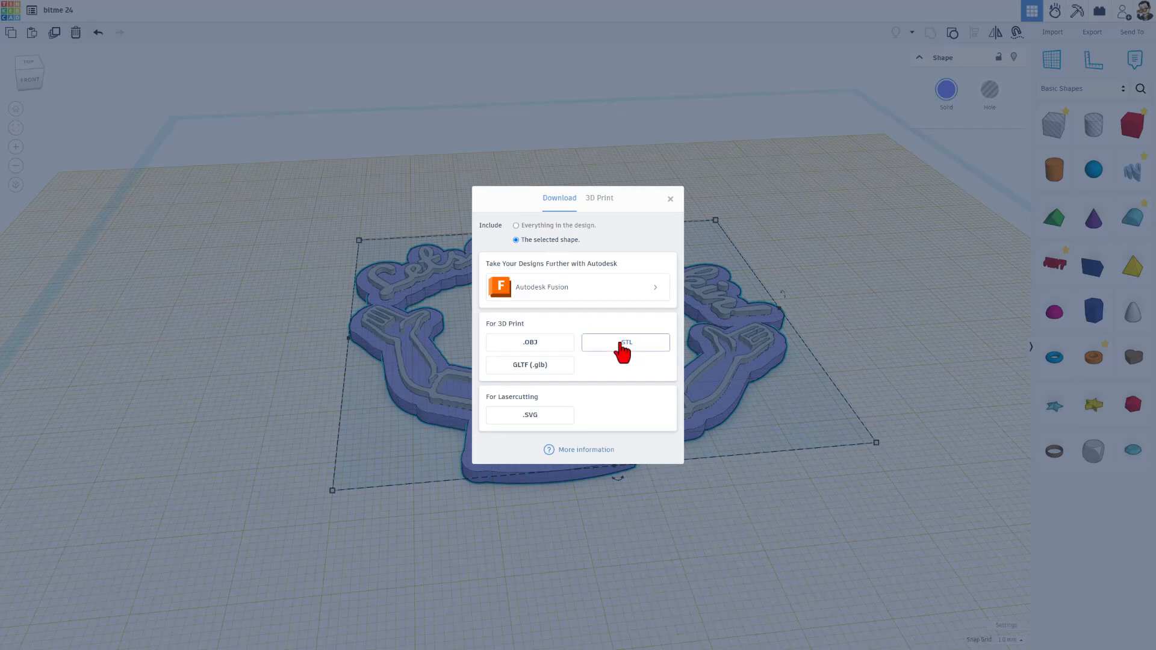
left_click(626, 342)
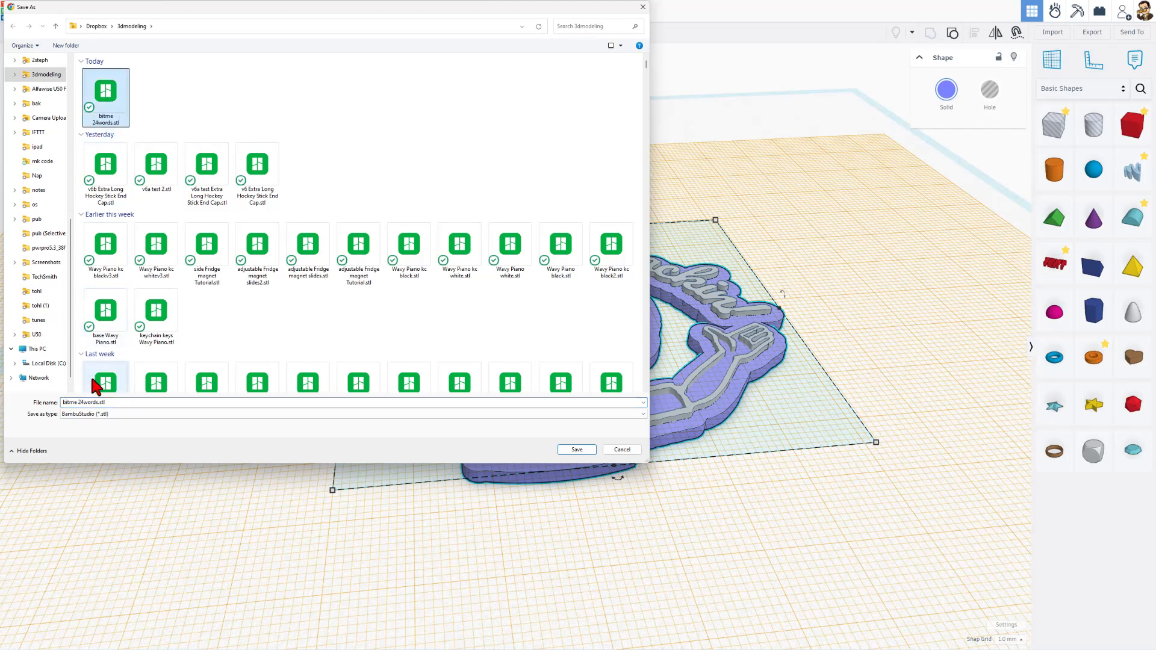
left_click(83, 403)
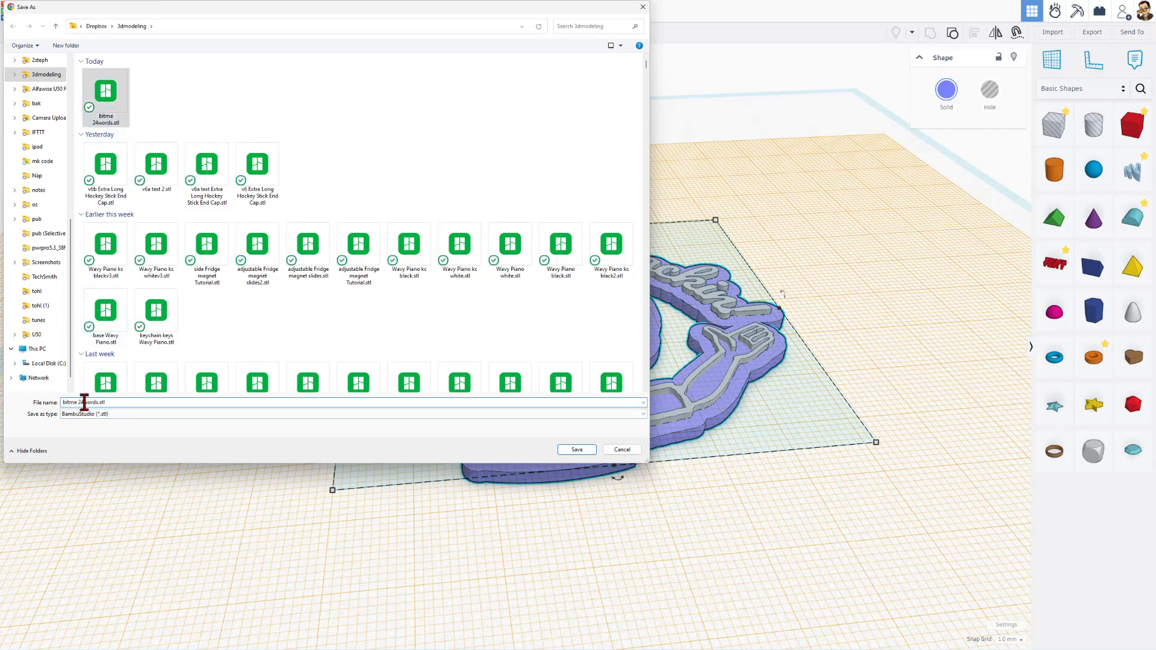
double_click(90, 402)
type("black")
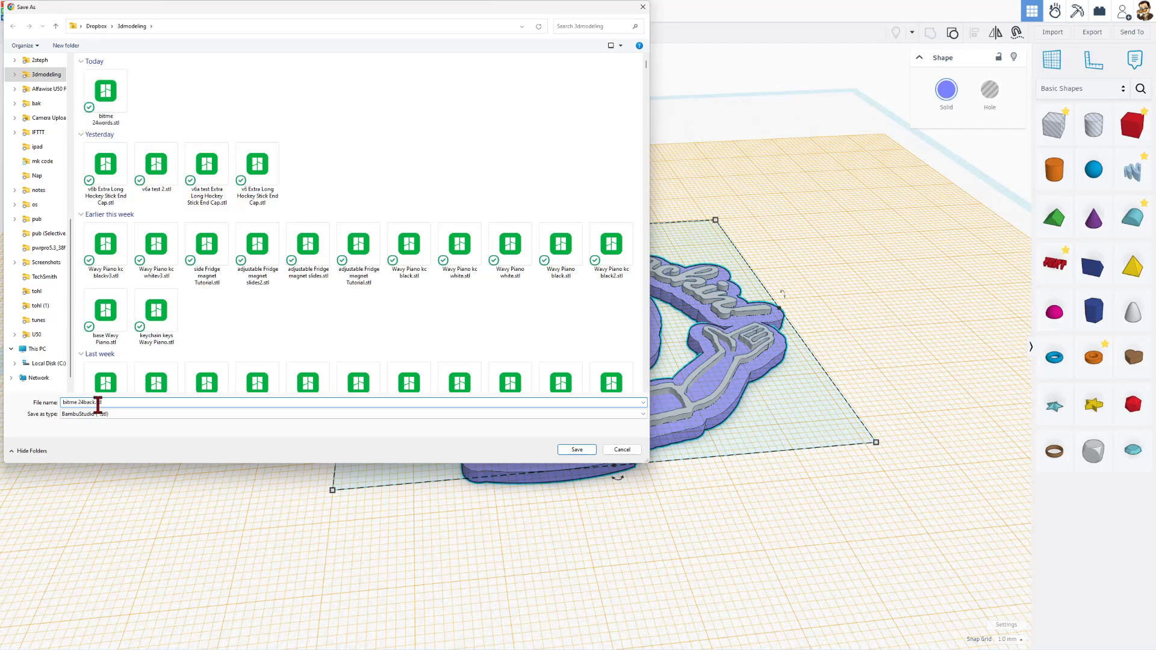
left_click(577, 450)
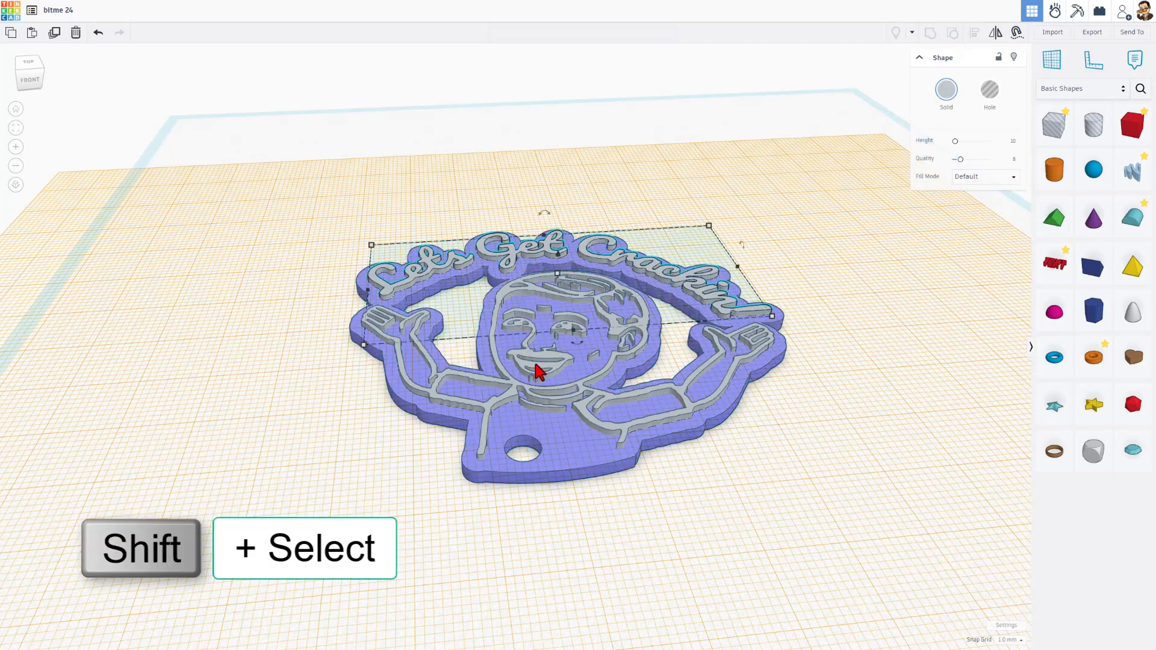
Export the grey lettering and details as bitme 24words.stl, replacing the existing file.
left_click(602, 275)
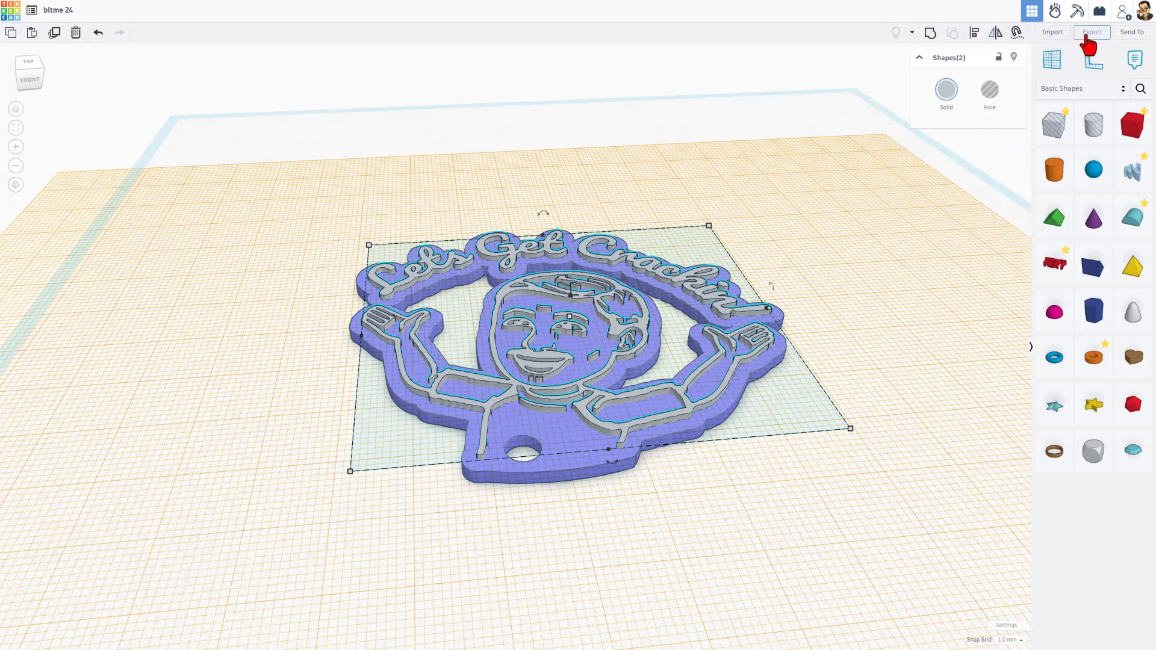
left_click(1092, 32)
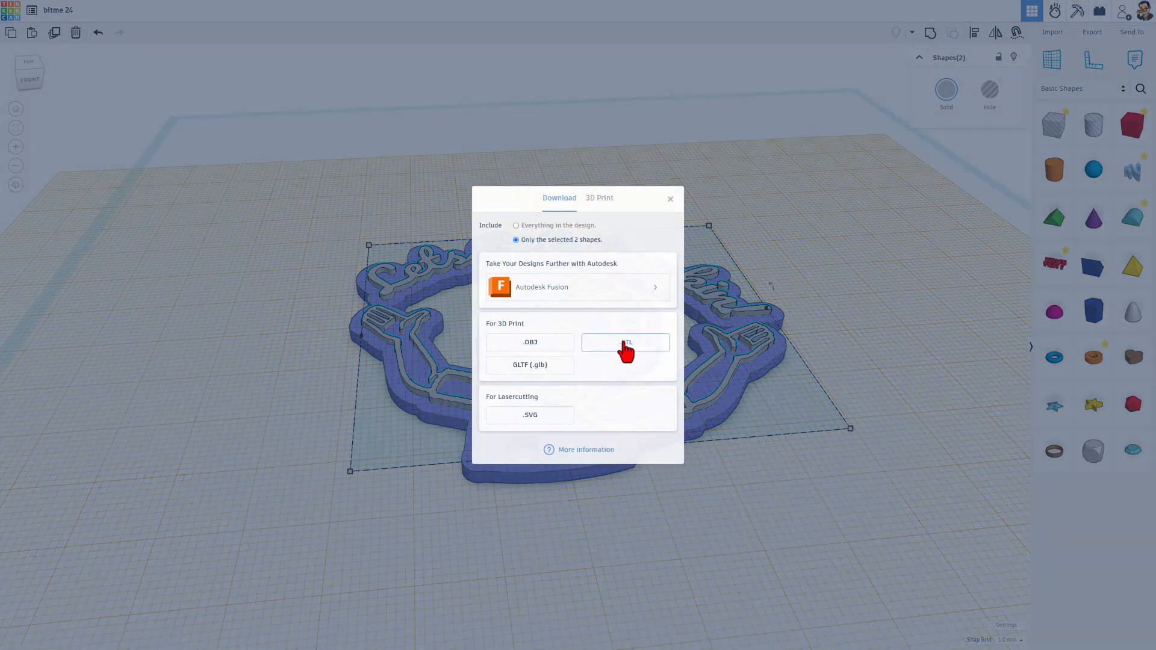
left_click(625, 343)
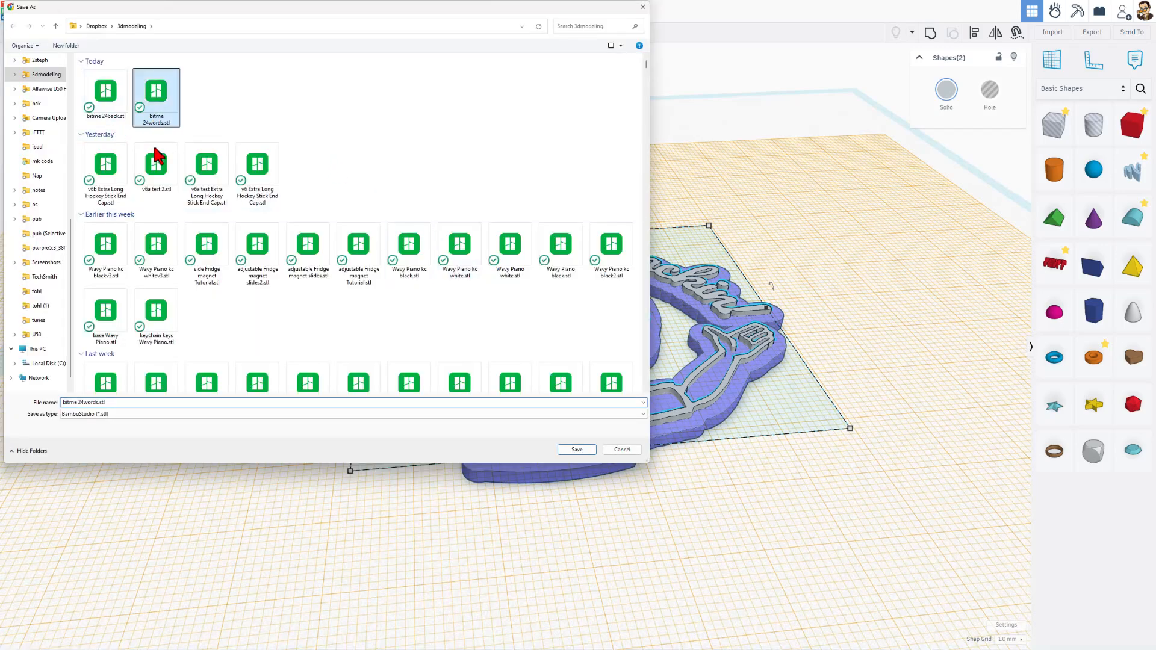
mouse_move(472, 463)
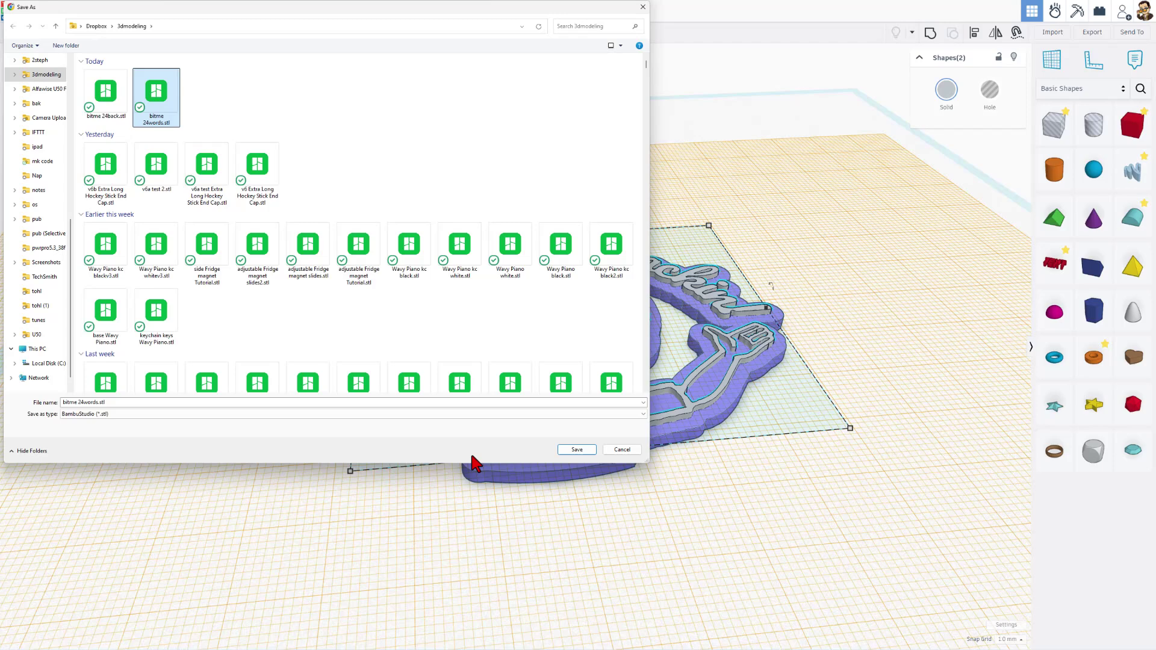
left_click(577, 449)
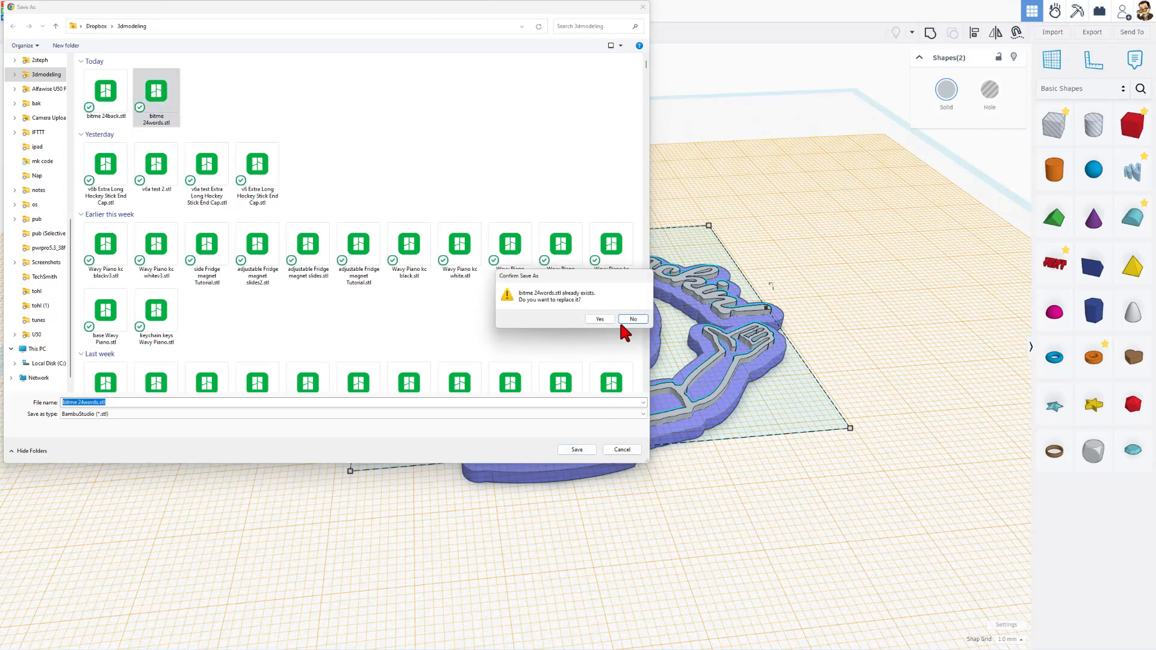
left_click(600, 318)
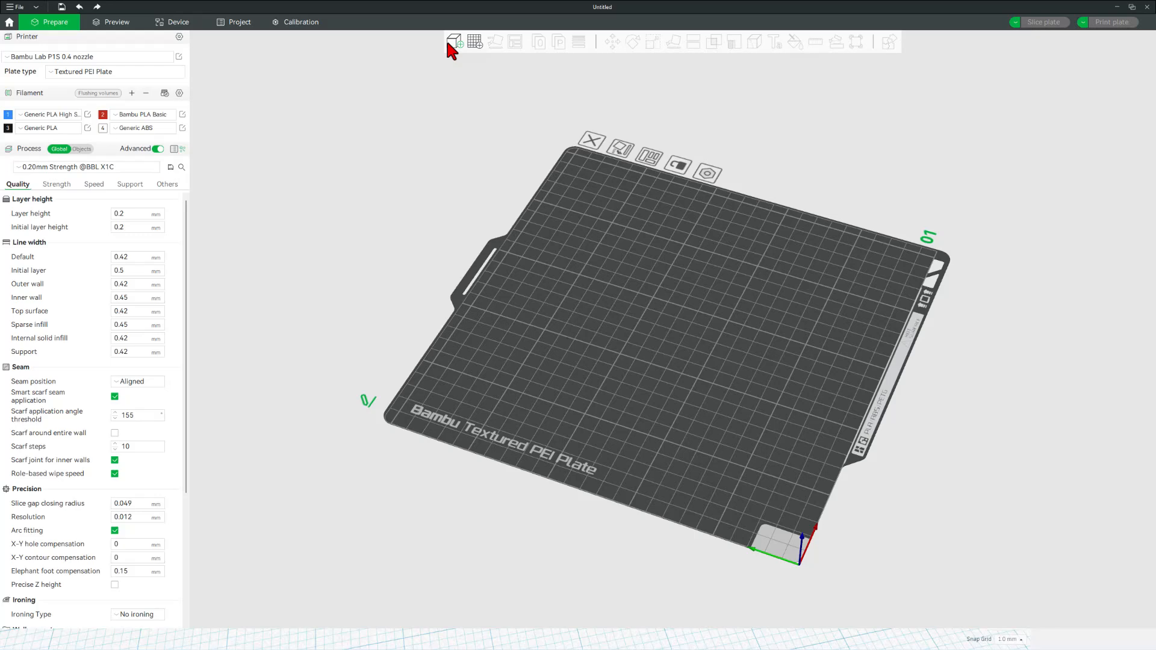
Import both keychain STLs as a single multi-part object and run Repair.
left_click(455, 42)
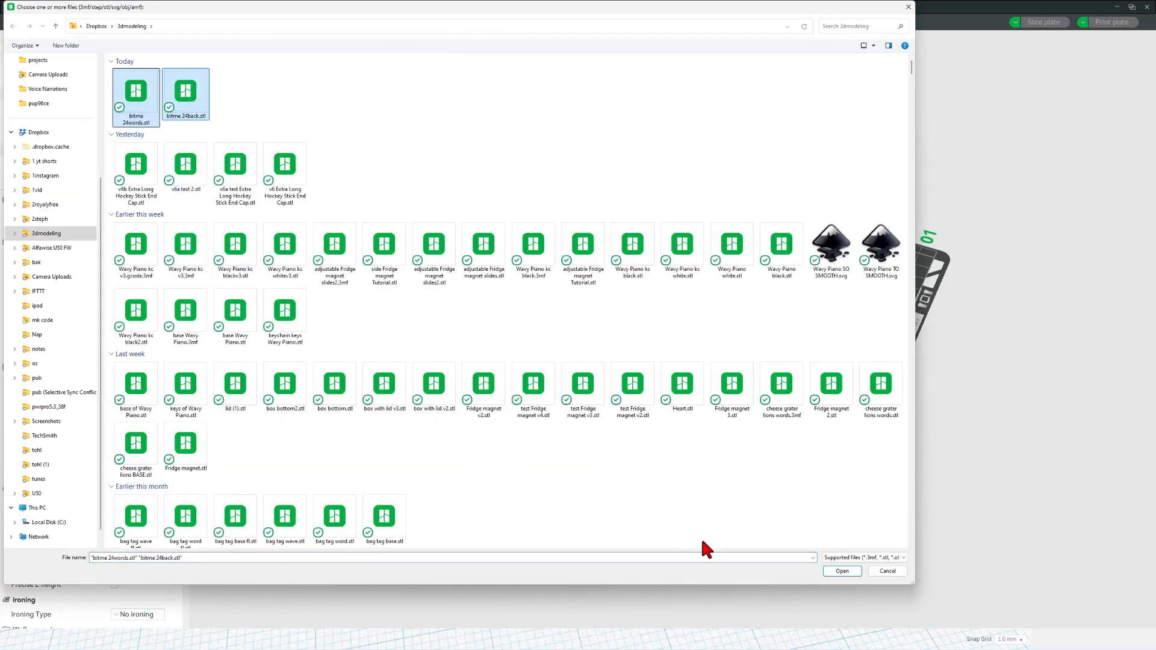
left_click(842, 571)
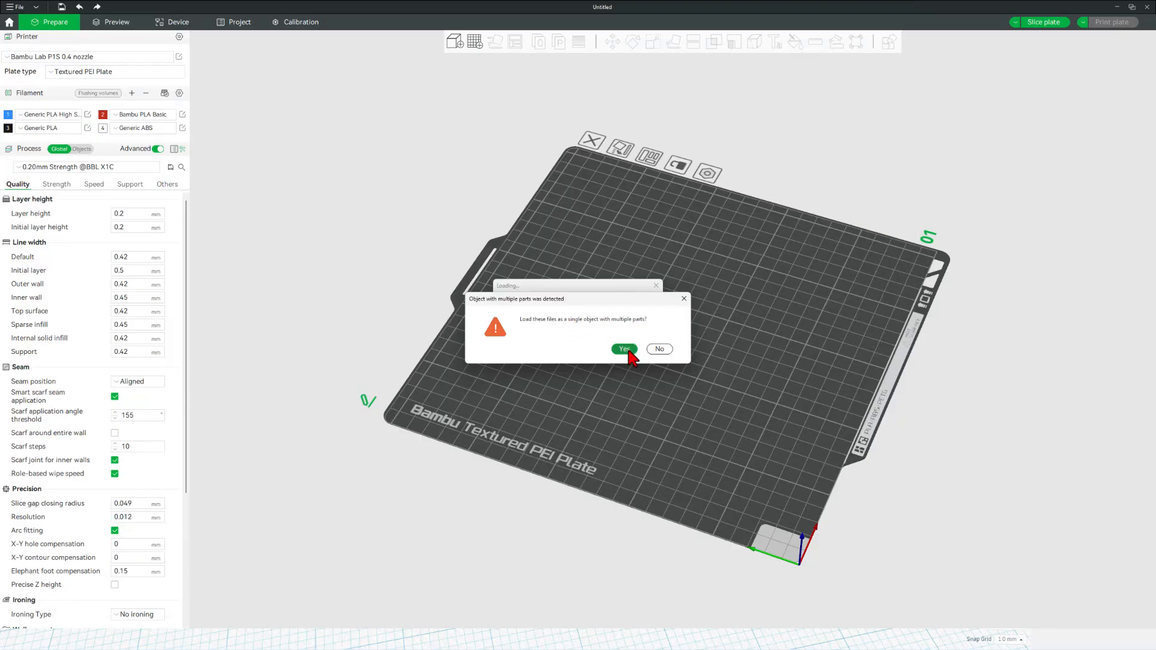
left_click(624, 348)
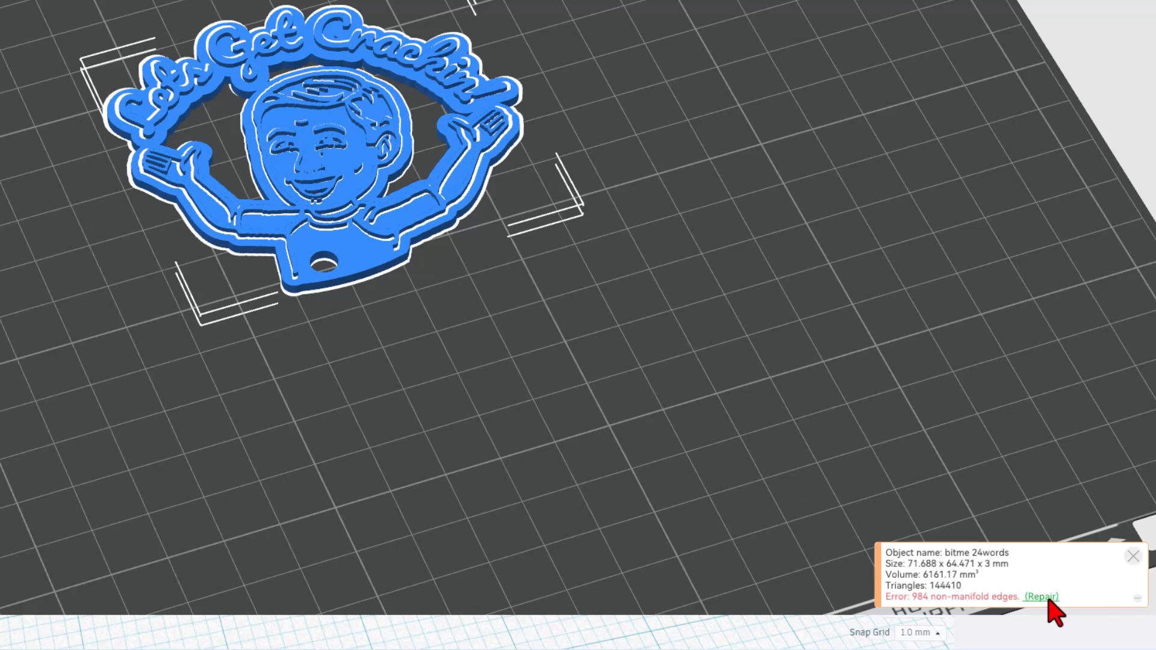
left_click(1044, 597)
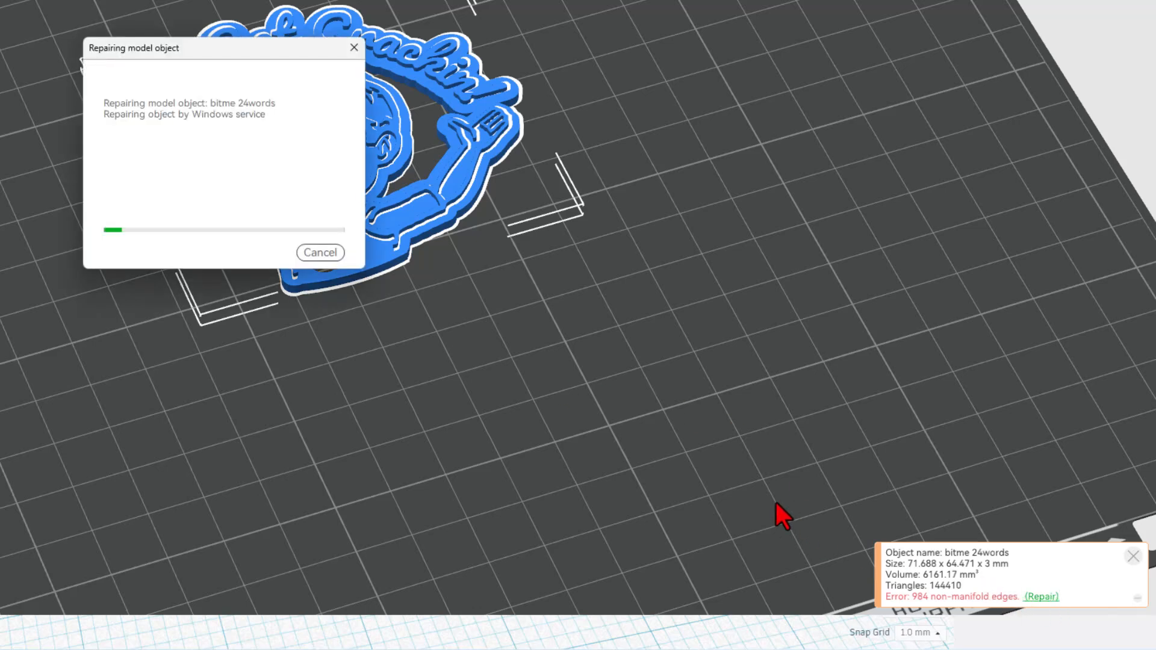
mouse_move(452, 209)
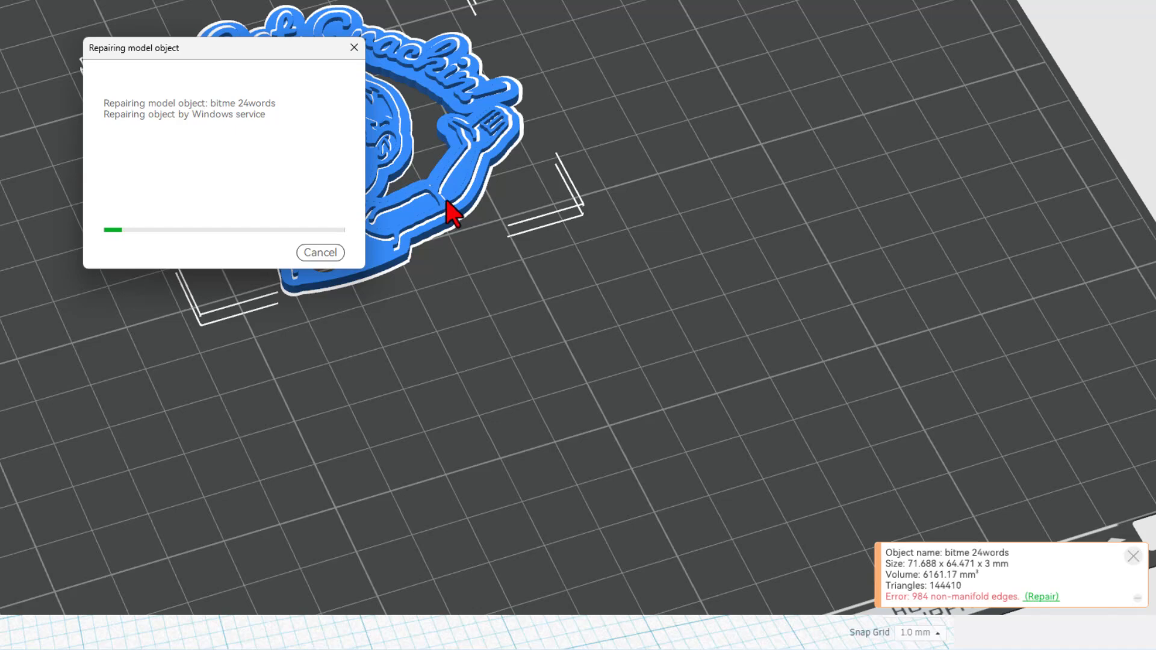
mouse_move(227, 202)
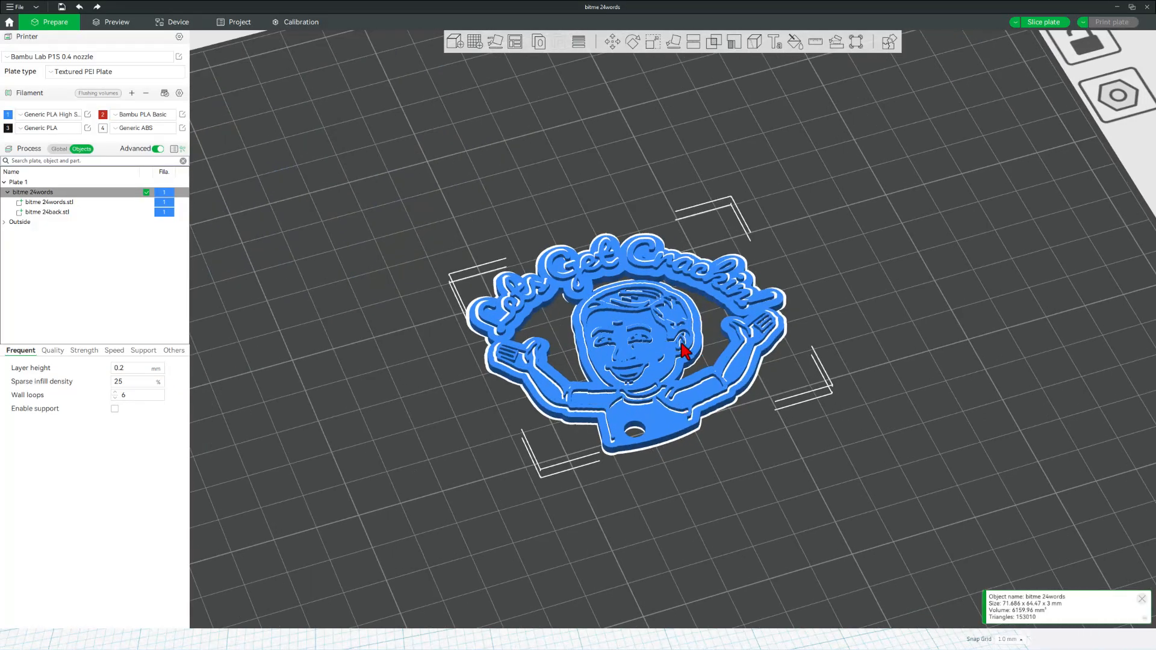
mouse_move(123, 223)
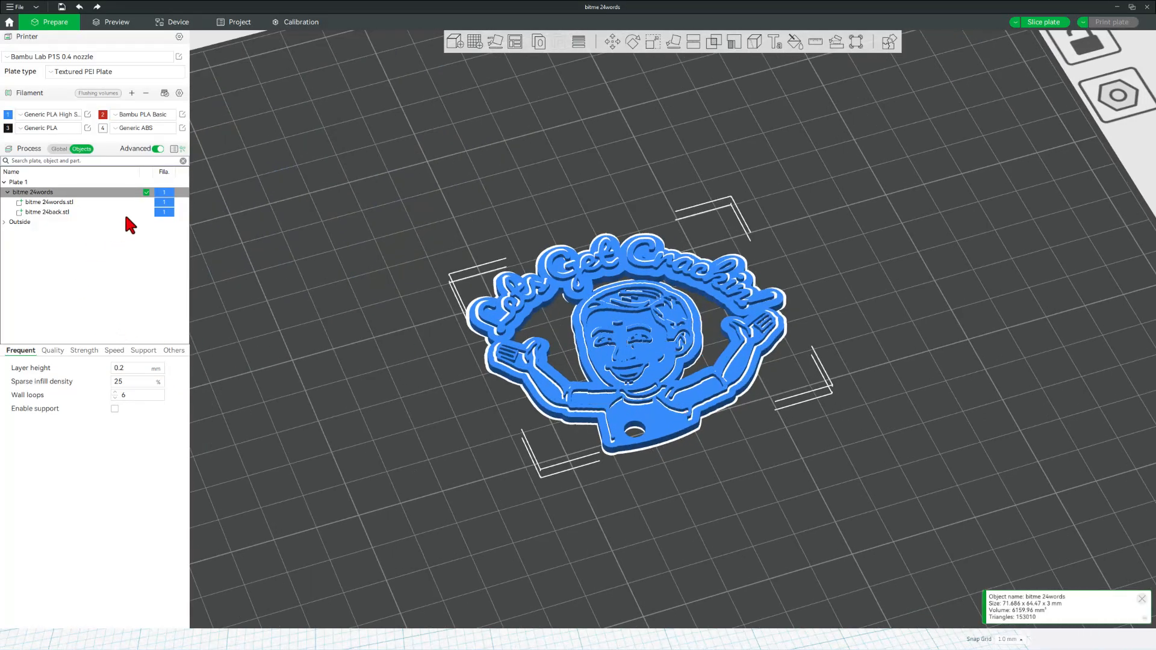
Assign filament 3 (black) to the bitme 24words.stl part.
left_click(164, 212)
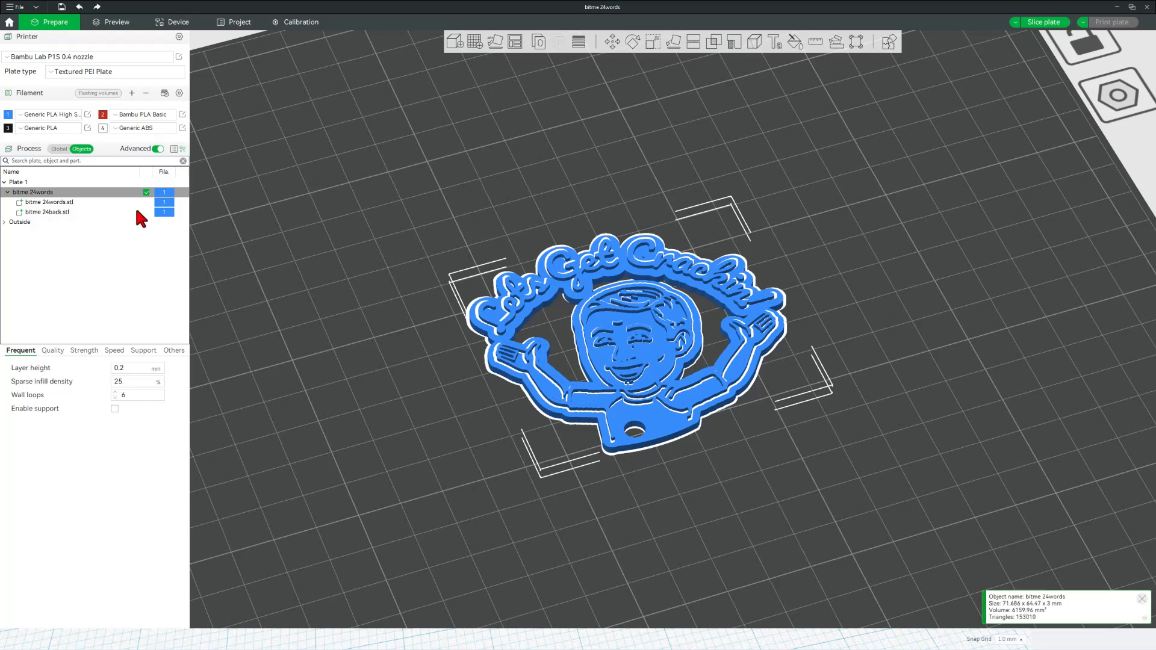
left_click(45, 202)
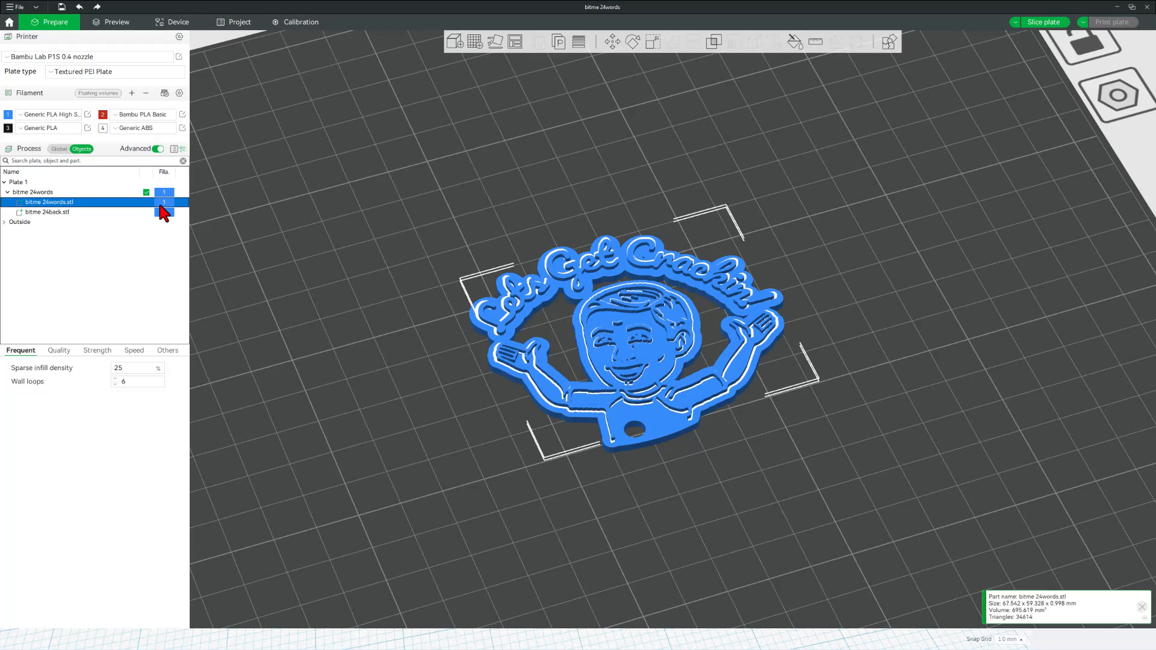
left_click(164, 202)
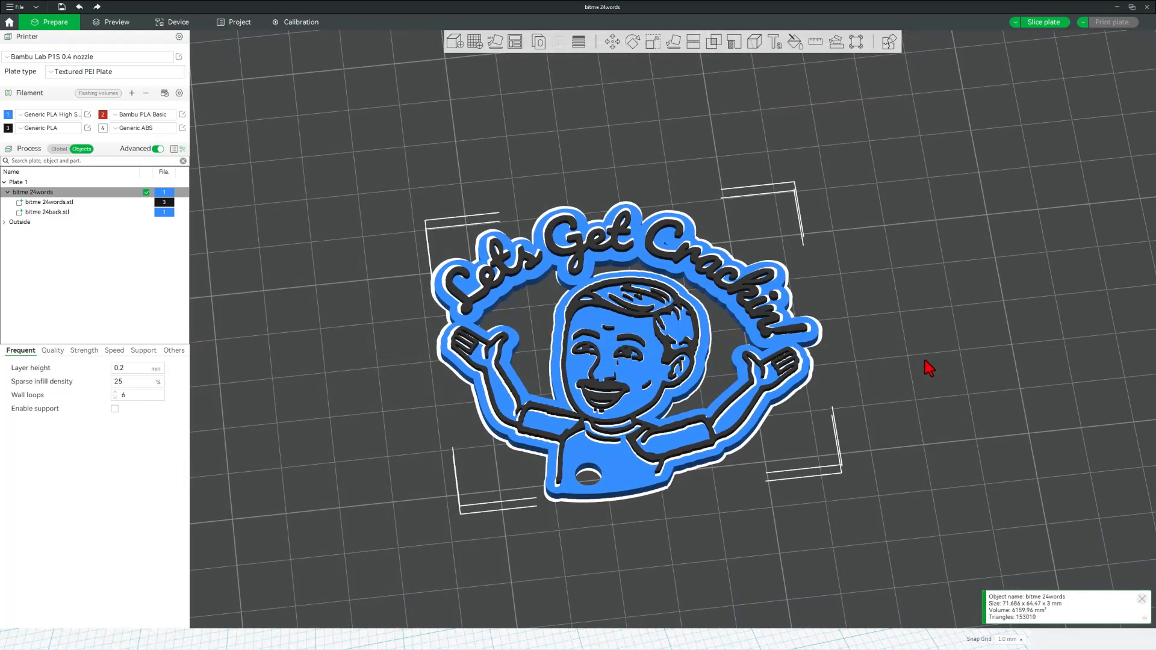
mouse_move(37, 307)
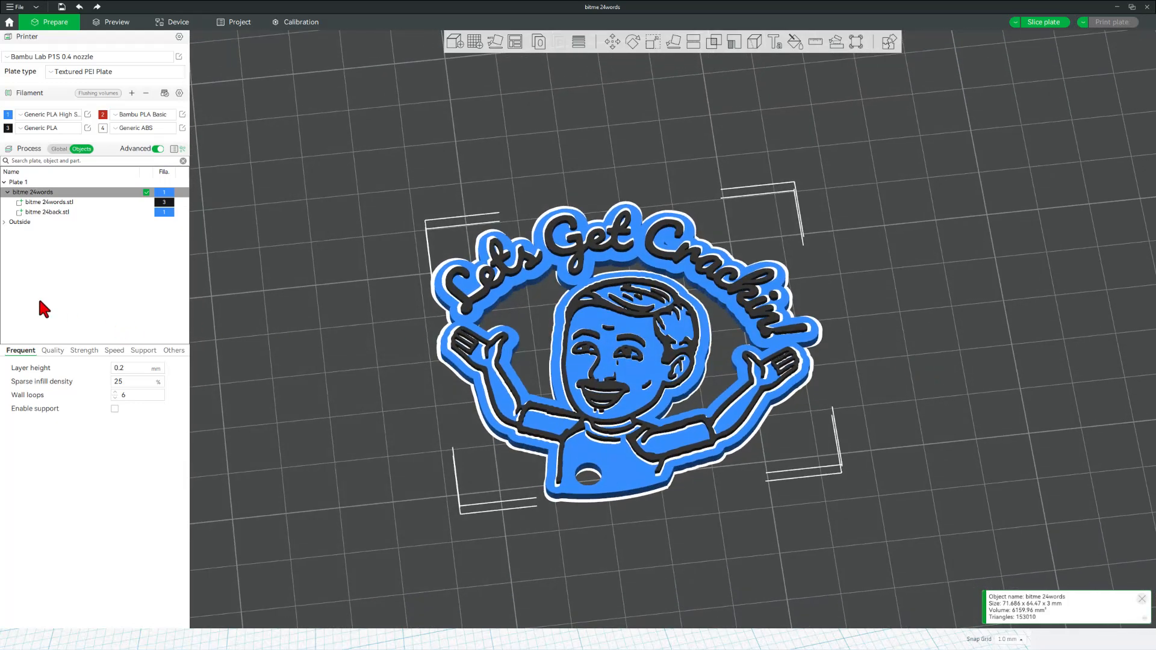
Disable the prime tower in the Global process settings' Others tab.
left_click(58, 149)
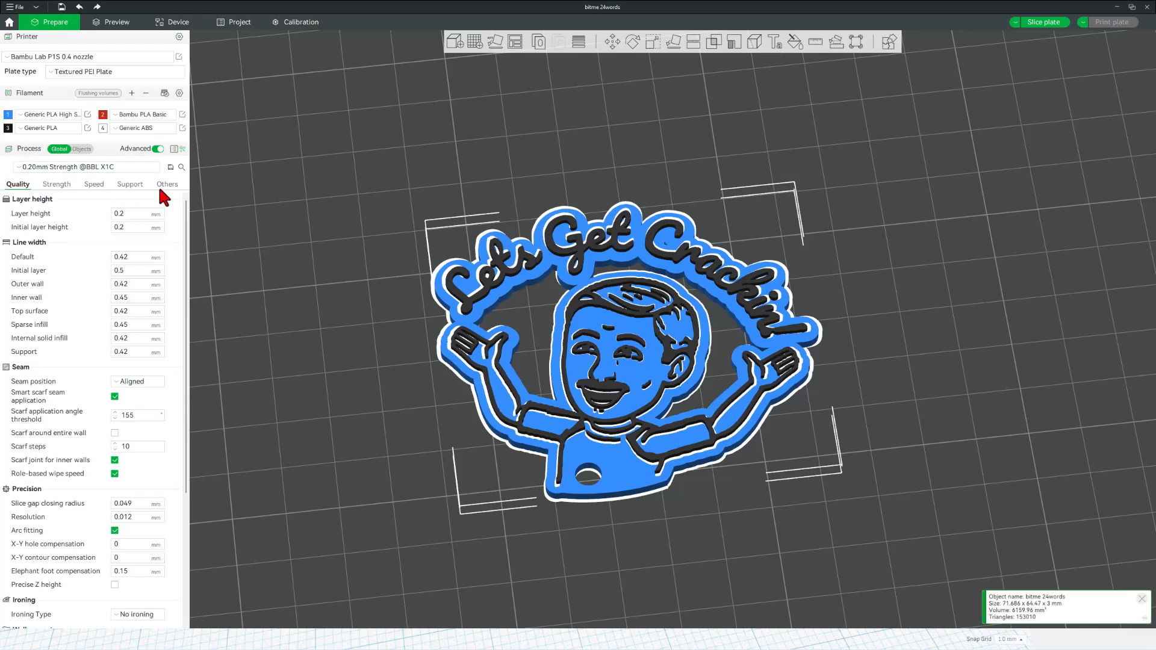
left_click(167, 184)
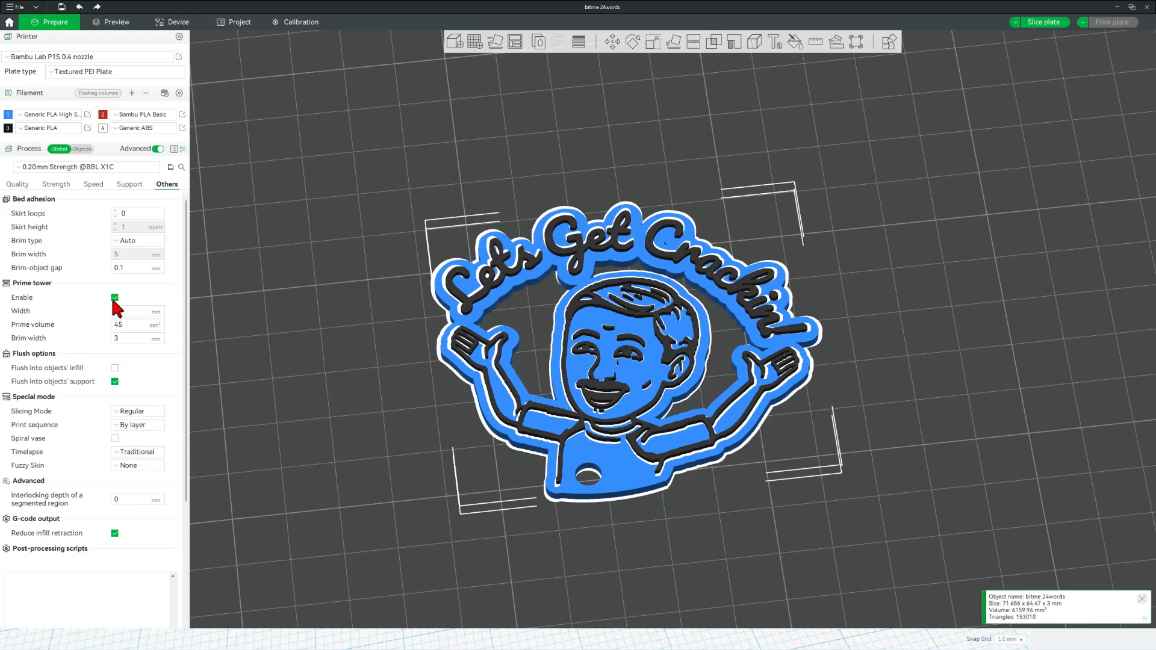
left_click(114, 297)
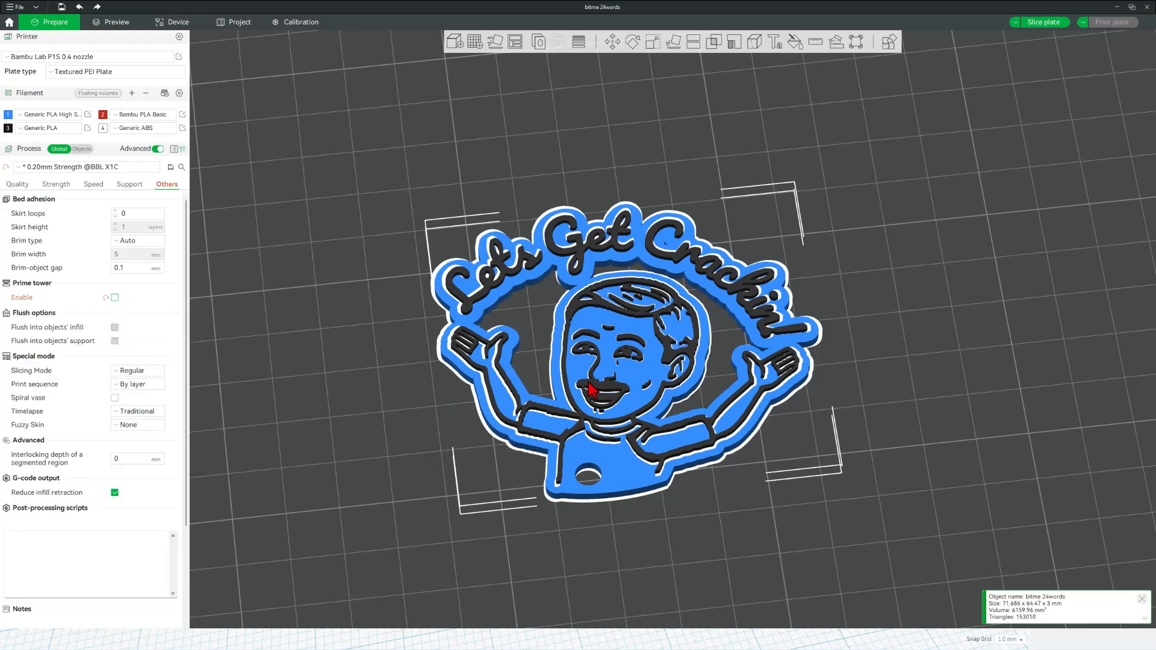
mouse_move(602, 469)
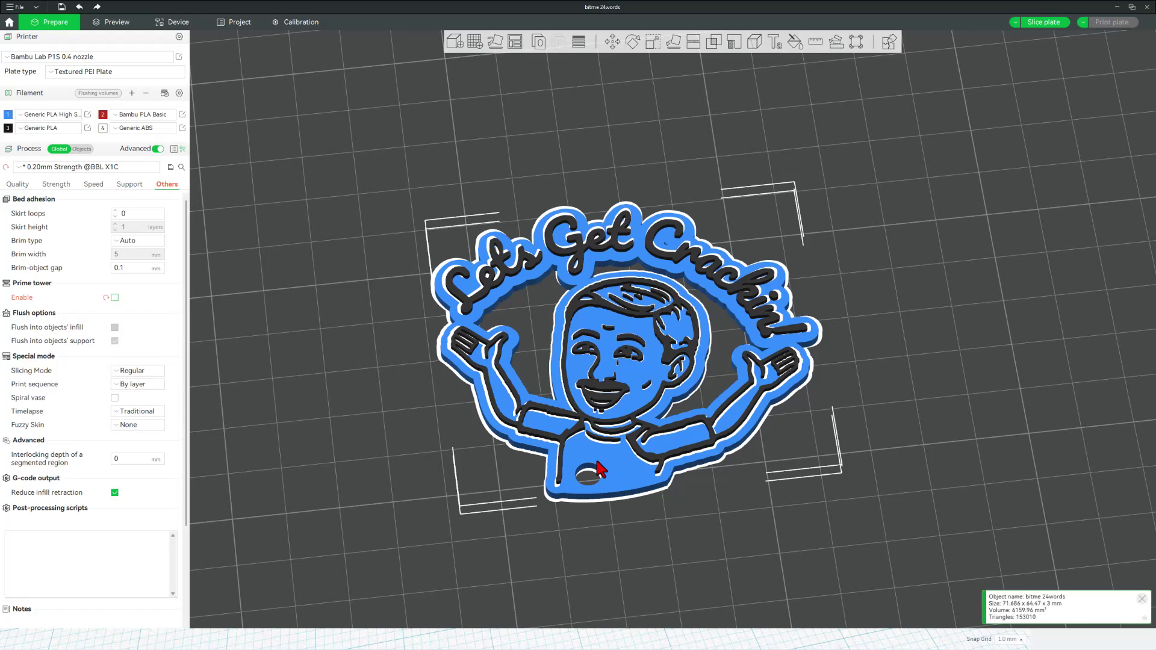
mouse_move(735, 357)
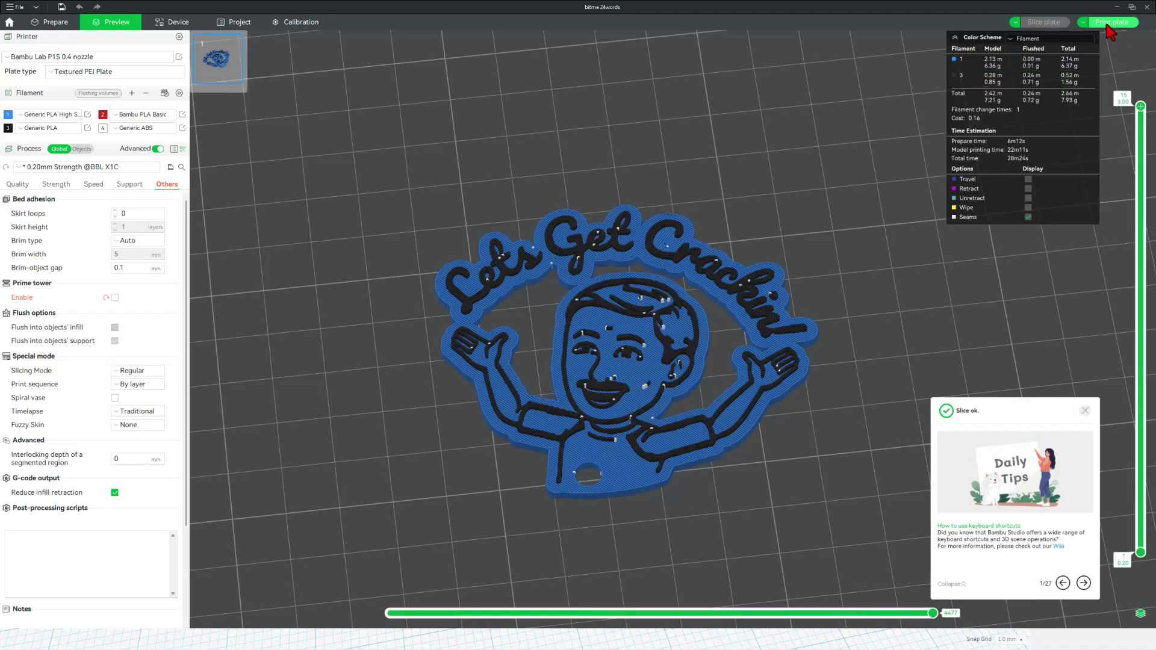
Send the sliced plate to printer 3DP-01P-140 and try its live camera feed.
left_click(1111, 21)
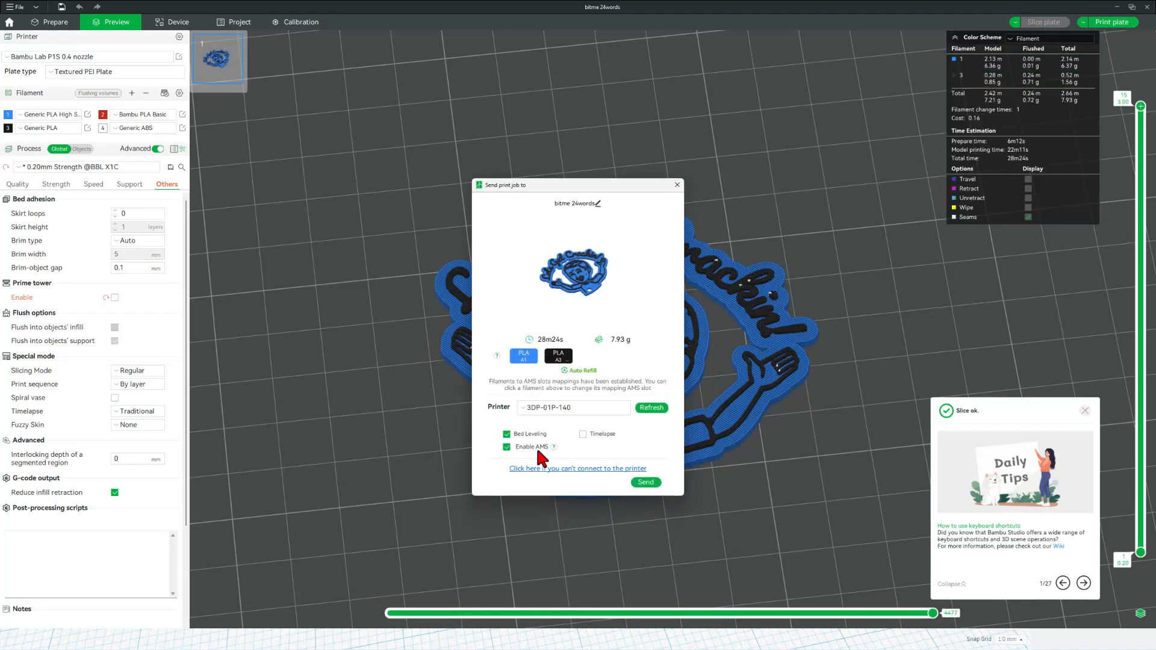
left_click(646, 482)
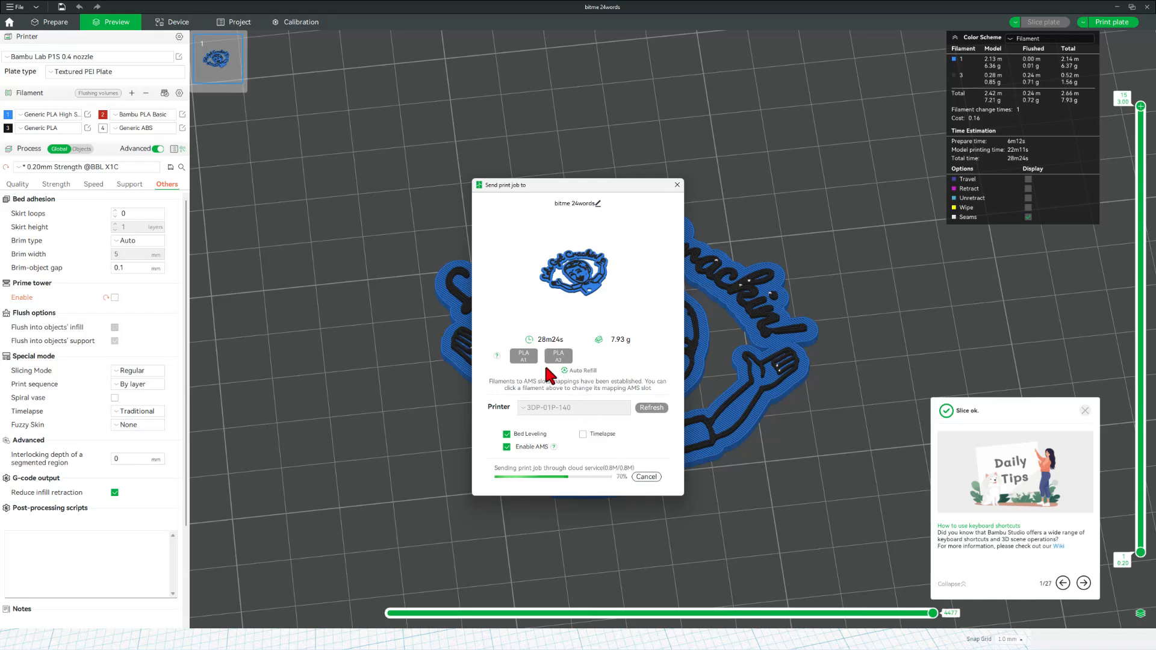
left_click(172, 22)
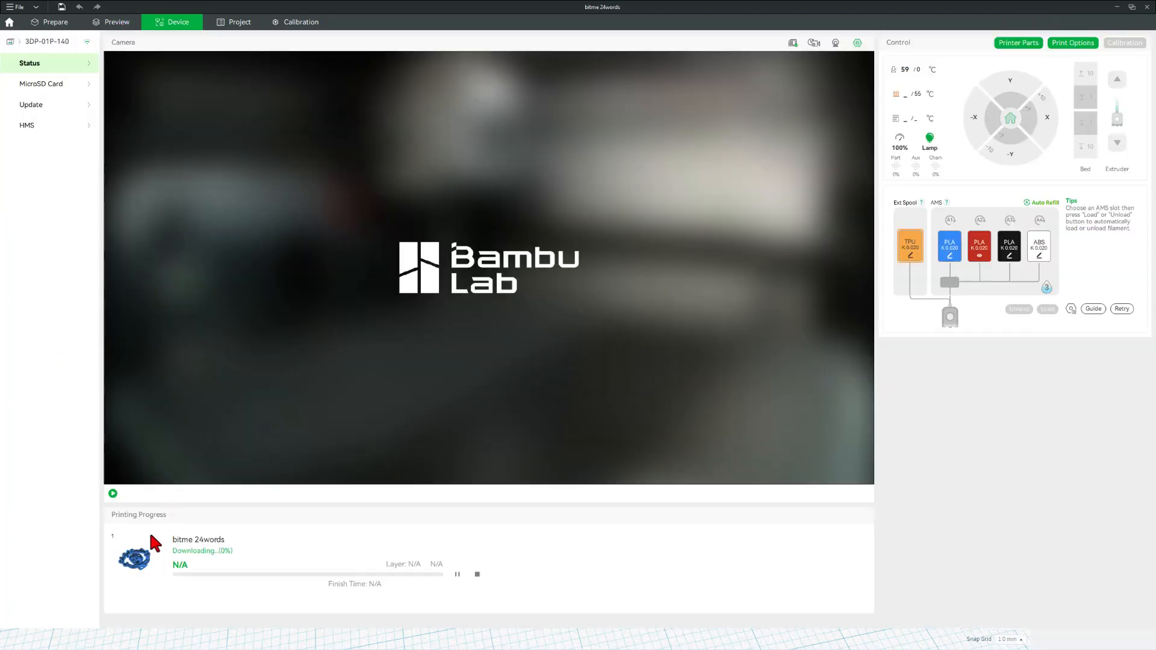
mouse_move(251, 564)
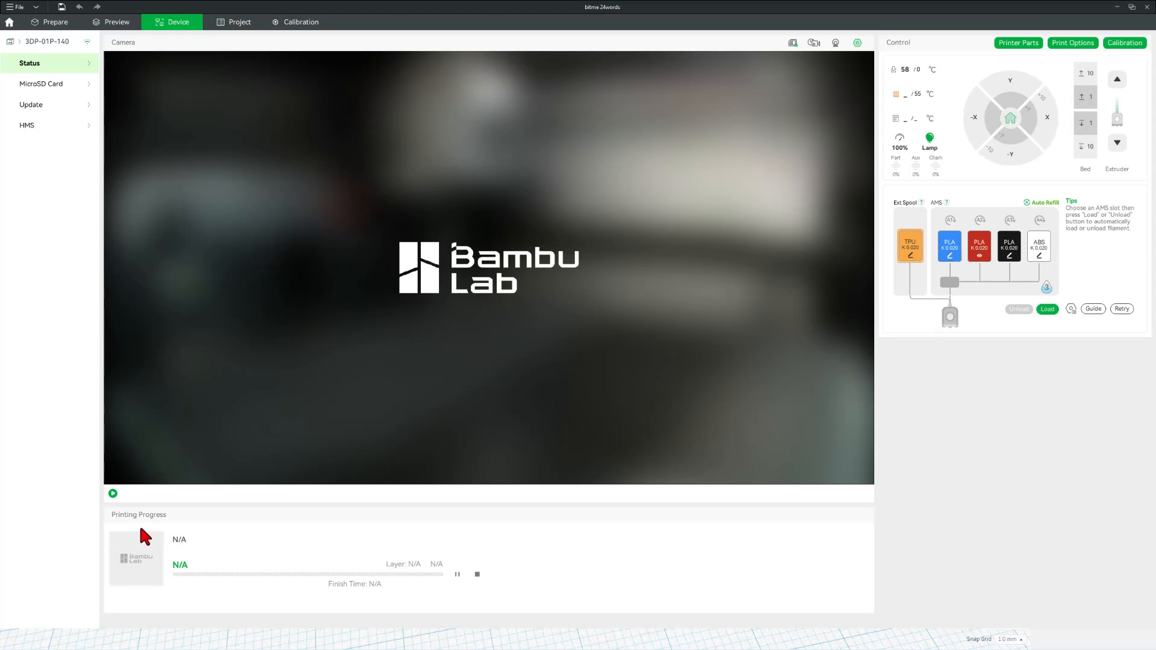
left_click(113, 493)
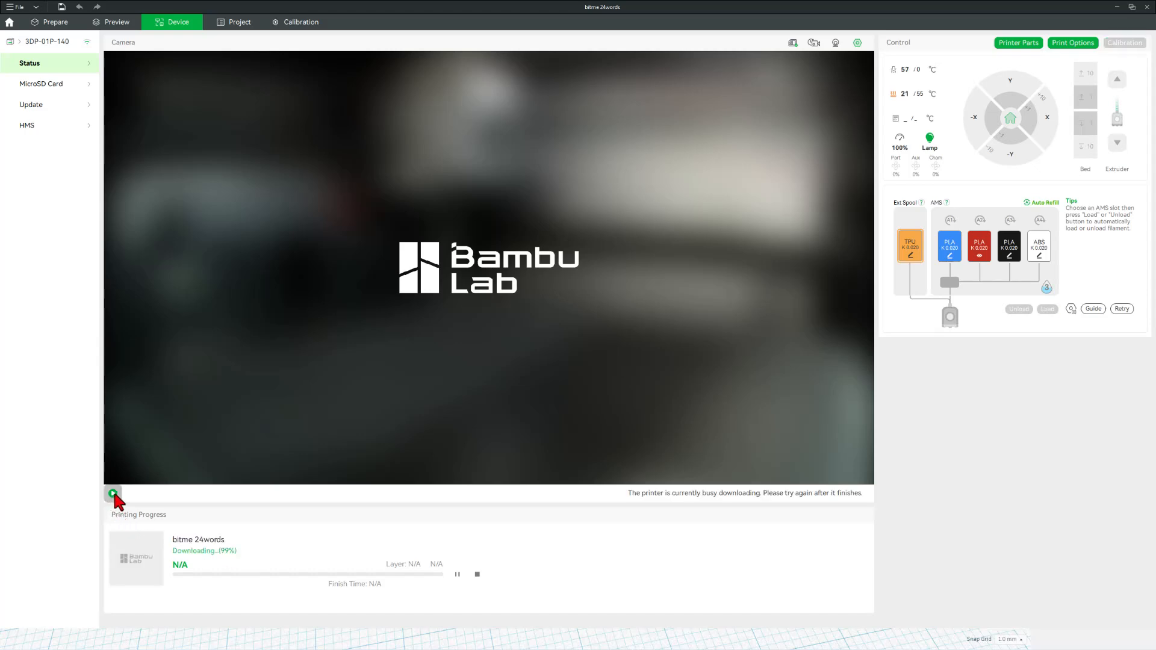